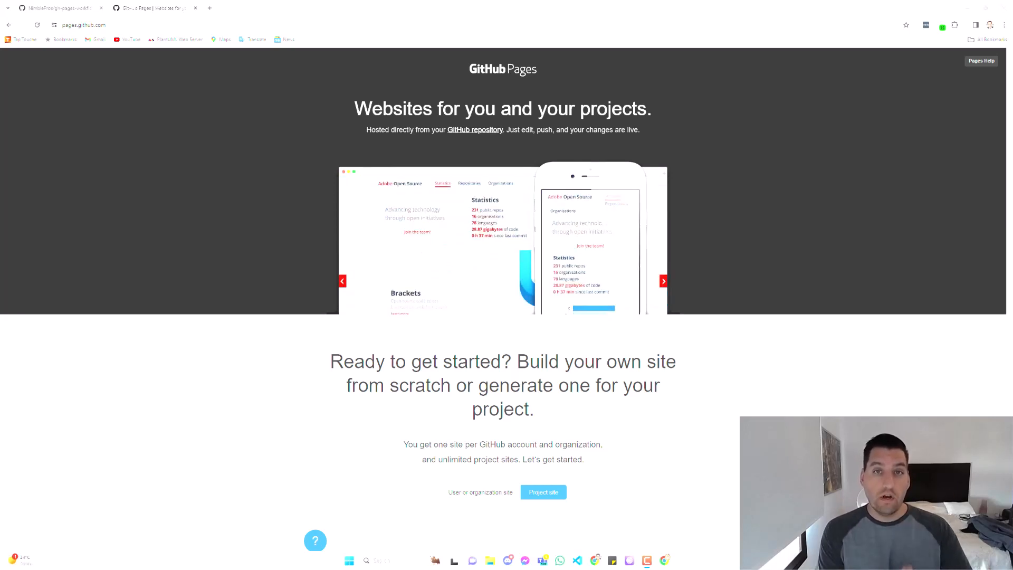
- Read through the GitHub Pages setup guide, comparing project-site and user/organization-site steps
click(664, 280)
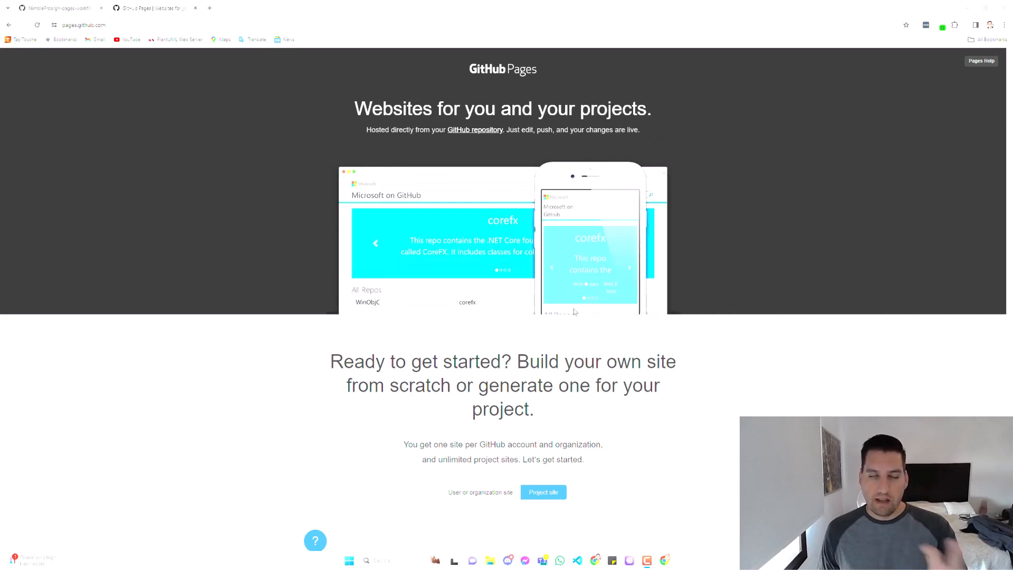
mouse_move(662, 325)
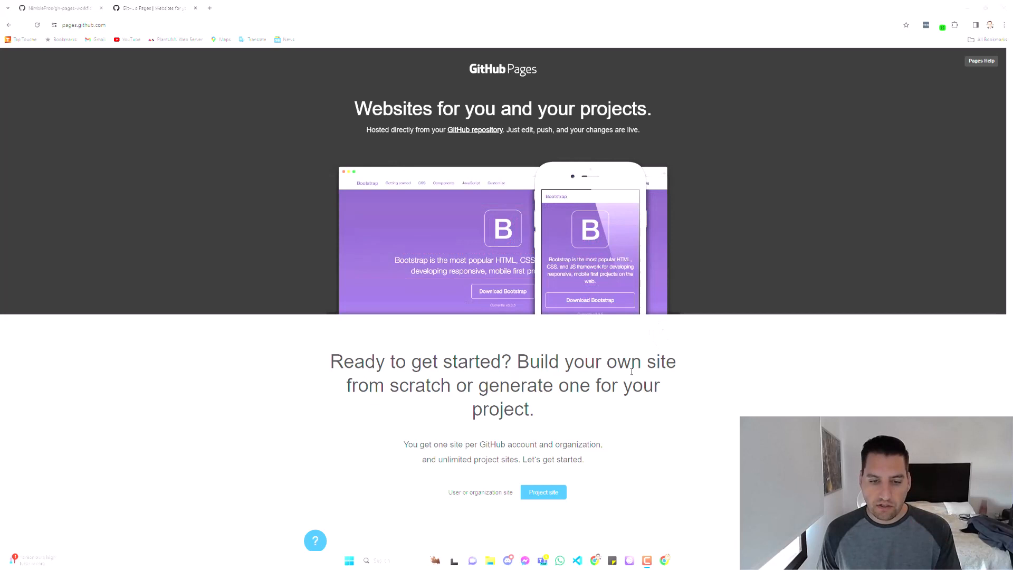
scroll(down, 3)
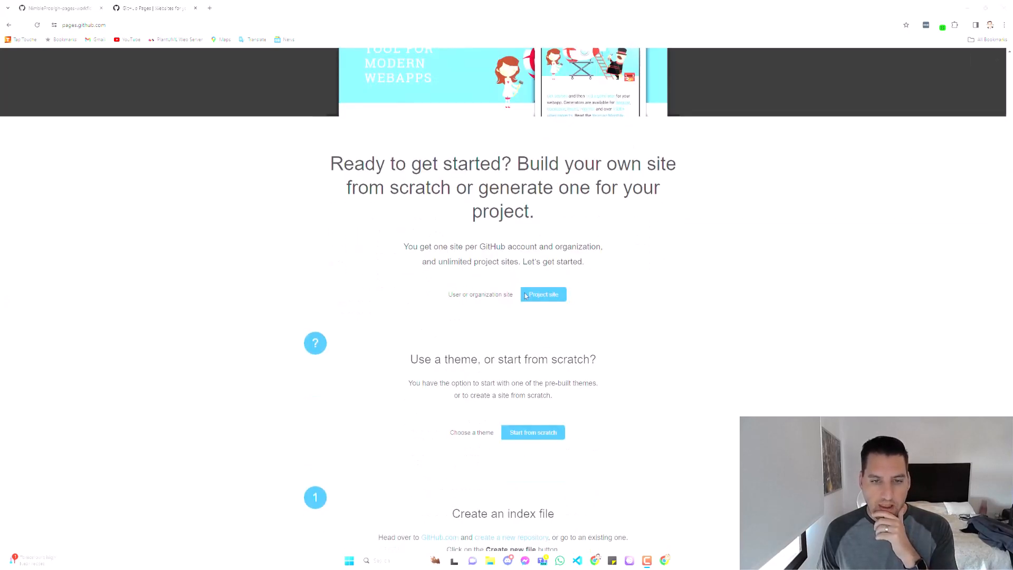
click(480, 294)
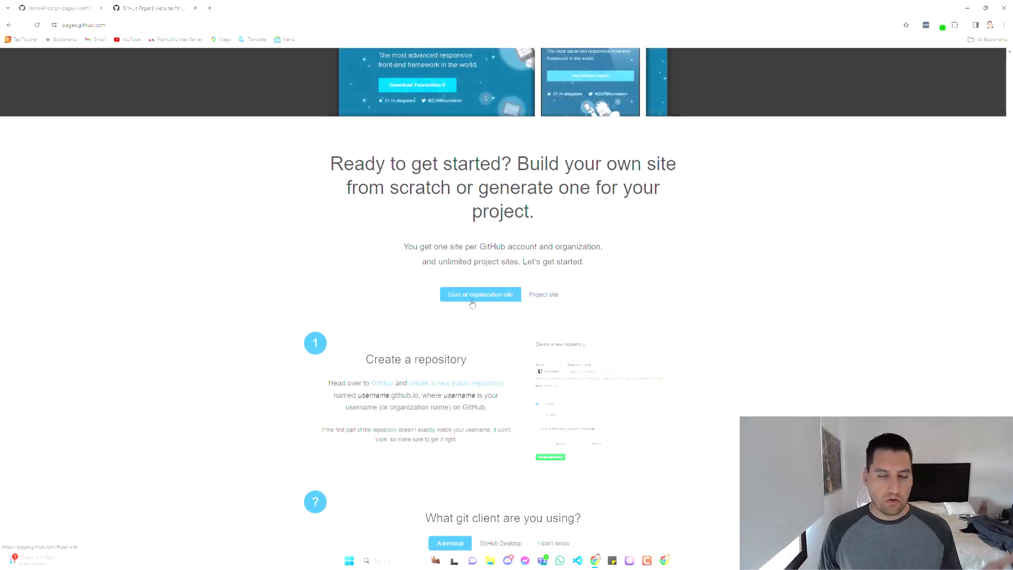
click(543, 294)
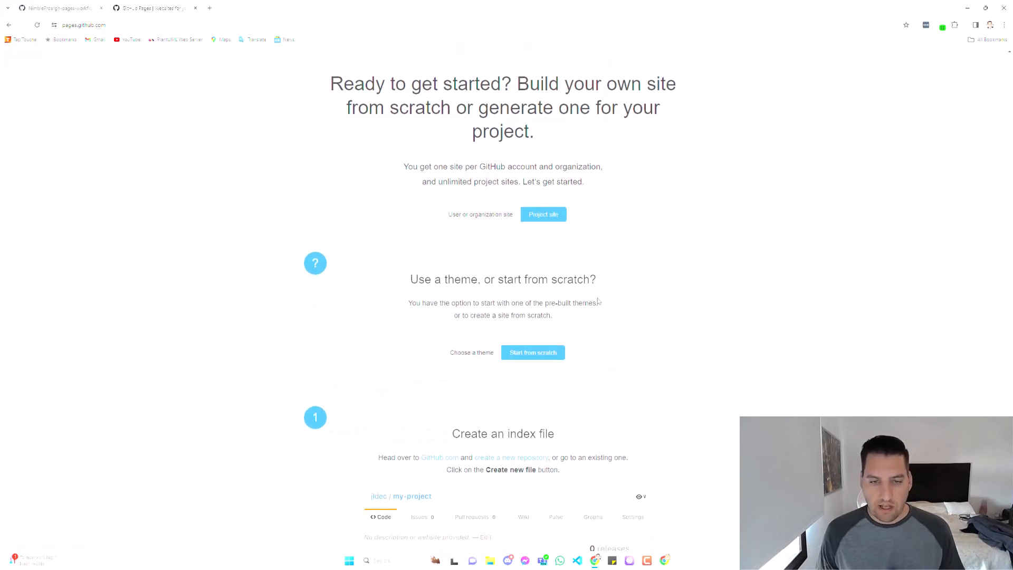
scroll(down, 3)
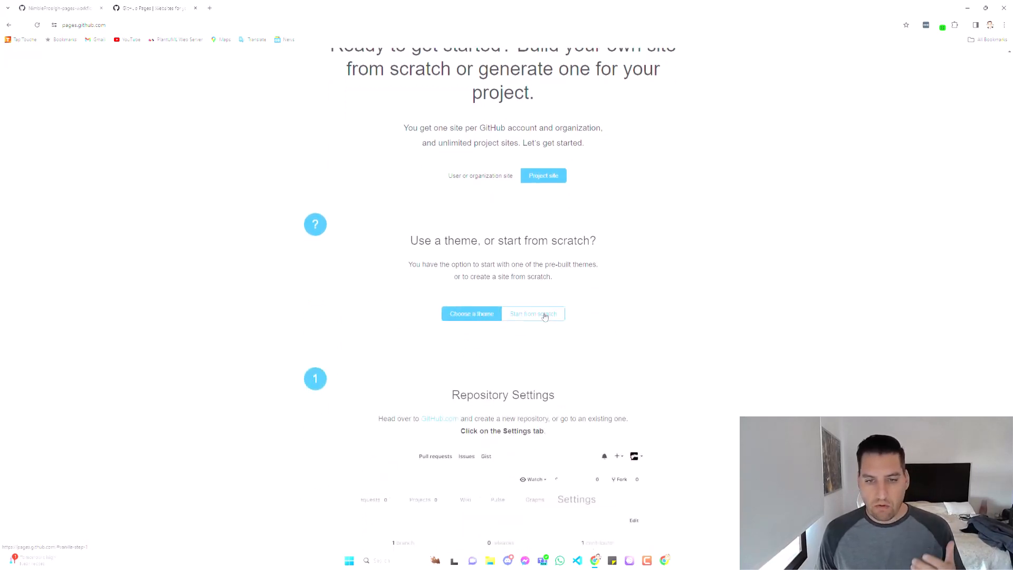
scroll(down, 3)
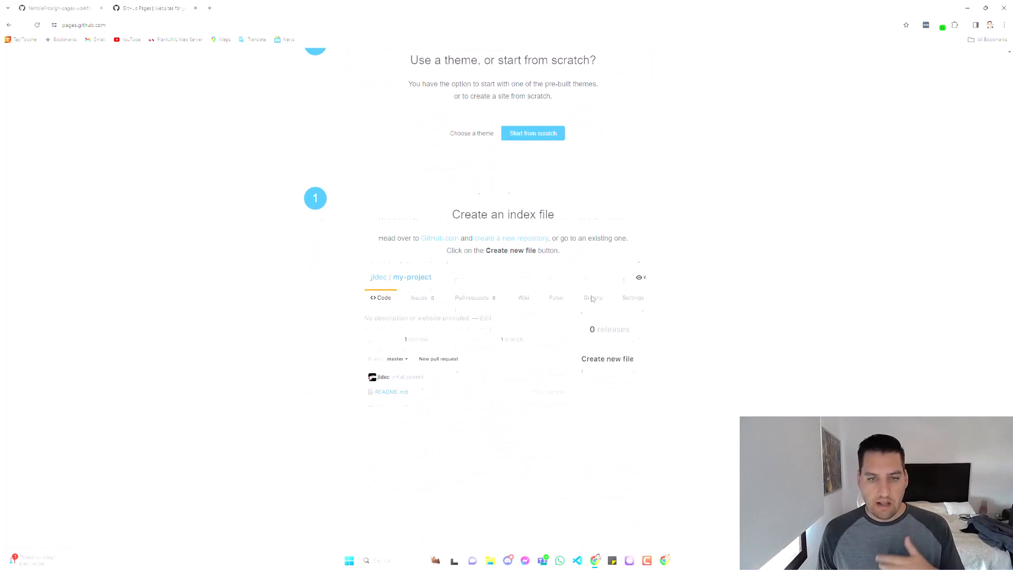
scroll(down, 3)
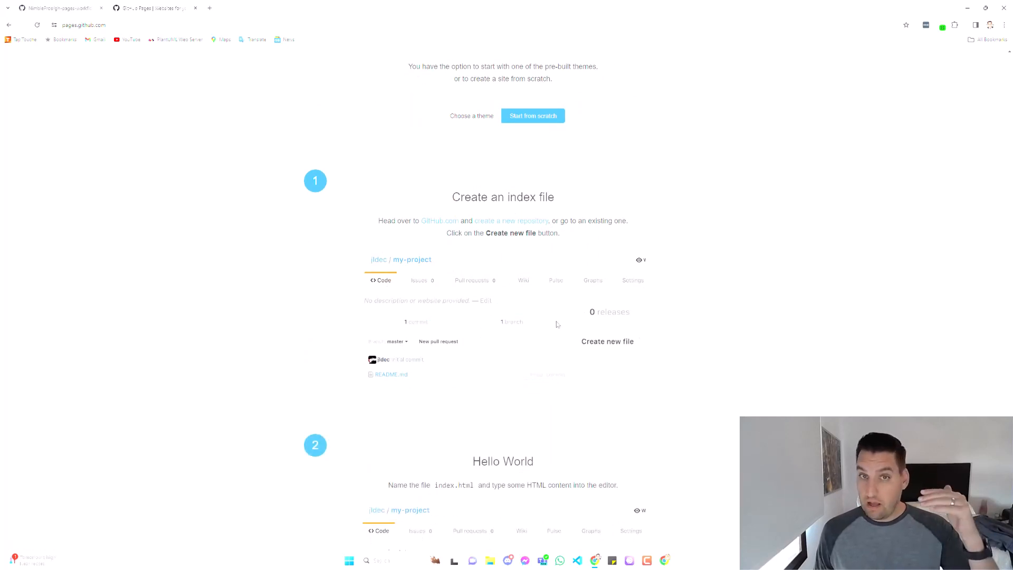
mouse_move(532, 214)
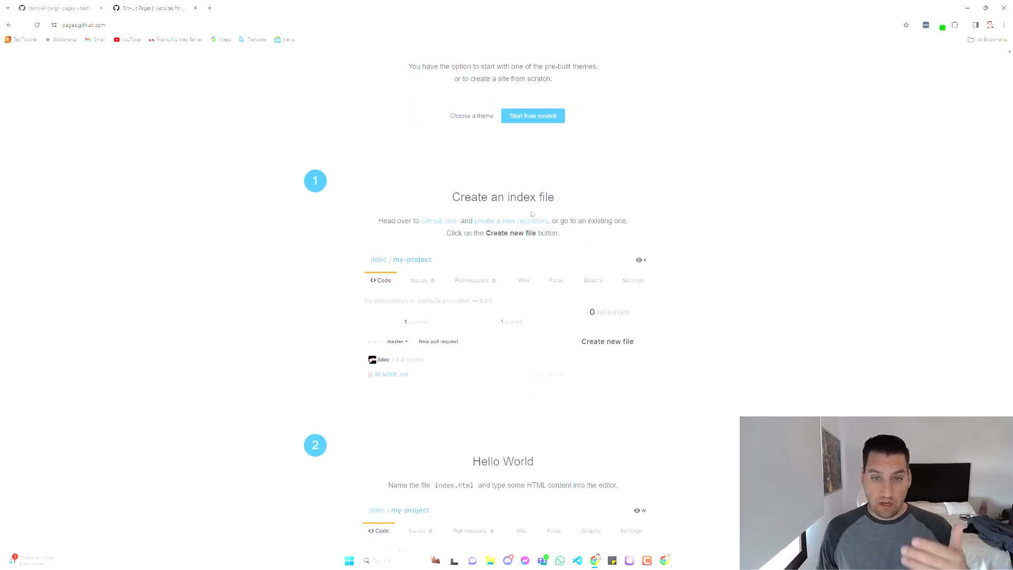
scroll(down, 3)
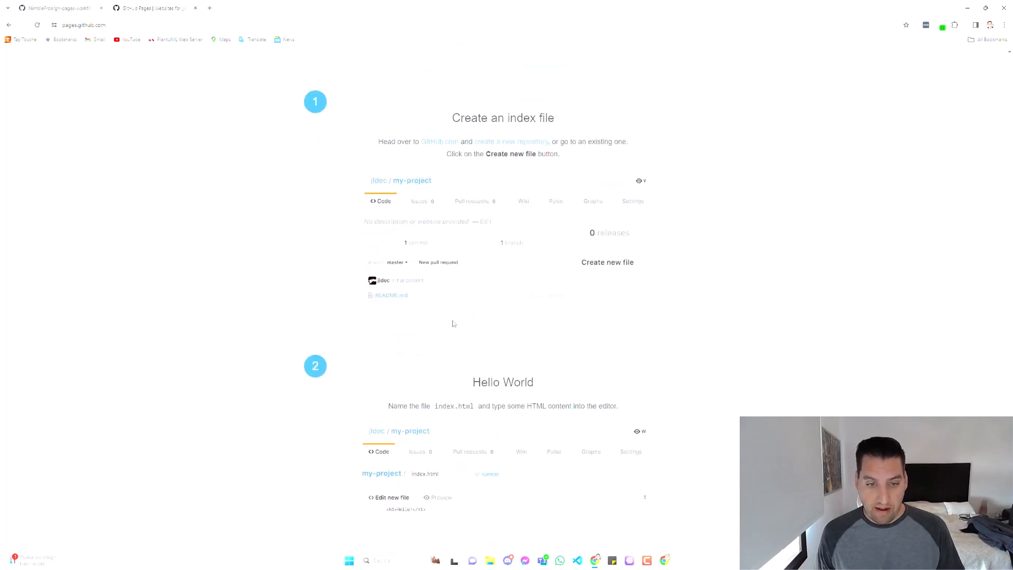
scroll(down, 3)
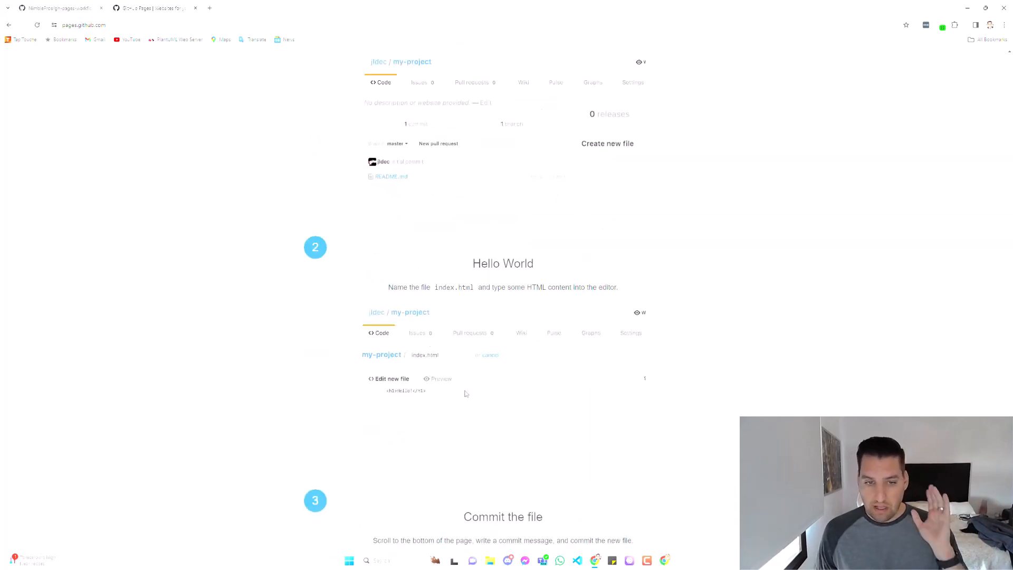
scroll(down, 3)
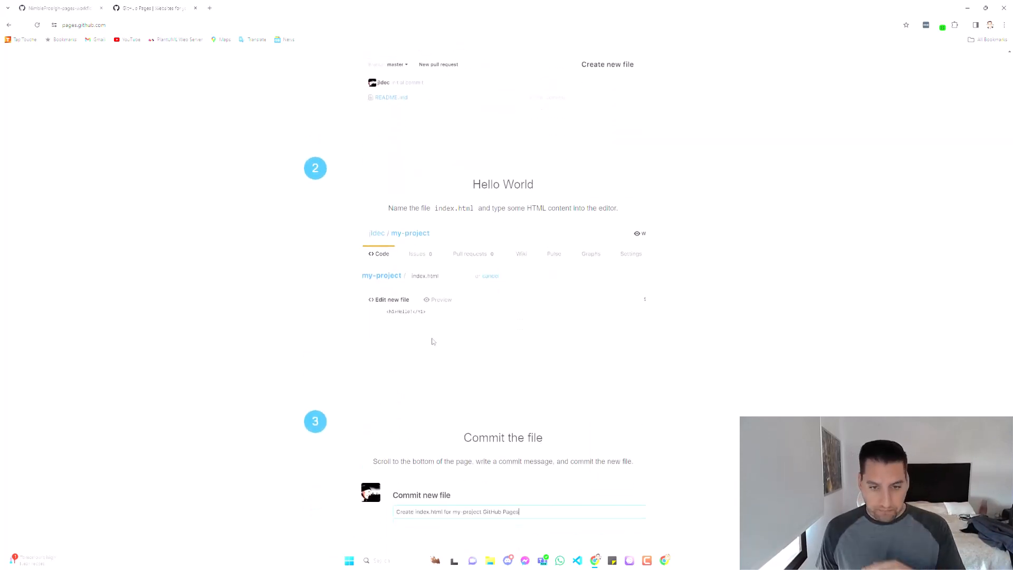
scroll(down, 3)
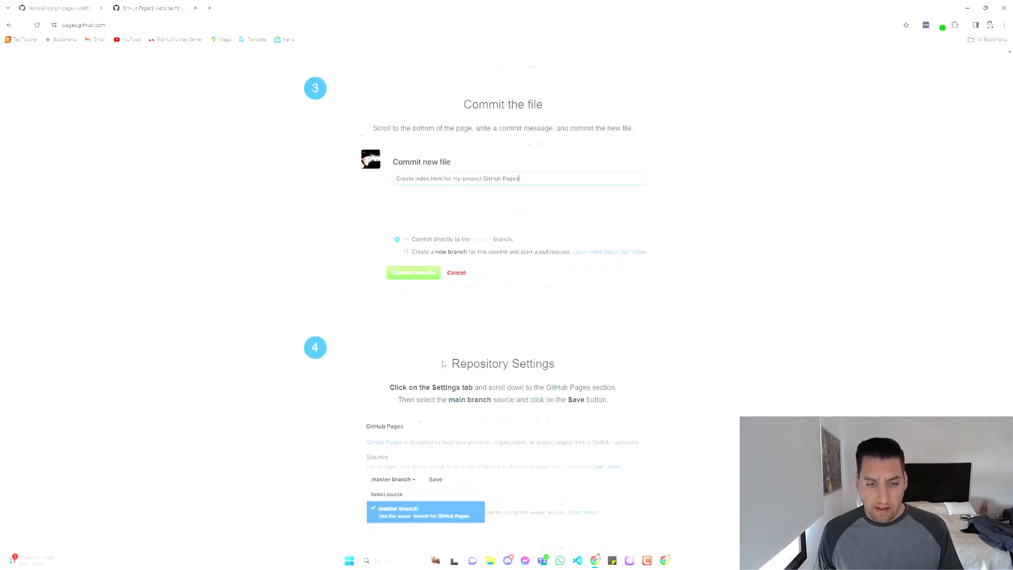
scroll(down, 3)
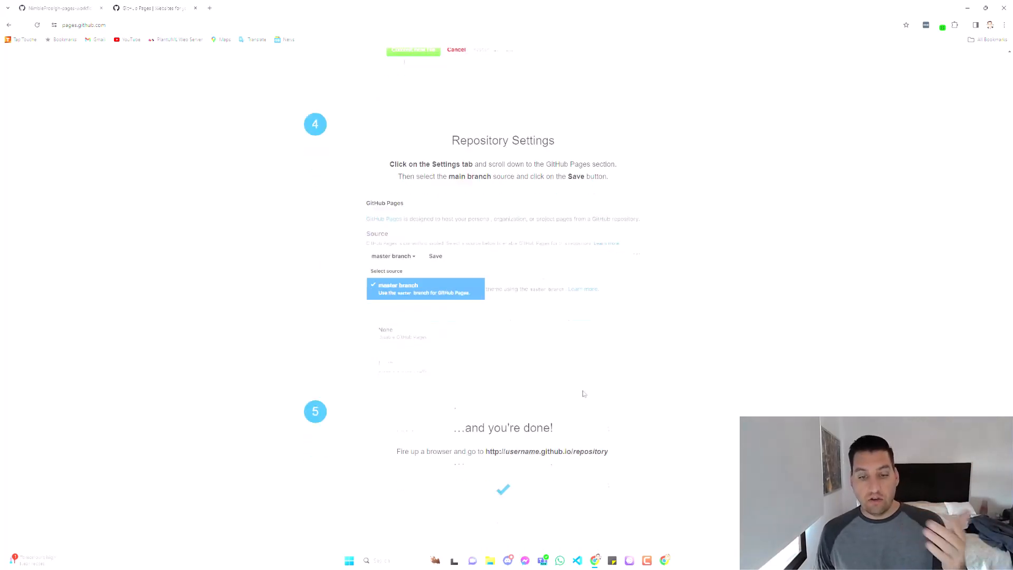
scroll(down, 3)
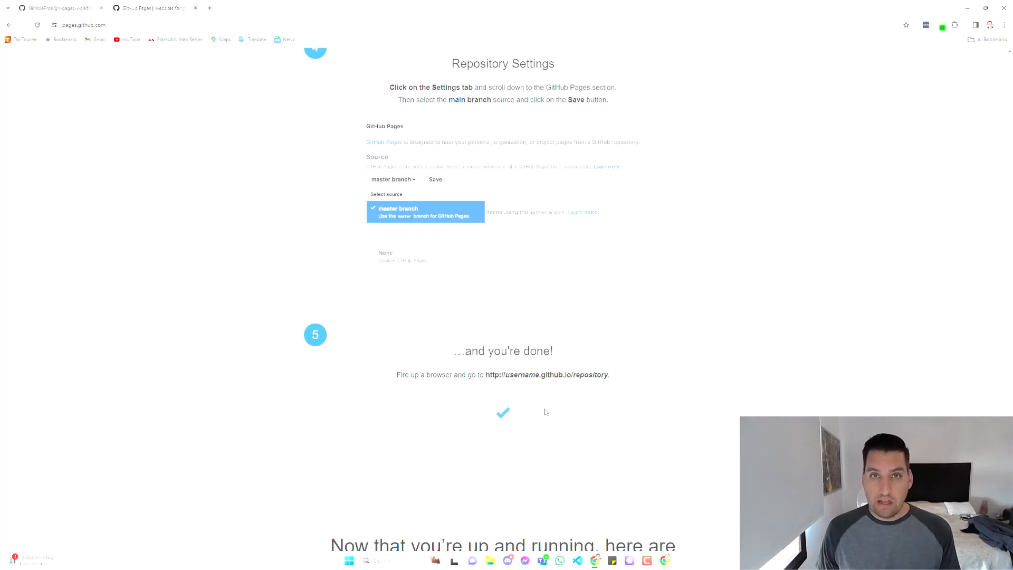
mouse_move(476, 382)
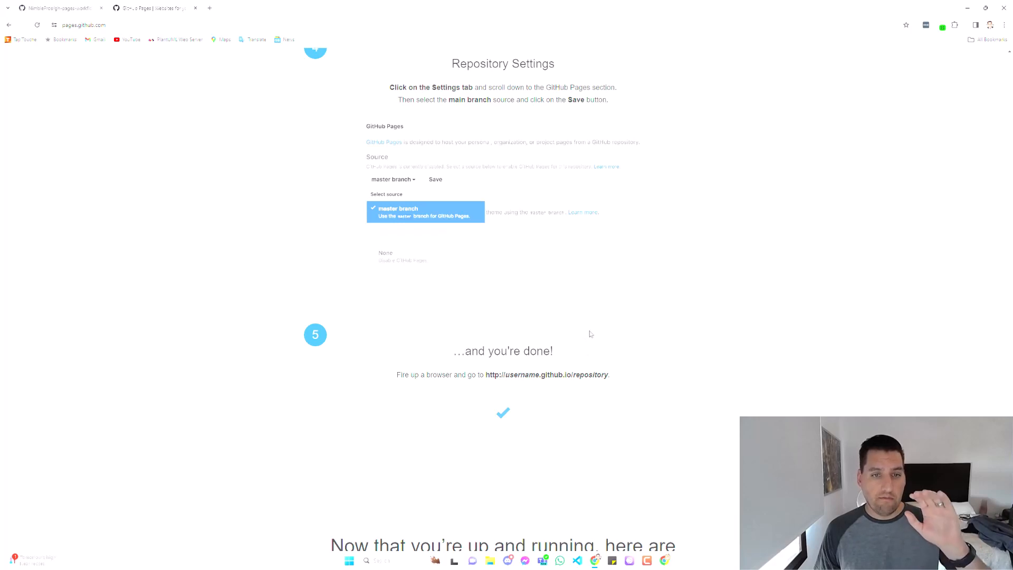
scroll(up, 3)
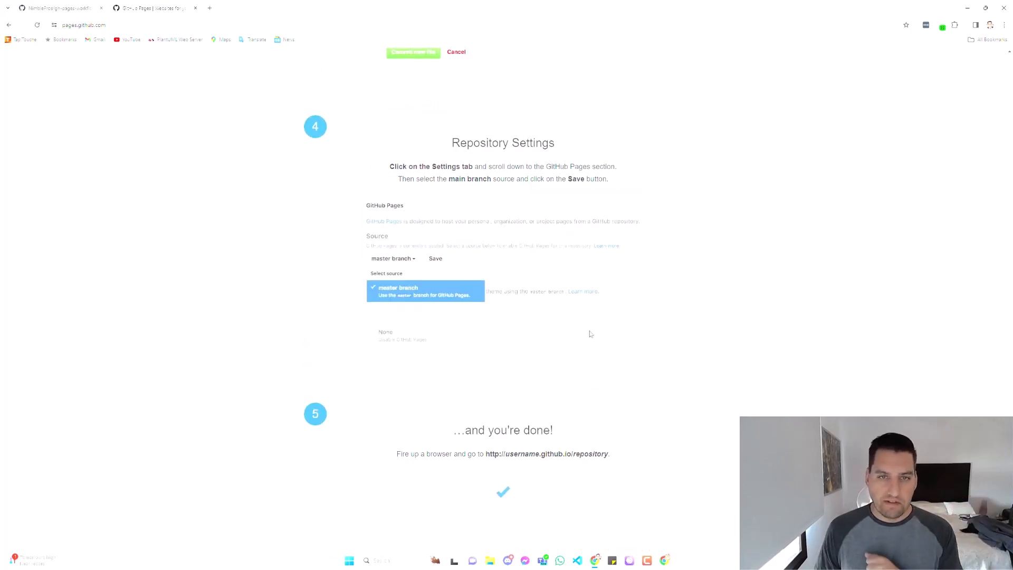
scroll(up, 3)
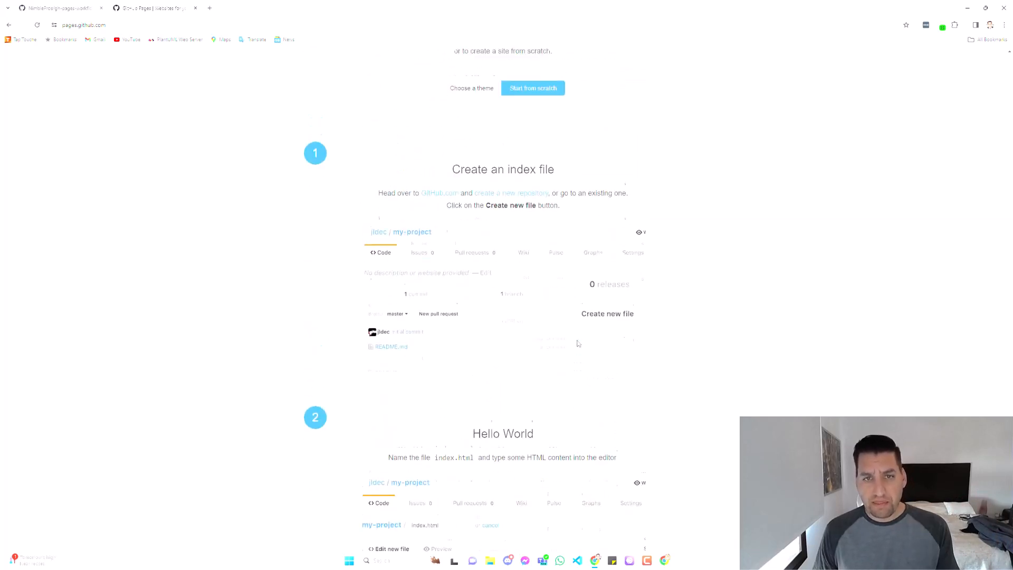
scroll(up, 3)
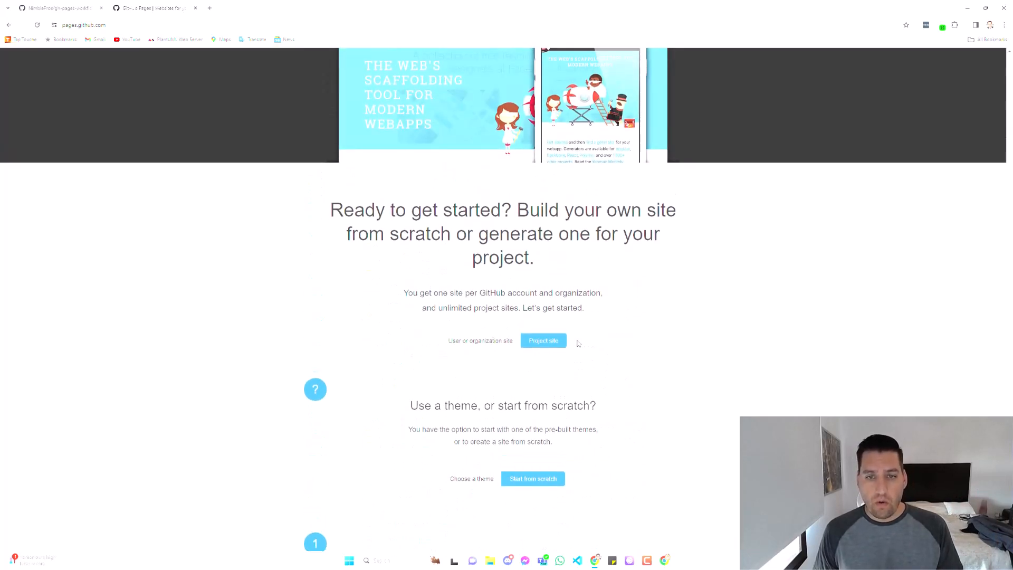
scroll(up, 3)
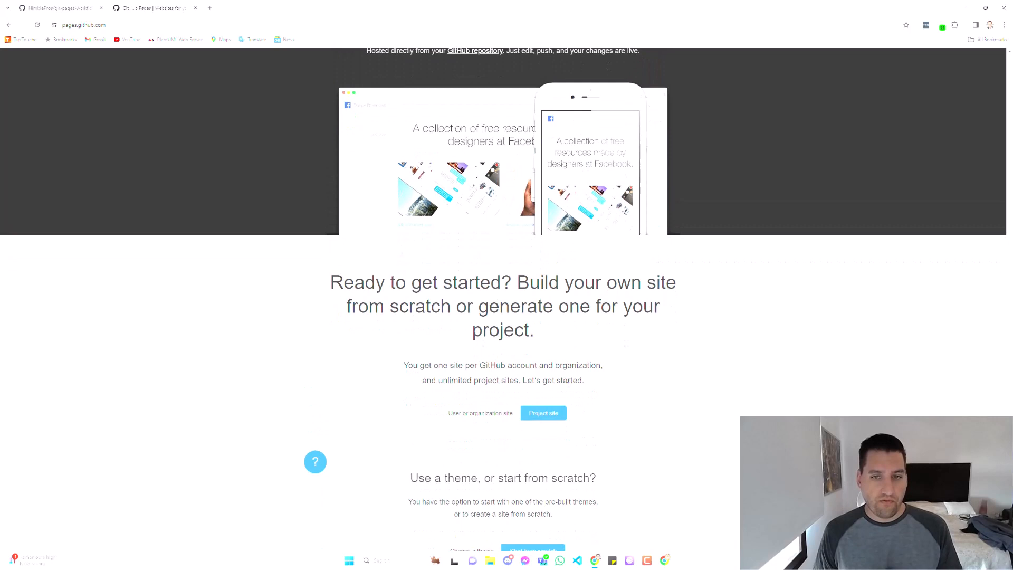
scroll(up, 3)
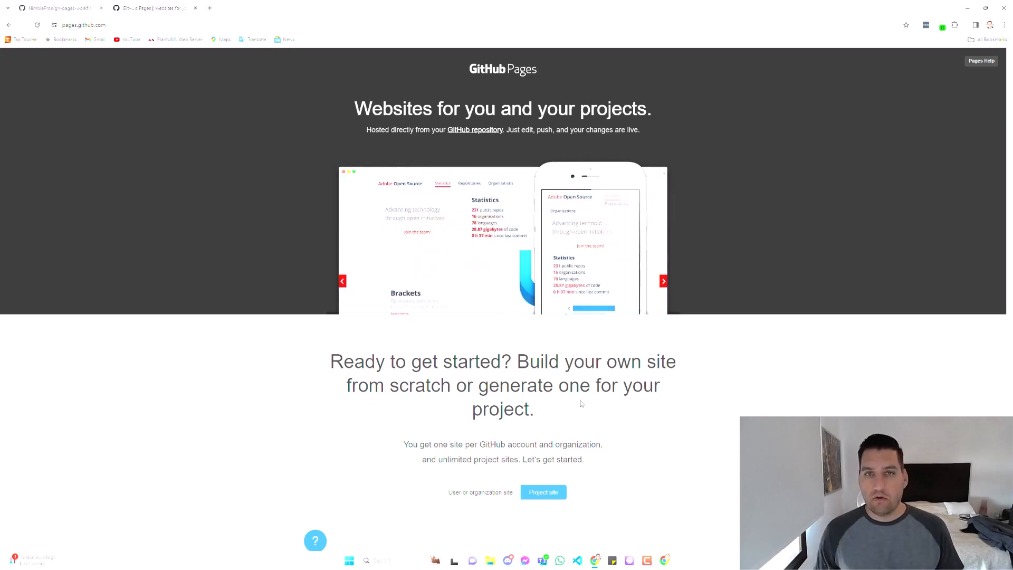
click(662, 281)
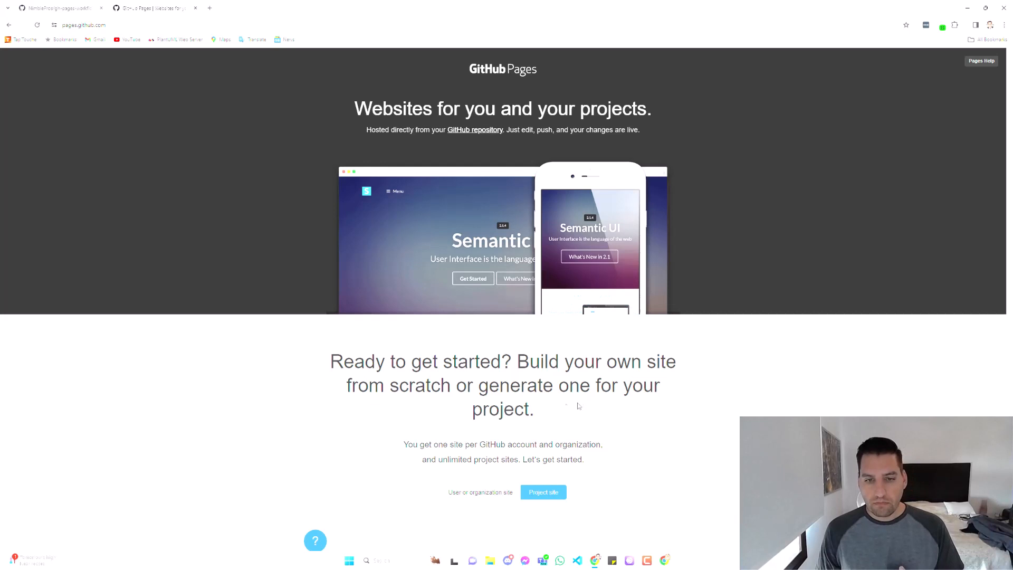
scroll(down, 3)
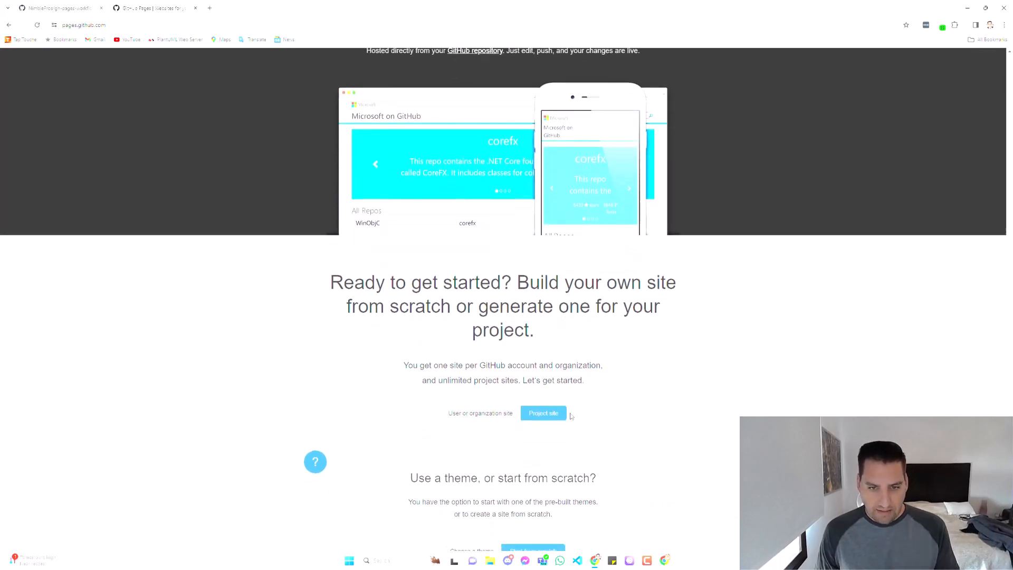
scroll(down, 3)
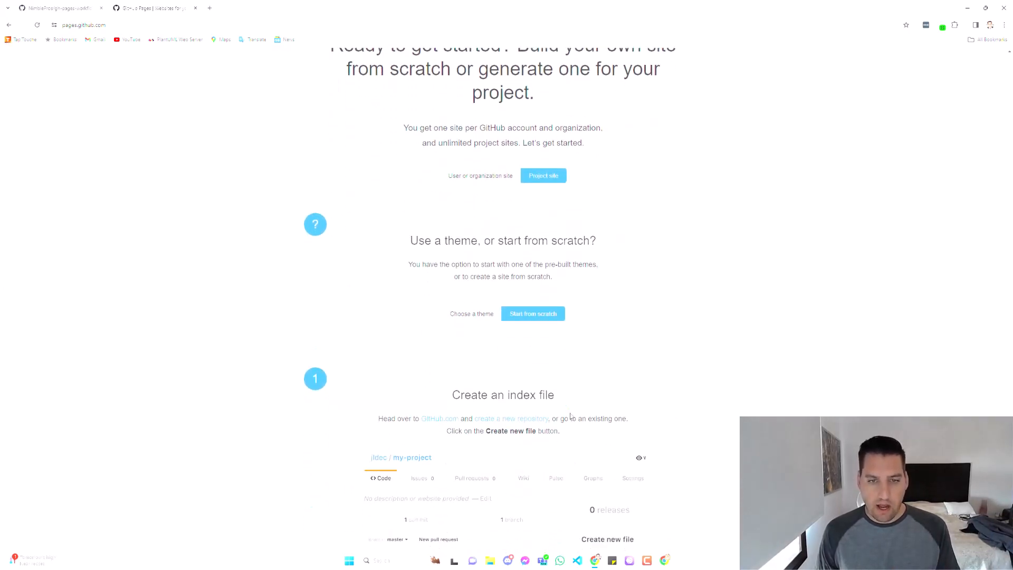
scroll(down, 3)
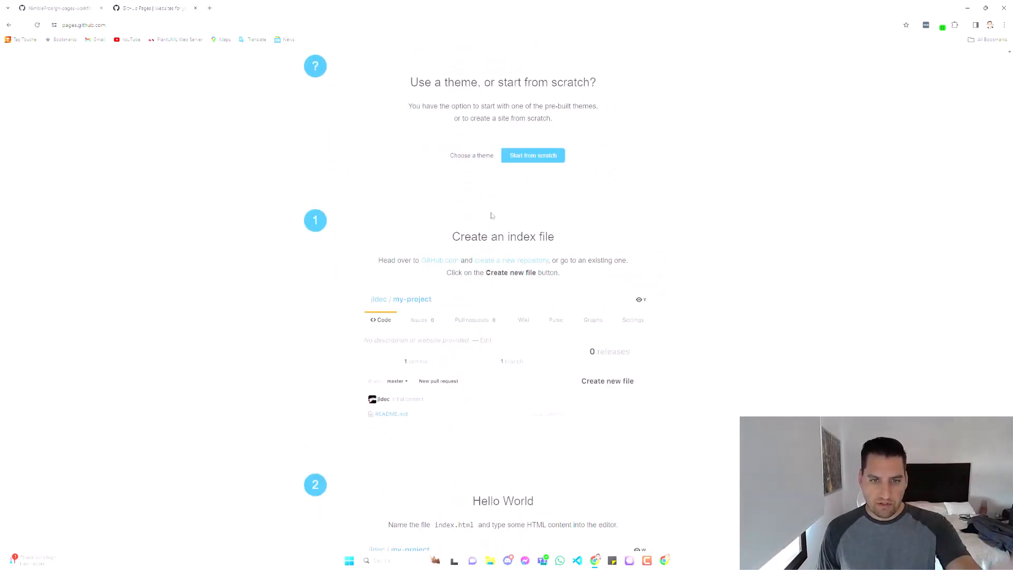
scroll(down, 3)
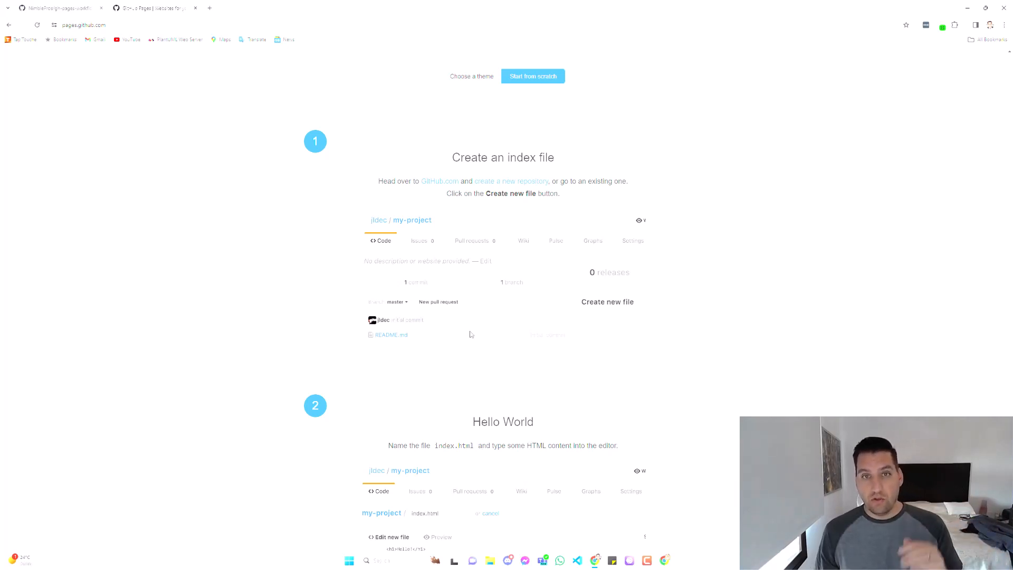
mouse_move(481, 324)
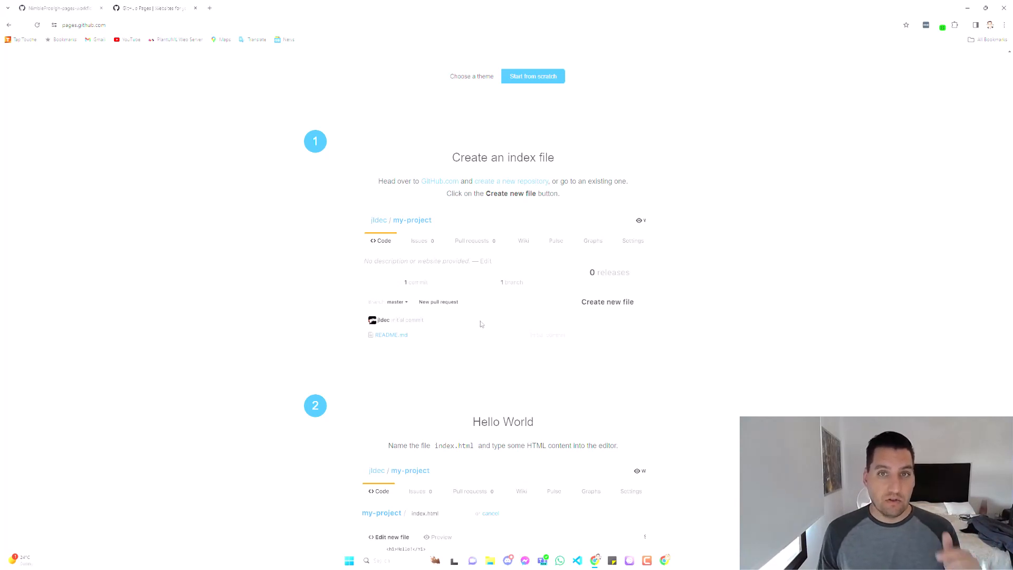
mouse_move(468, 327)
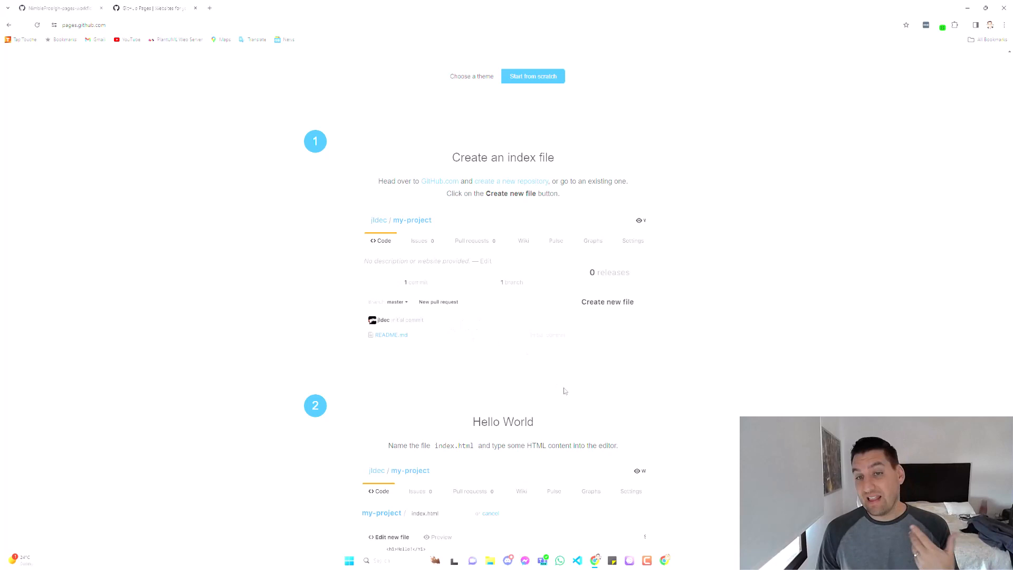
mouse_move(437, 373)
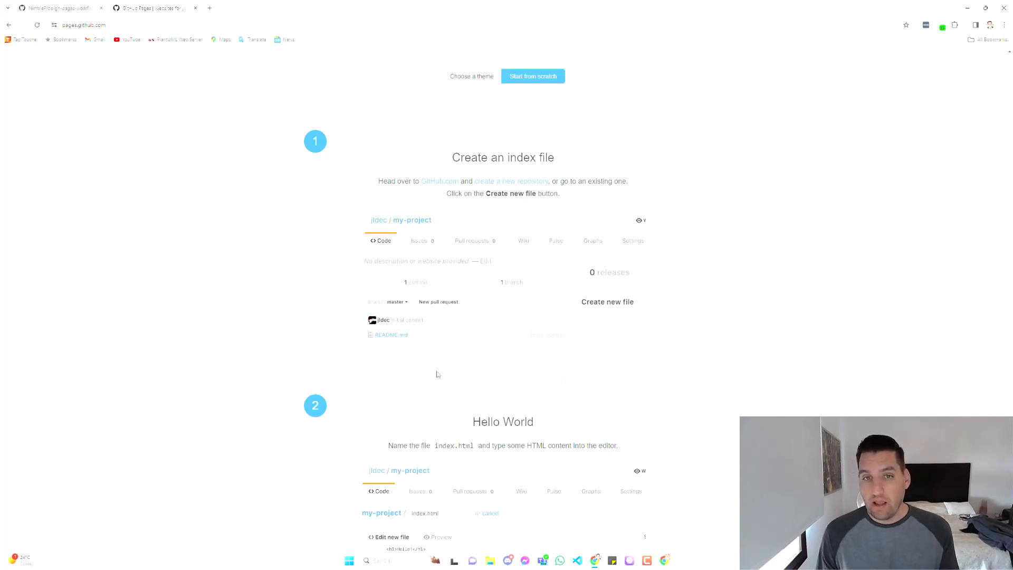
scroll(up, 3)
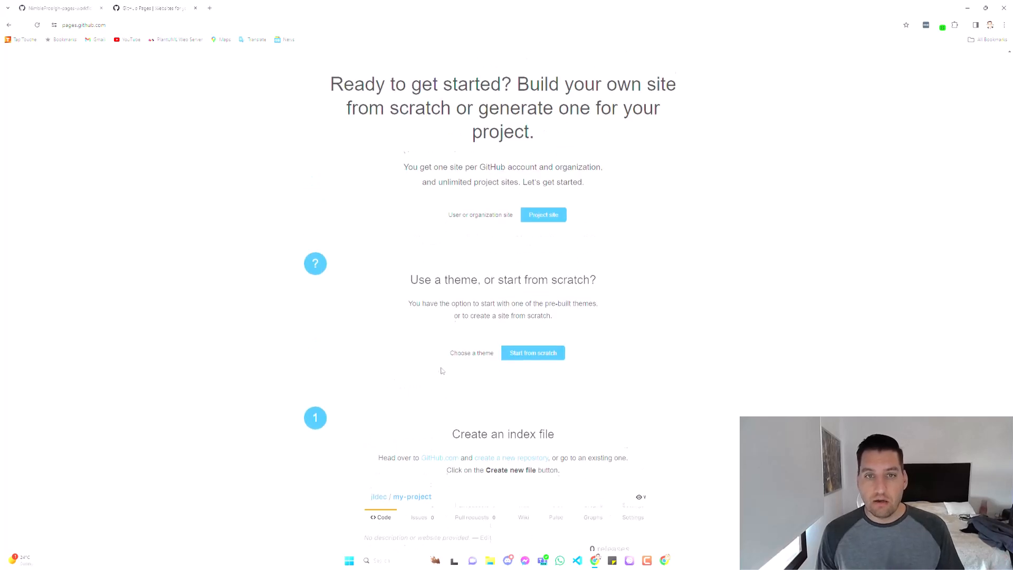
scroll(down, 3)
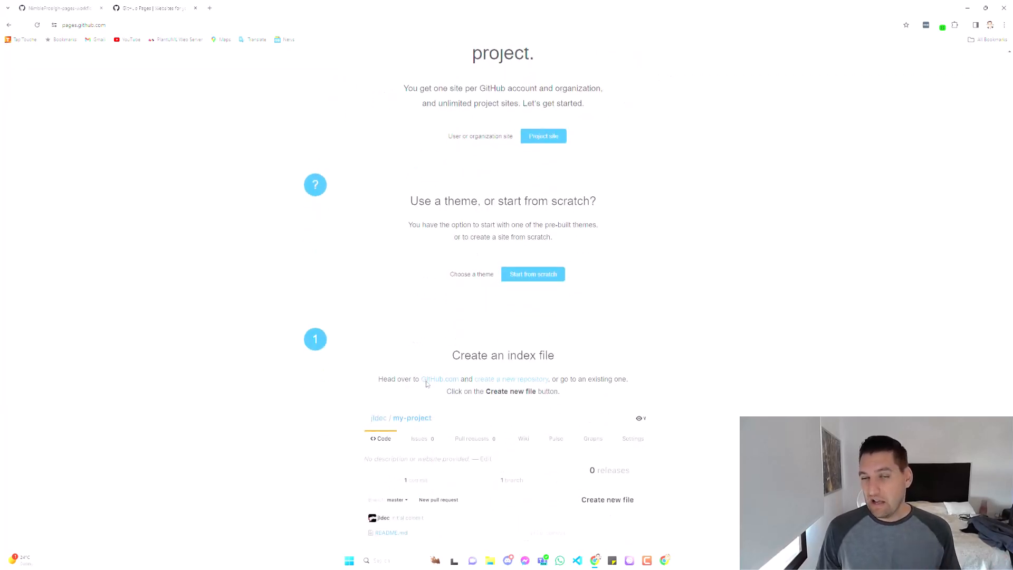
scroll(down, 3)
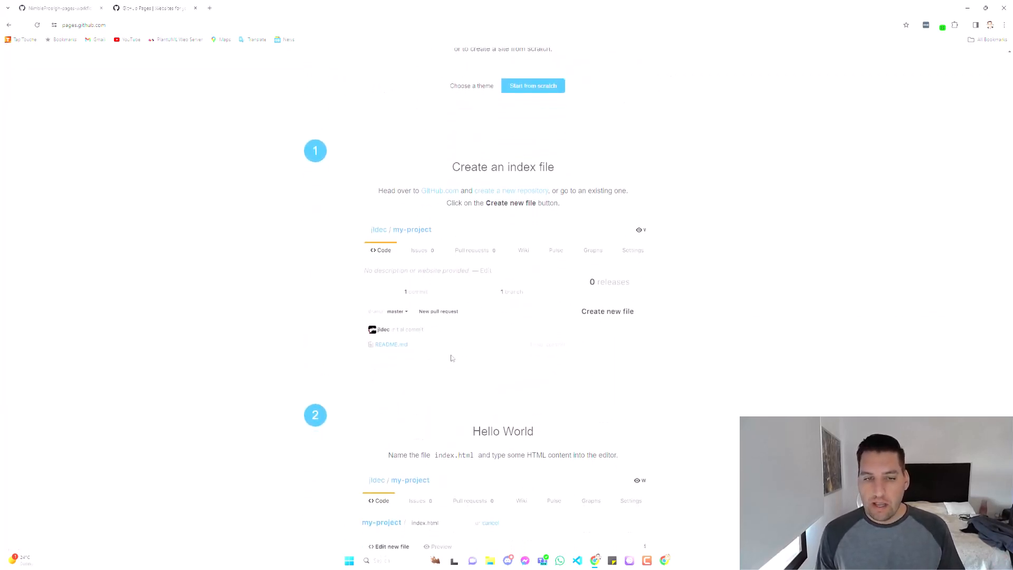
scroll(down, 3)
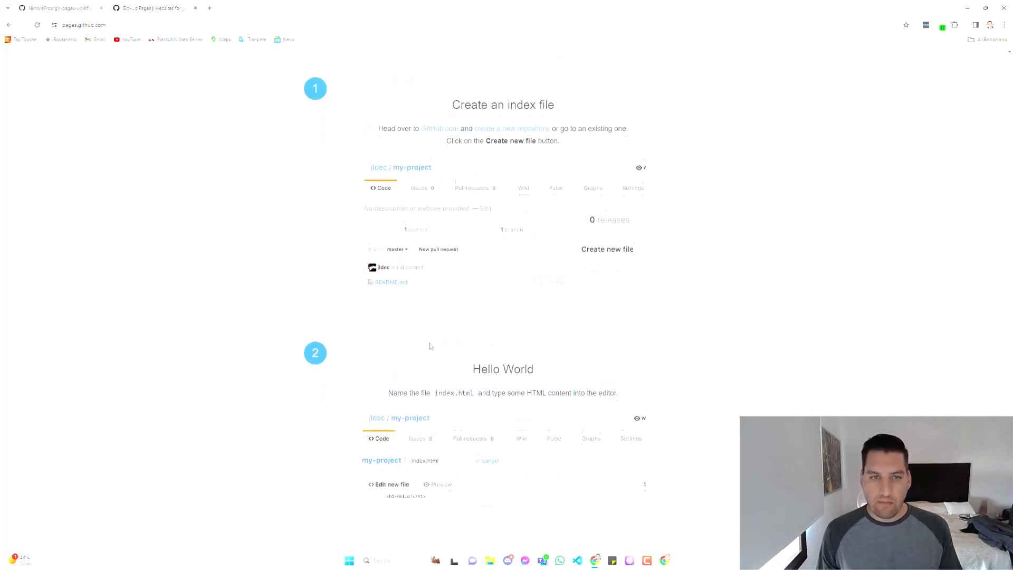
scroll(up, 3)
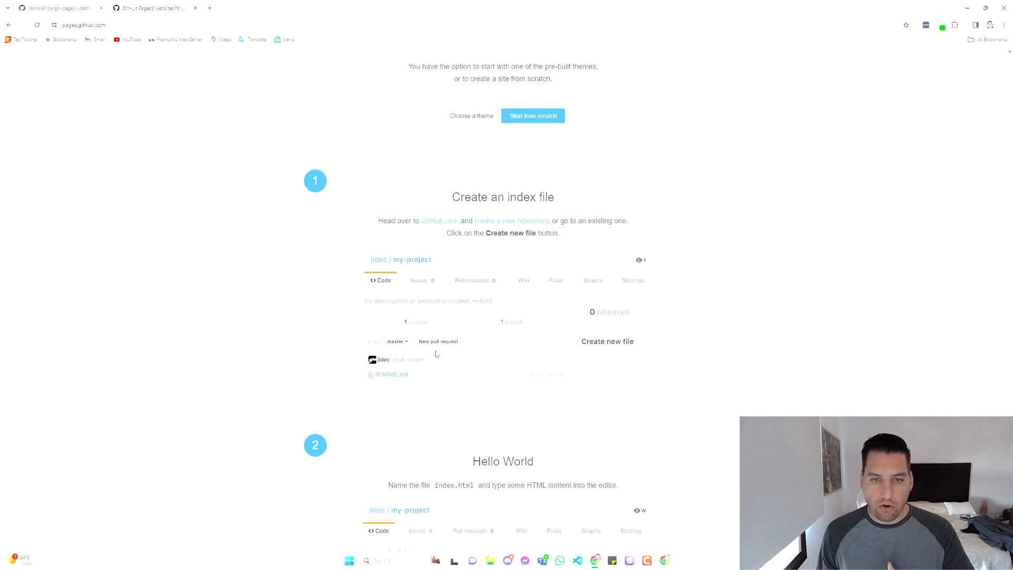
mouse_move(471, 381)
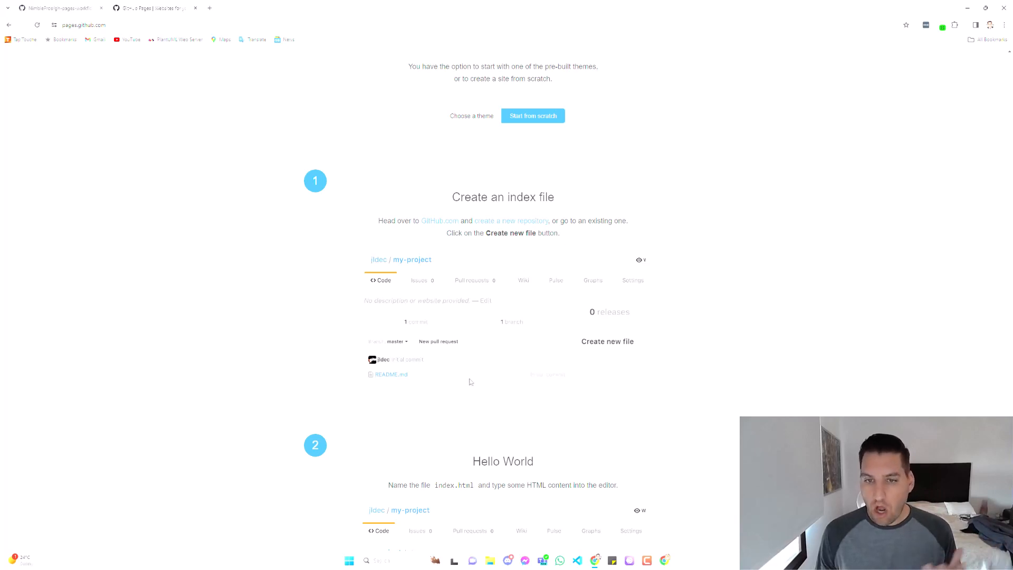
scroll(down, 3)
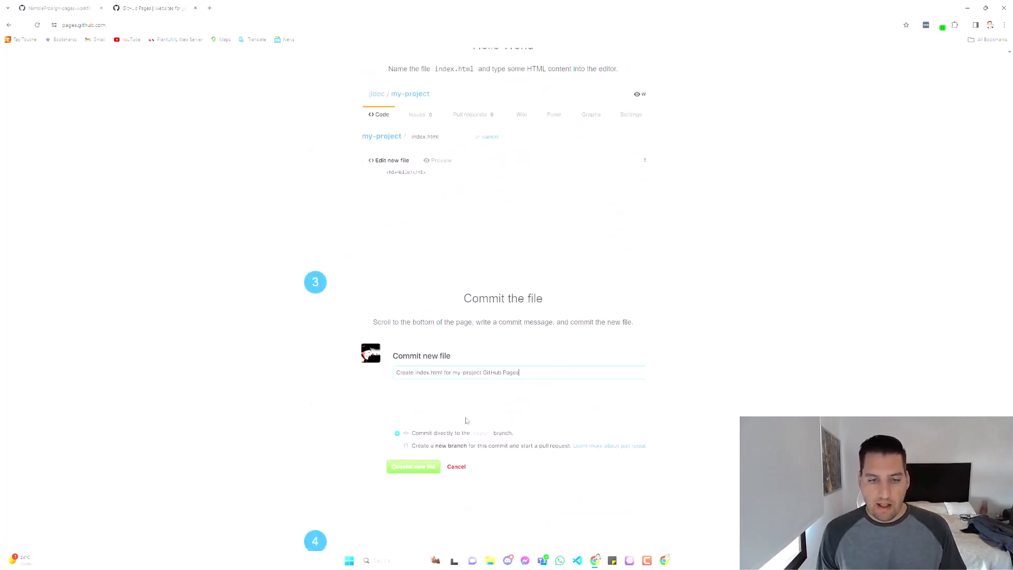
scroll(down, 3)
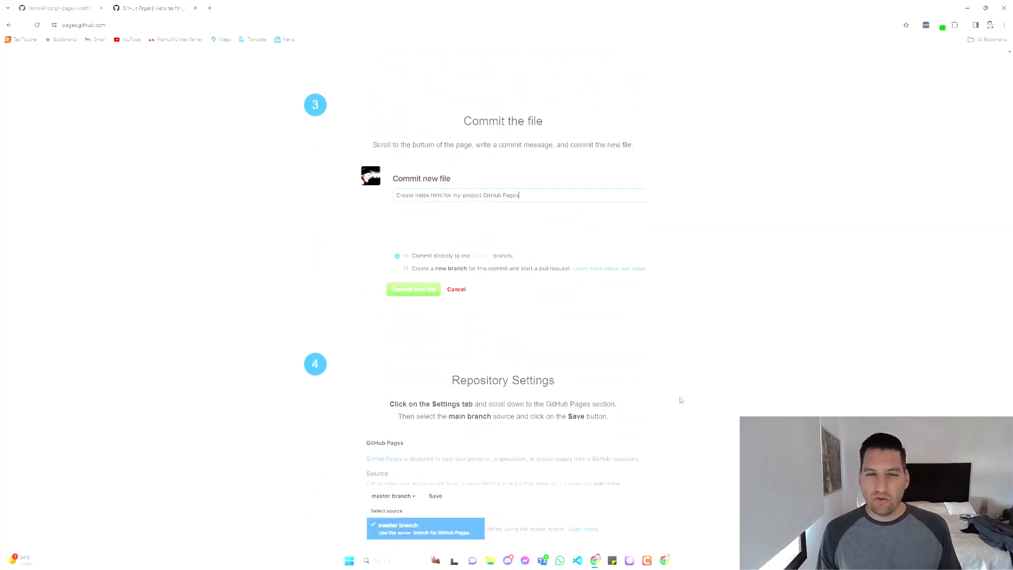
mouse_move(689, 398)
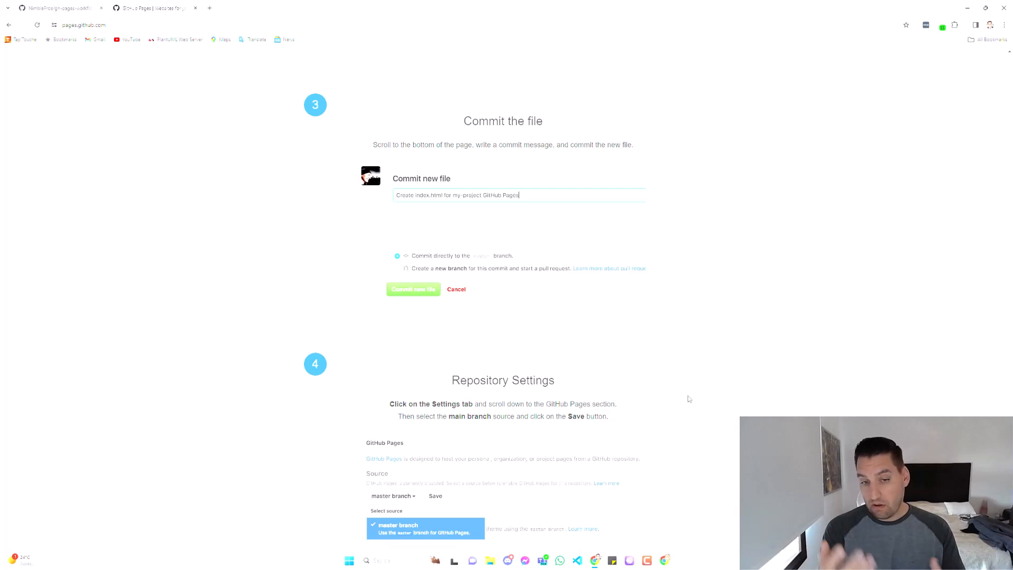
mouse_move(767, 294)
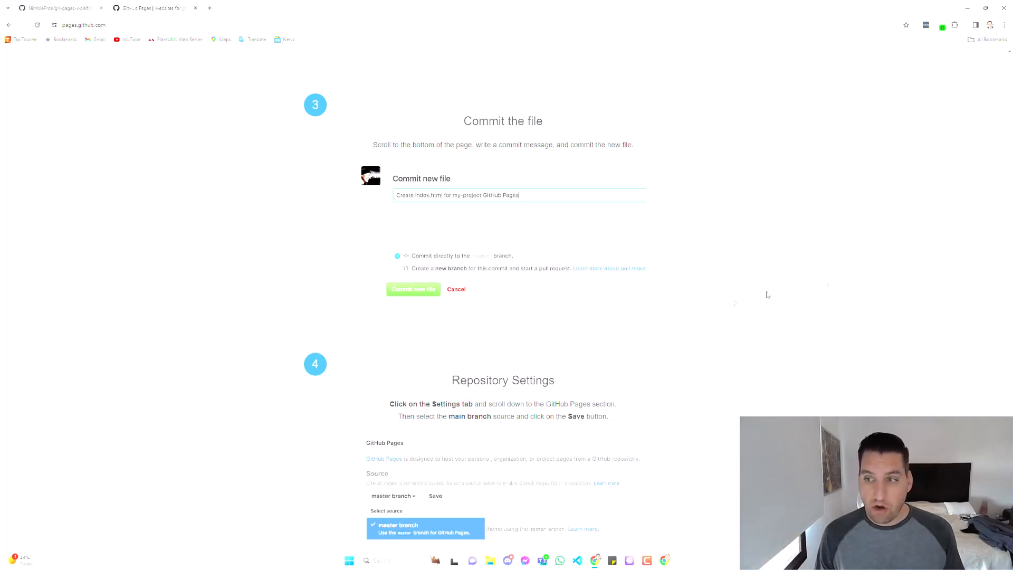
mouse_move(904, 344)
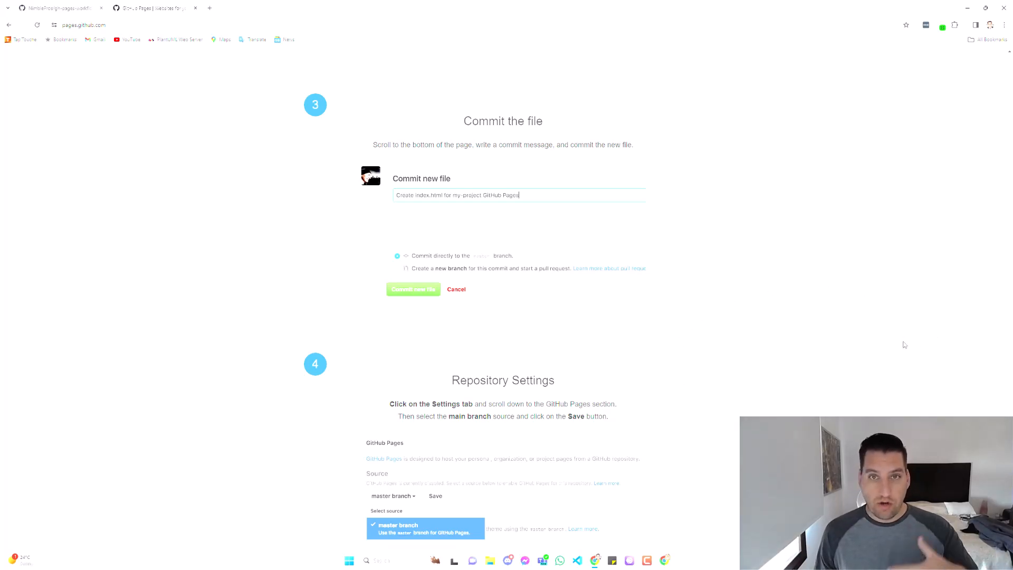
mouse_move(896, 349)
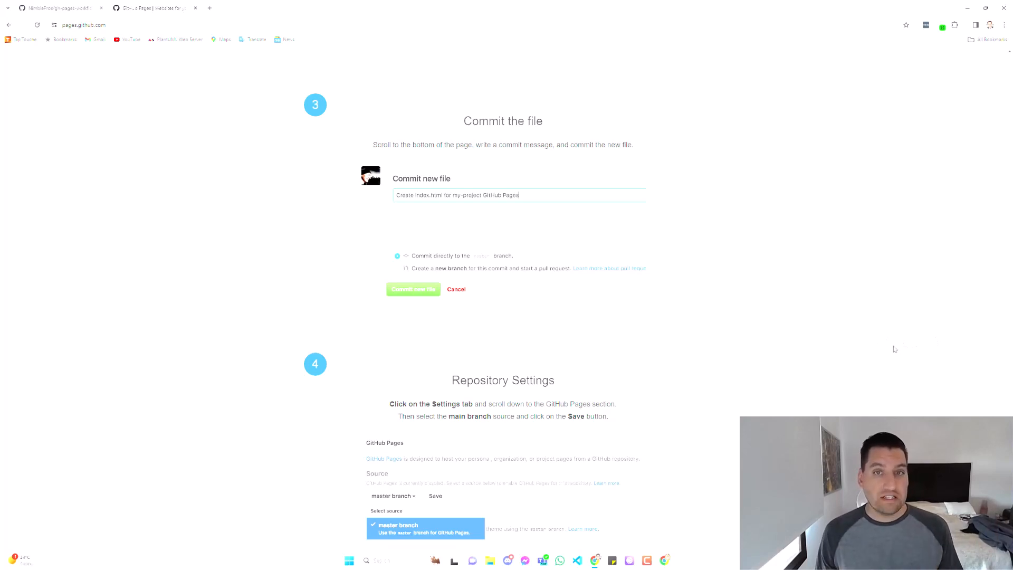
mouse_move(839, 341)
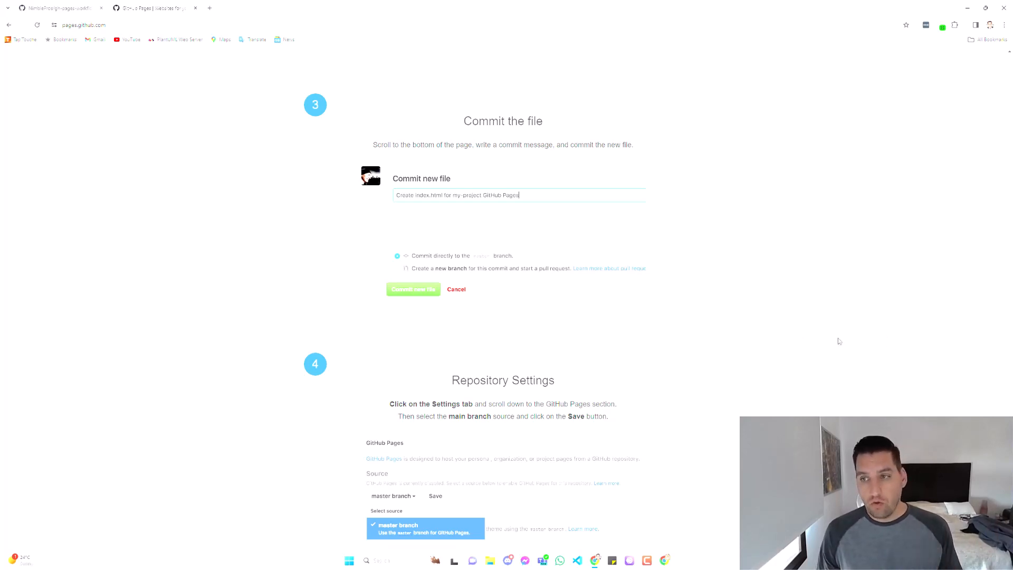
mouse_move(862, 369)
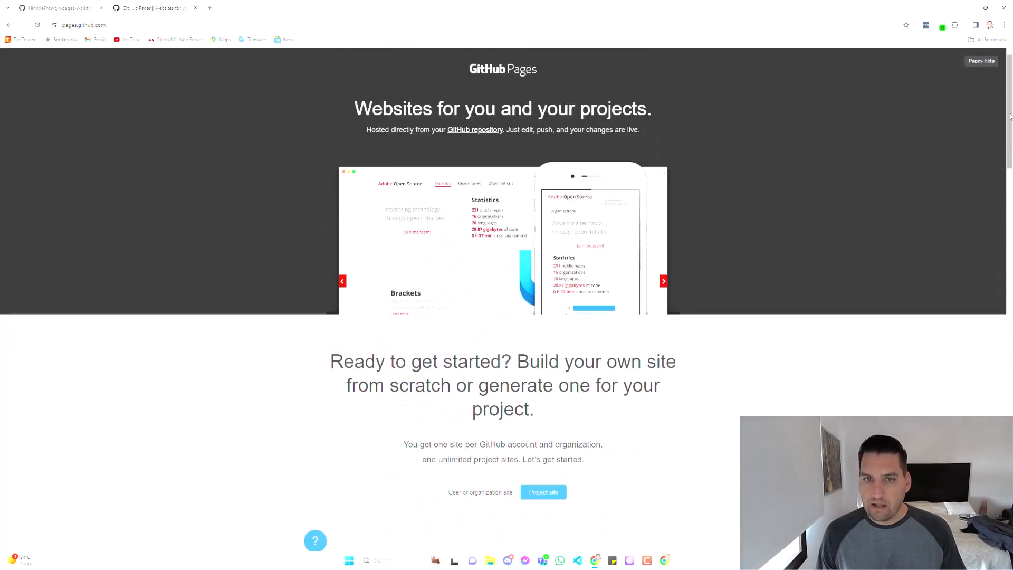
- Return to the gh-pages-workflow repository's Code page, then back to the project in the code editor
click(663, 281)
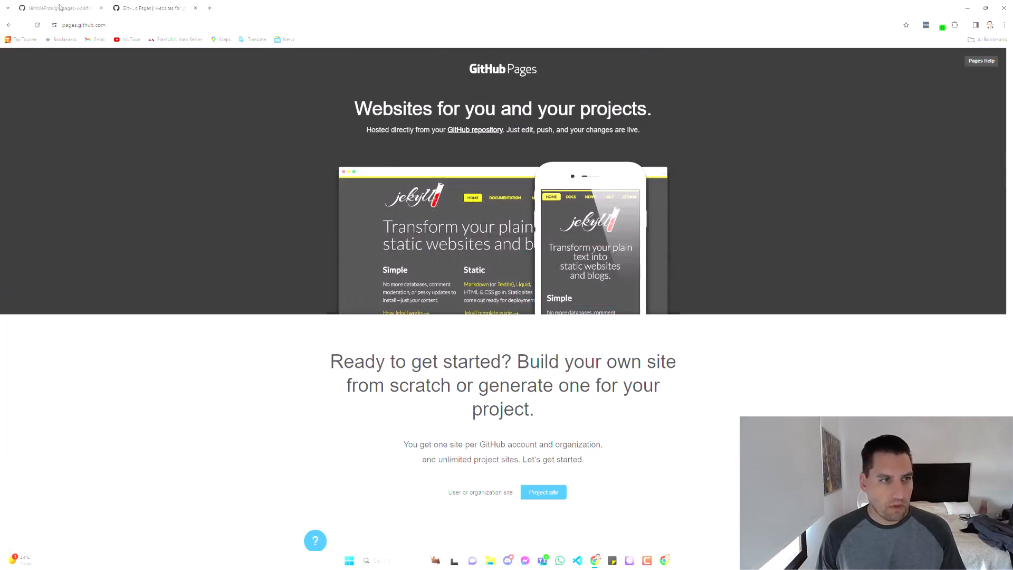
click(55, 7)
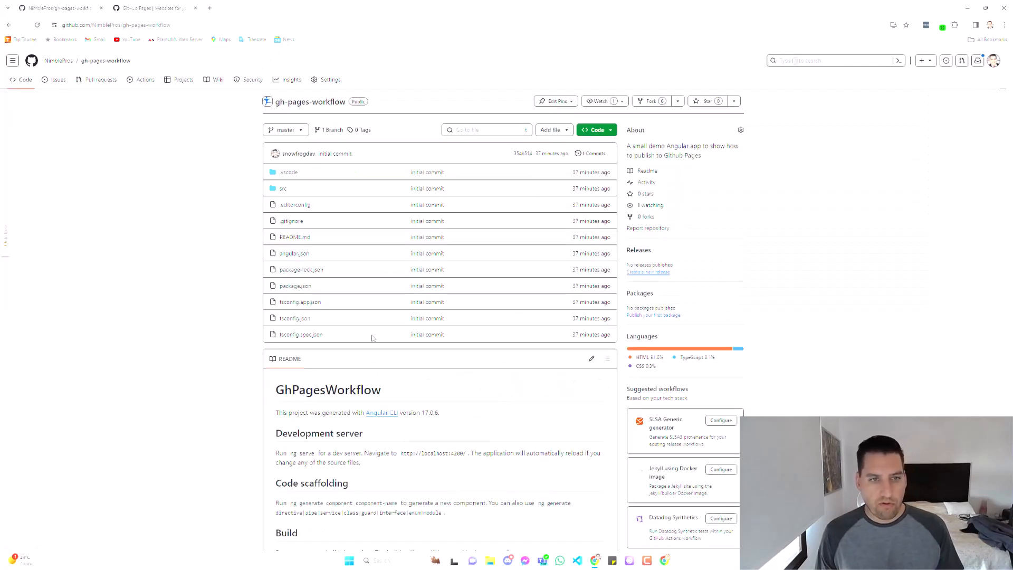
mouse_move(249, 177)
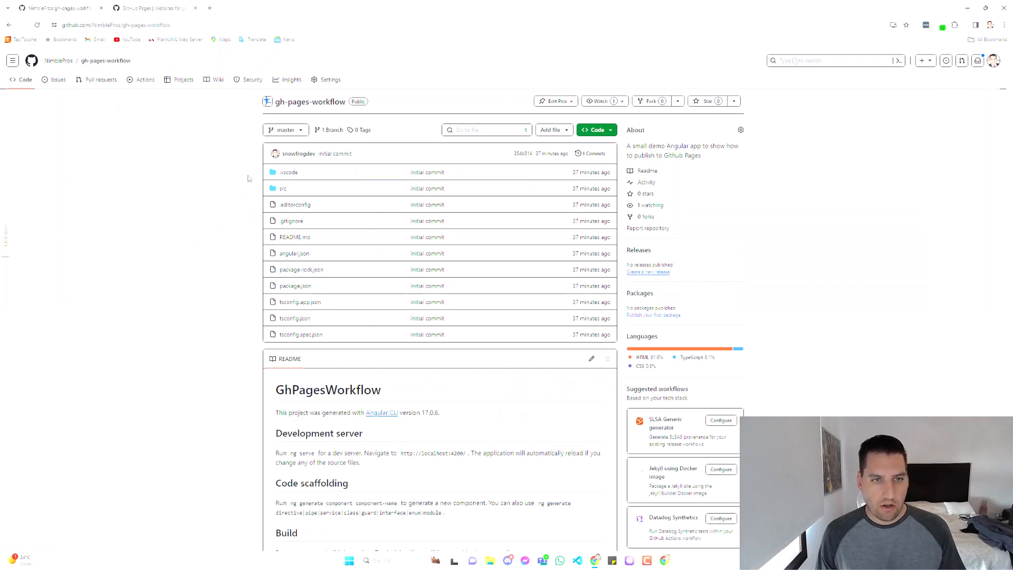
mouse_move(309, 102)
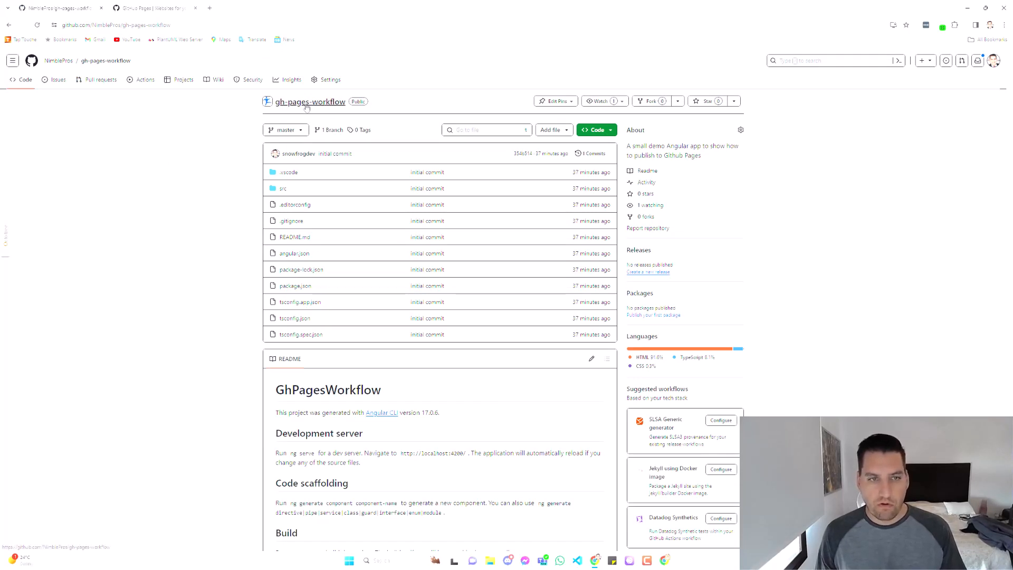
mouse_move(216, 251)
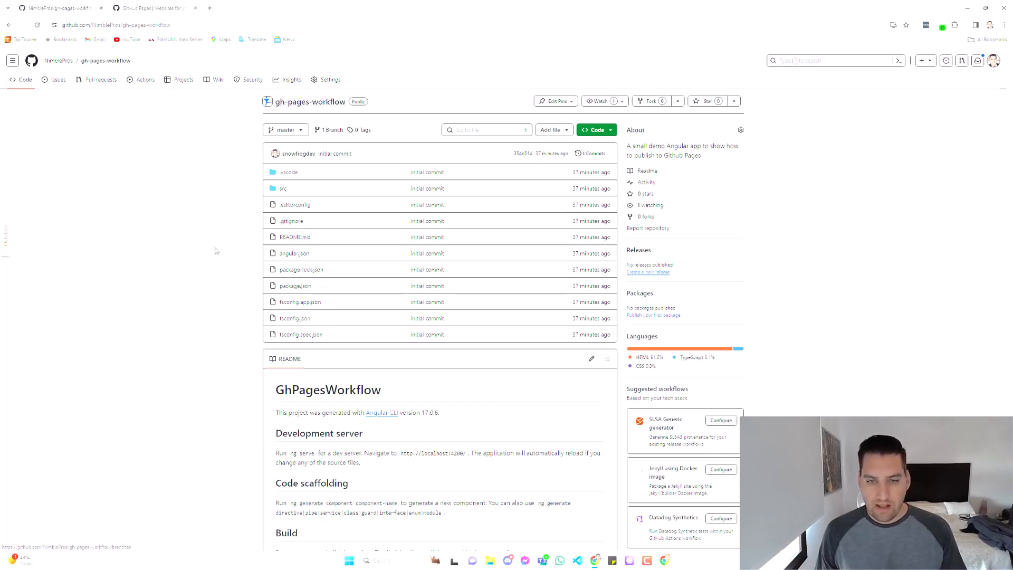
mouse_move(218, 244)
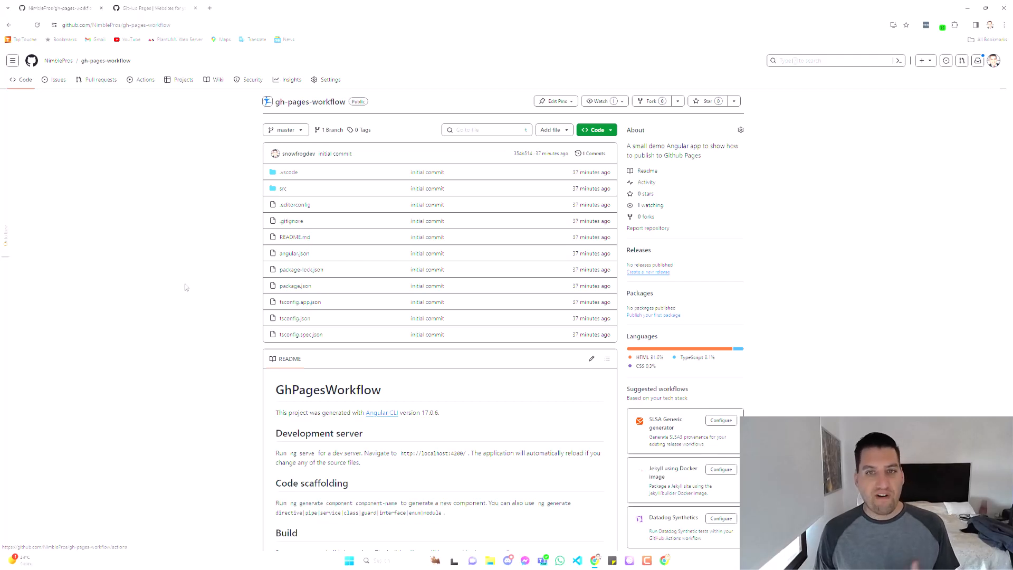
mouse_move(191, 283)
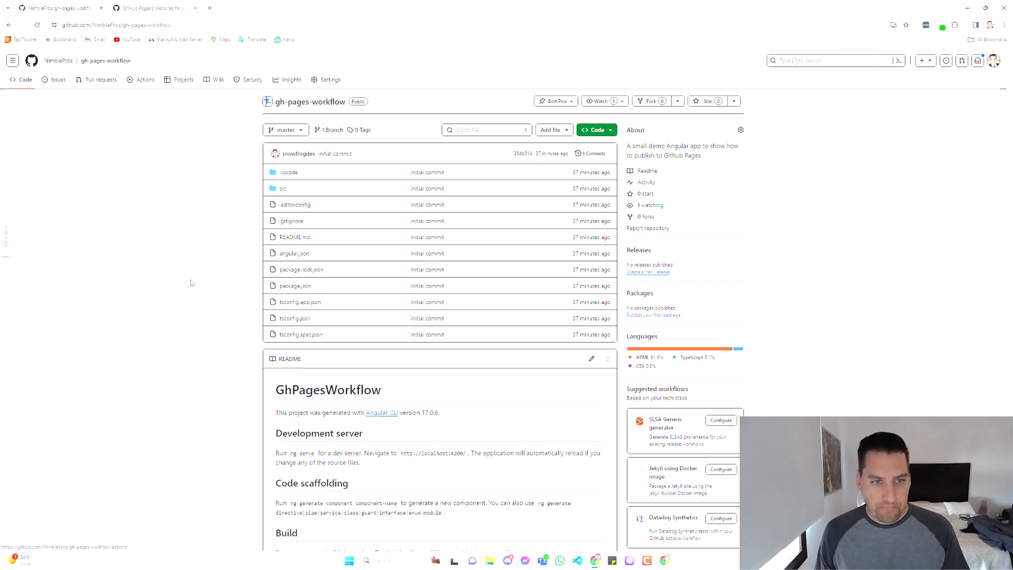
mouse_move(188, 298)
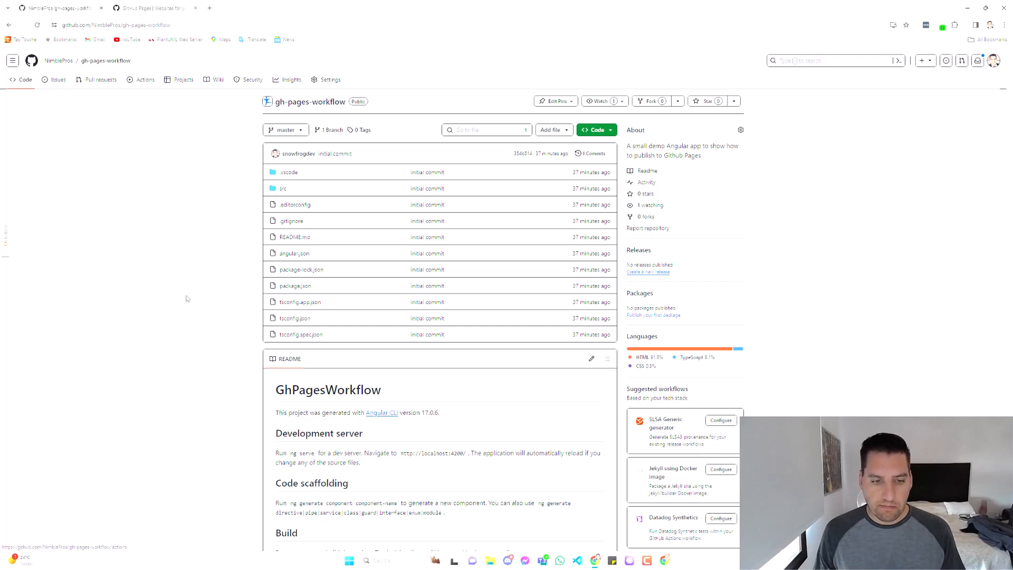
click(577, 561)
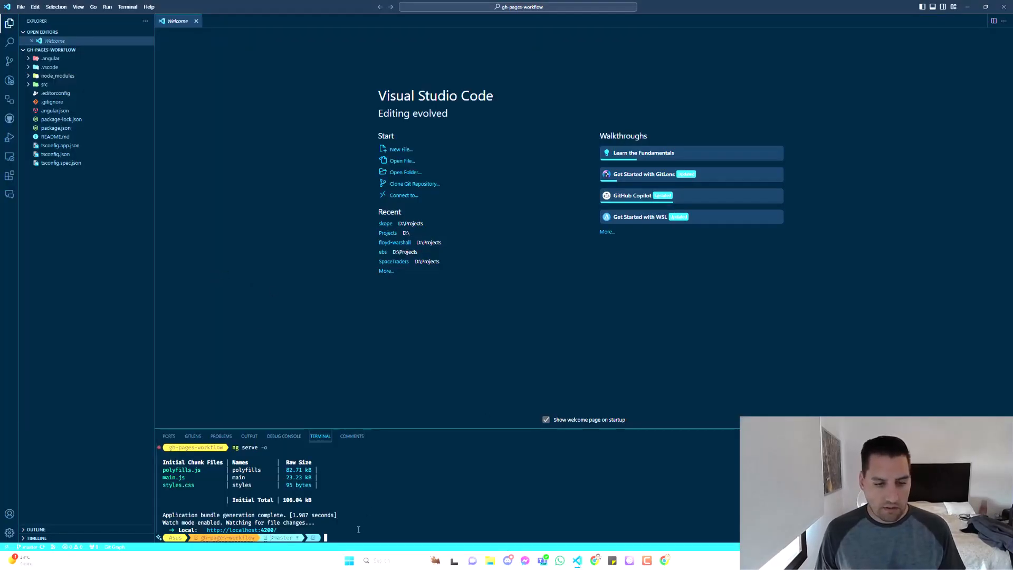
- Run ng serve -o so the Angular app builds and opens on localhost
text(ng serve -o)
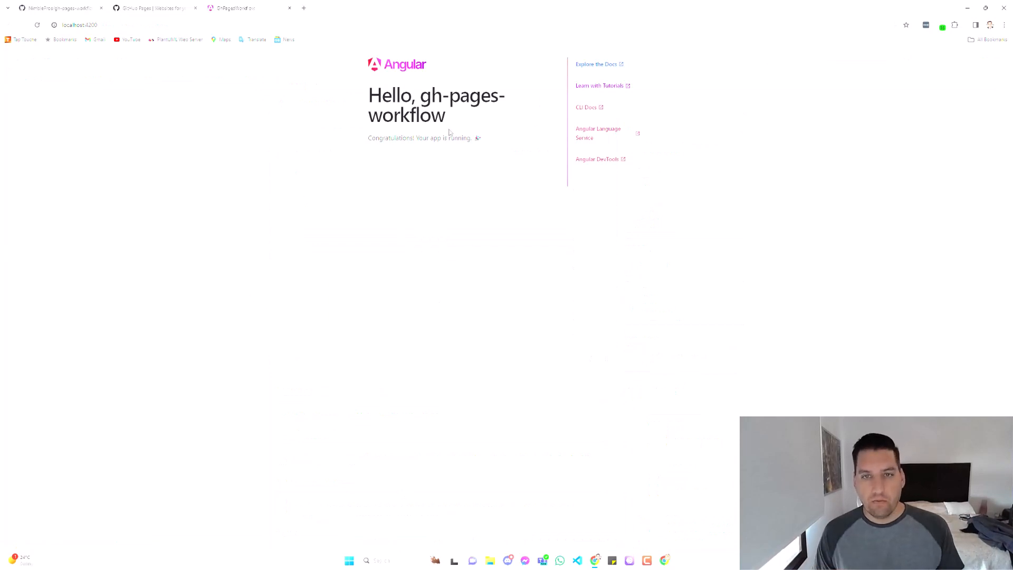
mouse_move(431, 170)
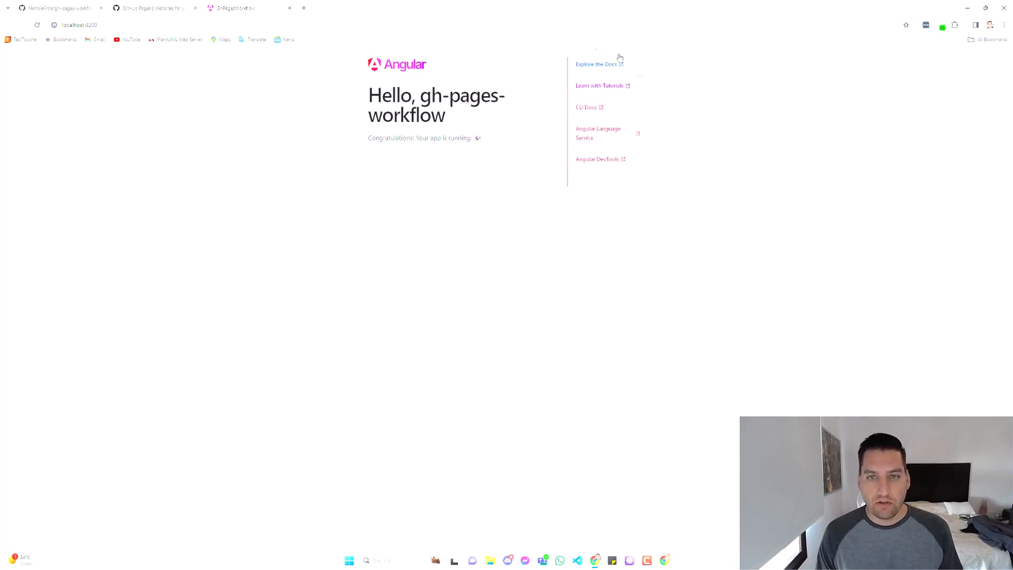
mouse_move(491, 82)
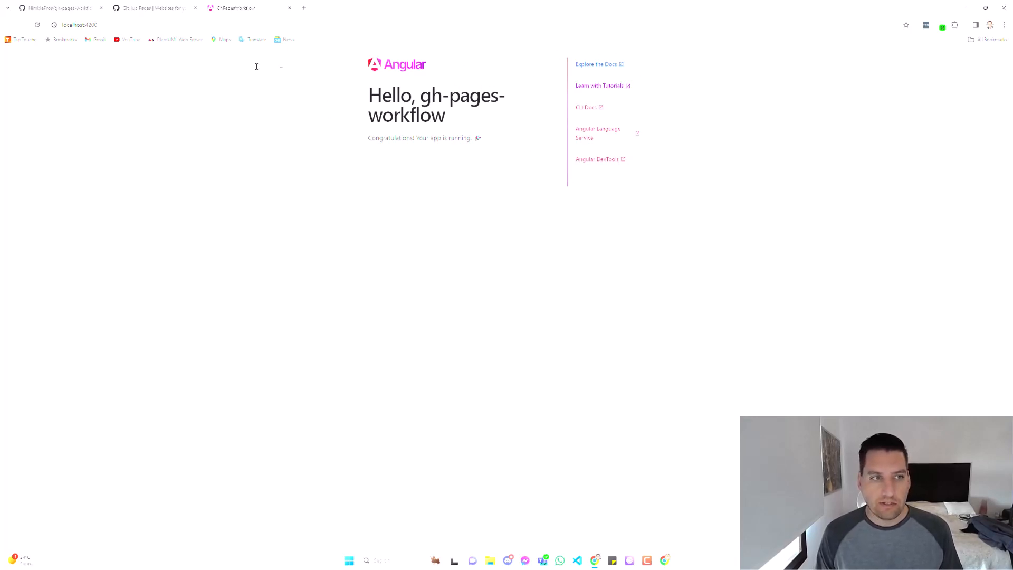
mouse_move(264, 131)
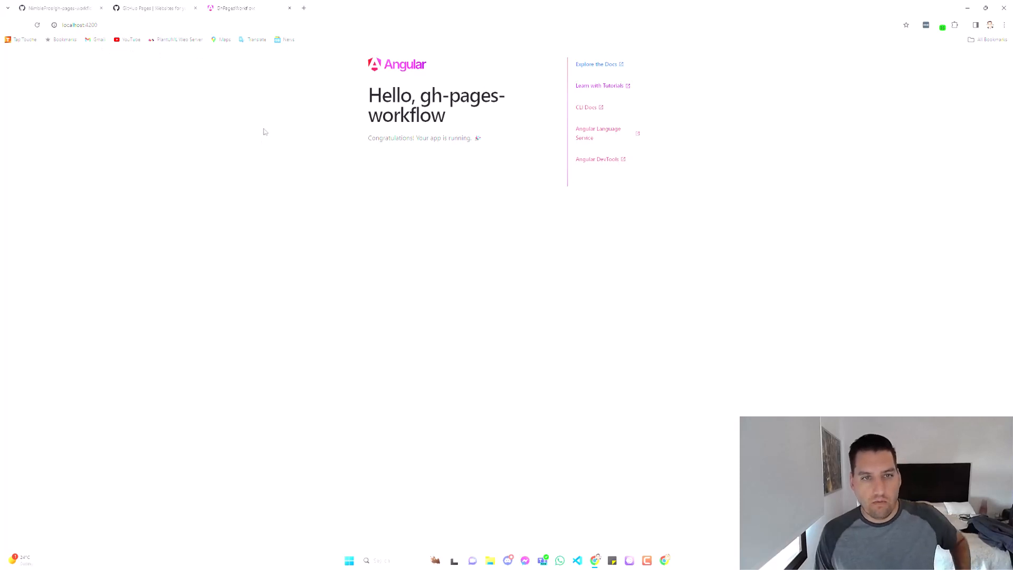
mouse_move(283, 91)
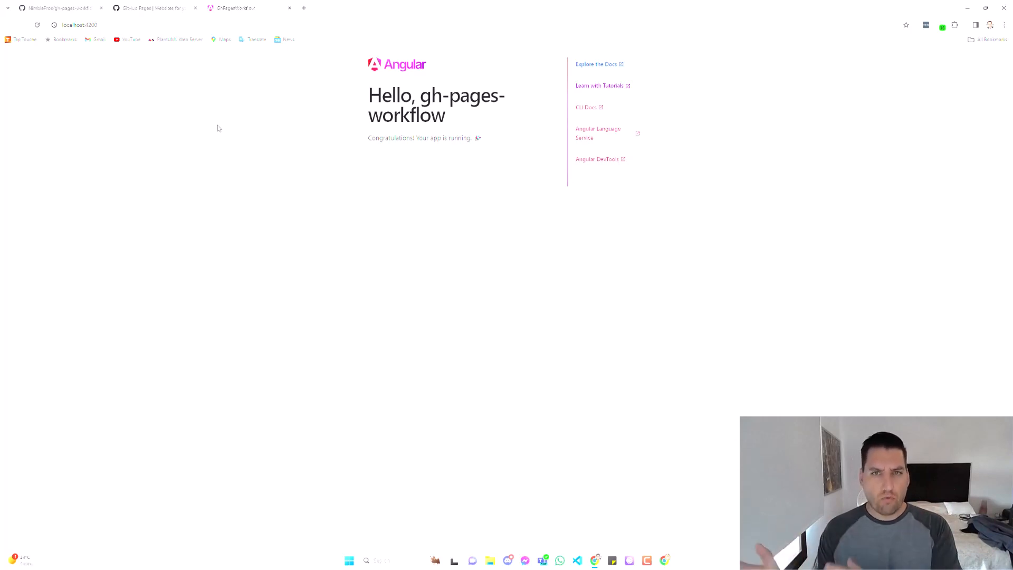
mouse_move(251, 124)
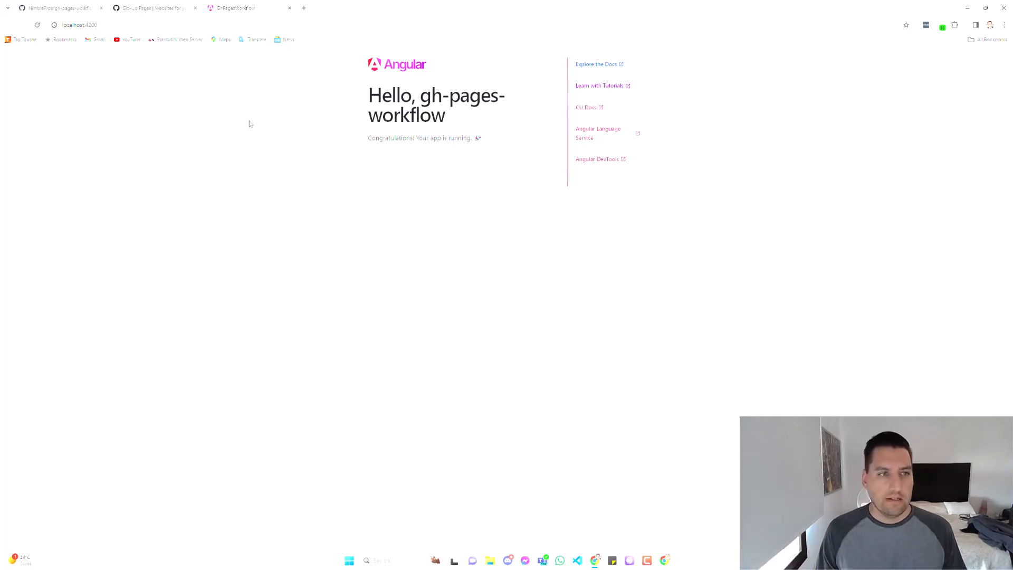
mouse_move(252, 119)
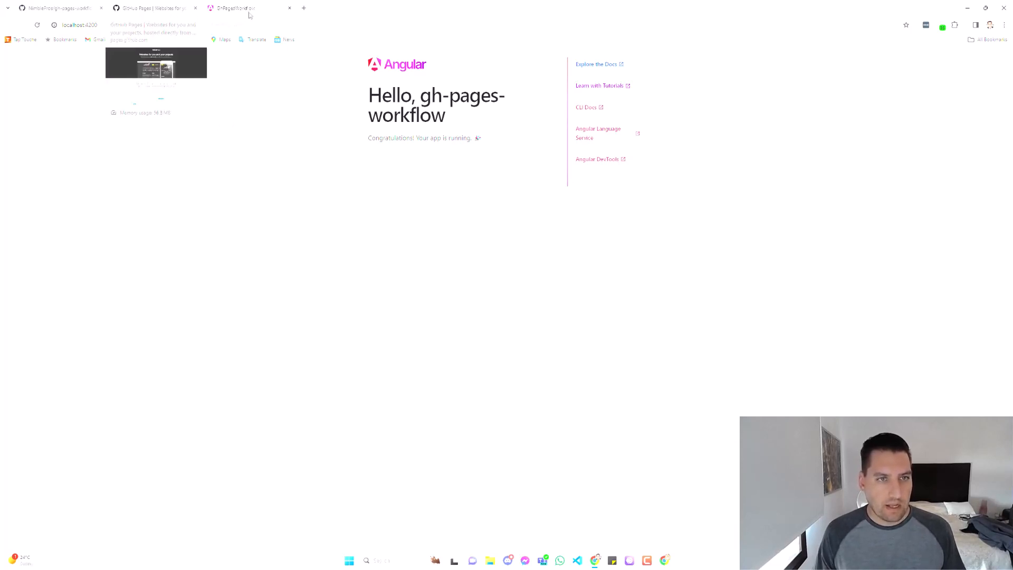
- Go back to the gh-pages-workflow repository and enter its Settings page
click(152, 7)
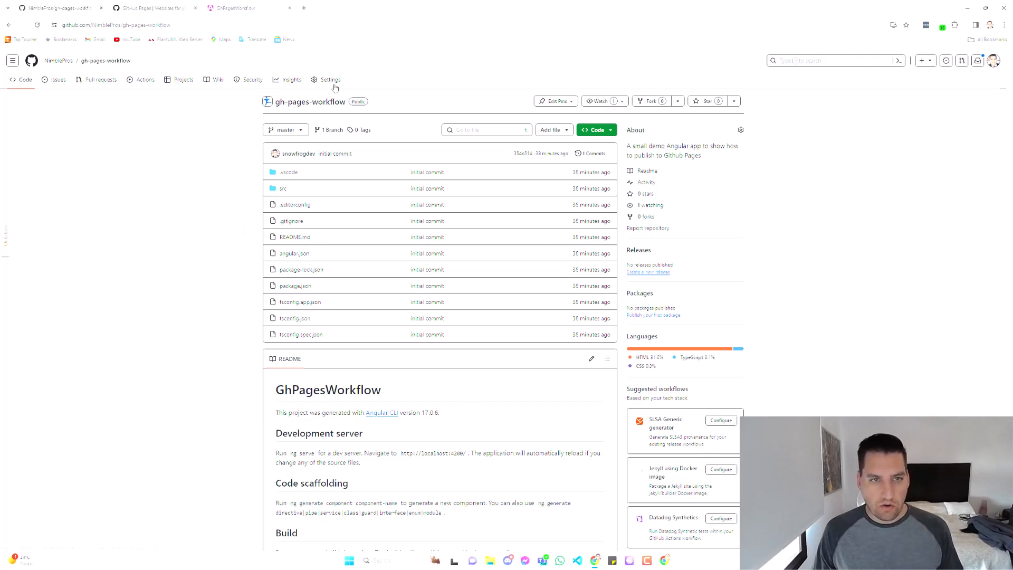
mouse_move(330, 79)
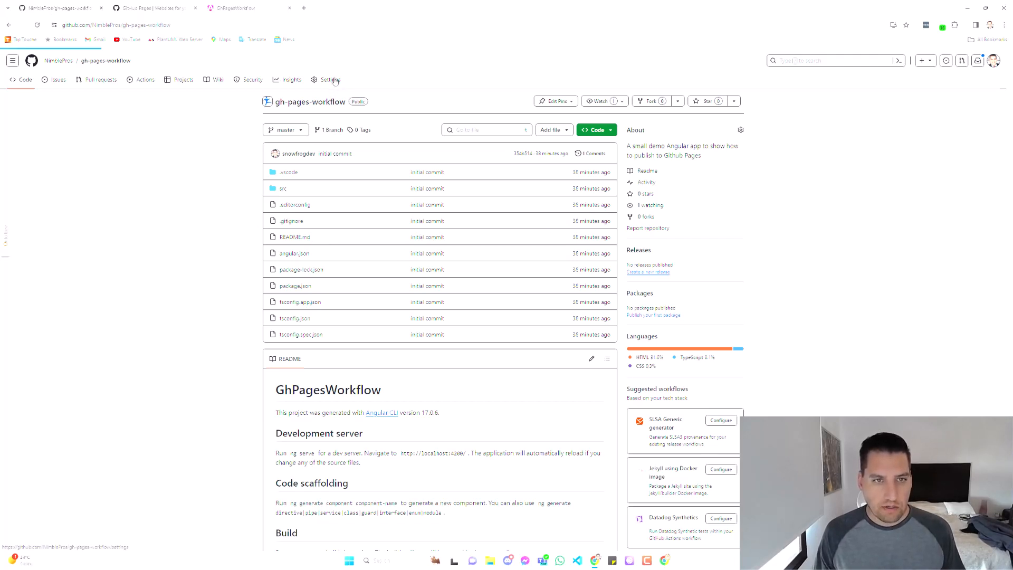
click(329, 80)
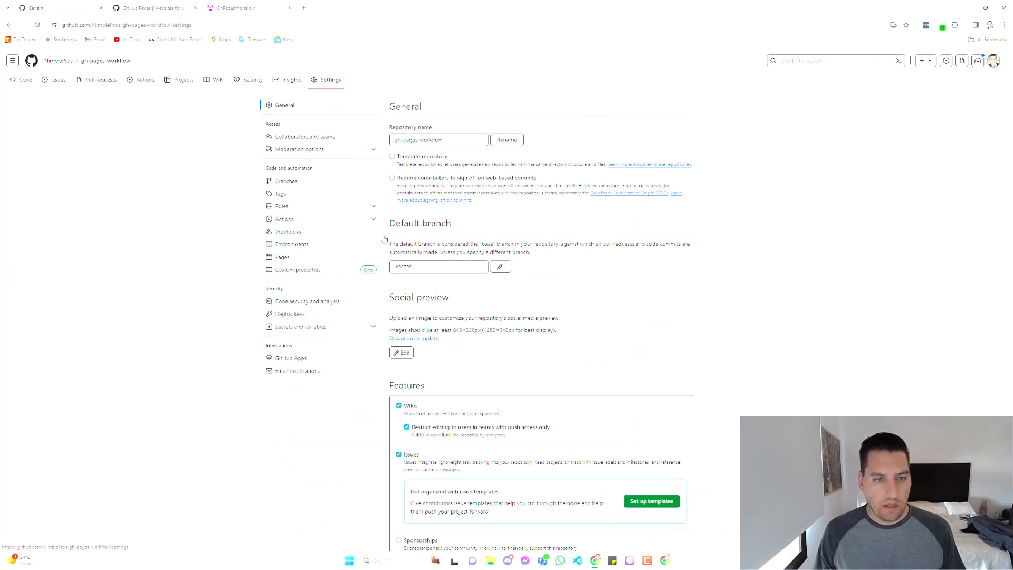
mouse_move(283, 256)
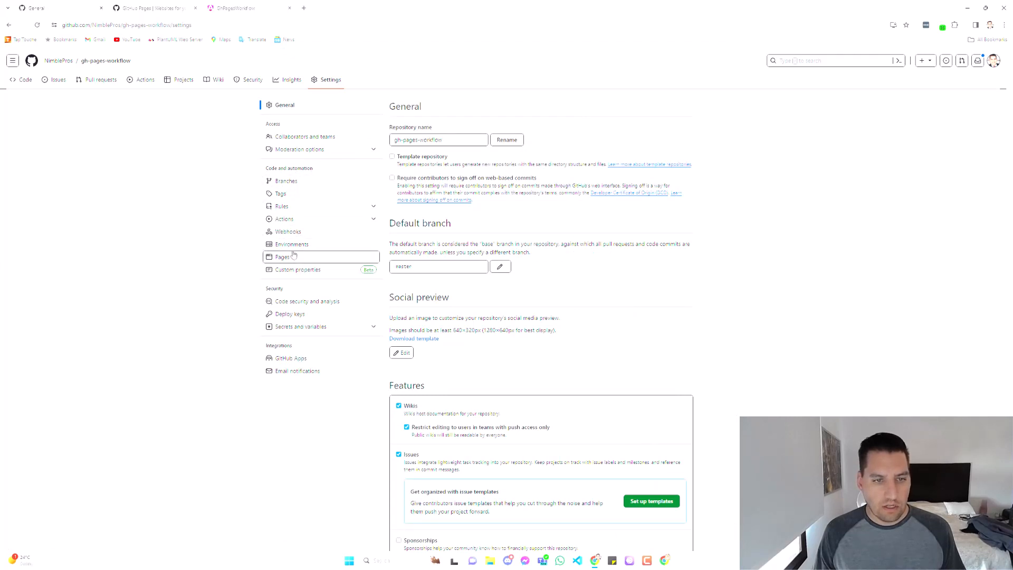
- In the Pages settings, expand the build-and-deployment Source choices to pick GitHub Actions
click(283, 256)
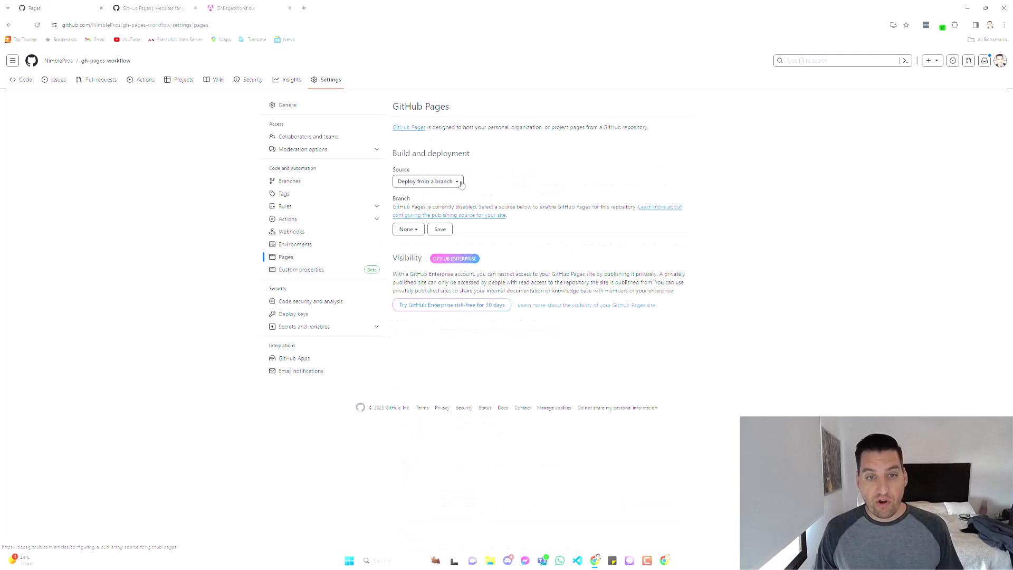
mouse_move(454, 185)
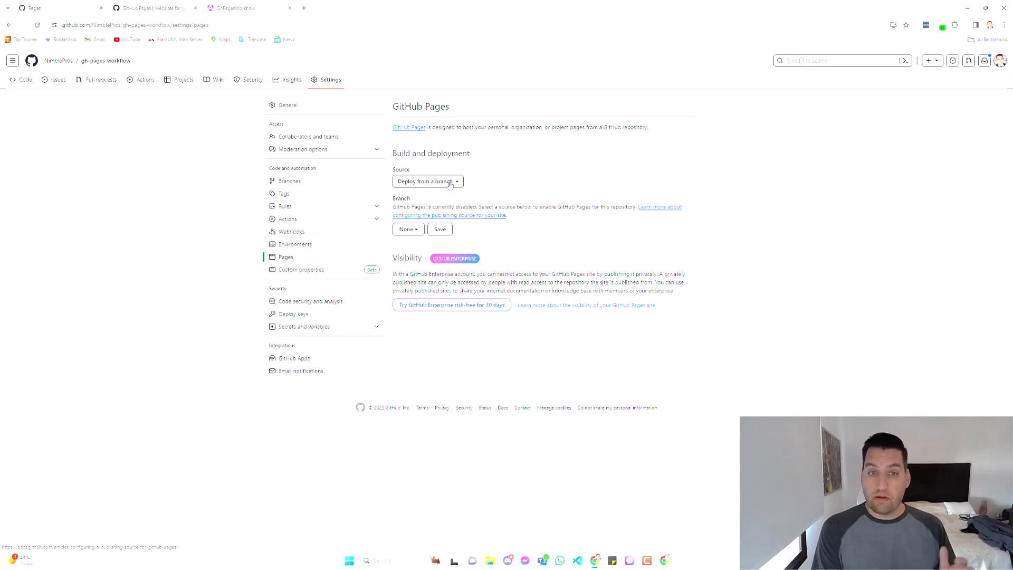
mouse_move(459, 183)
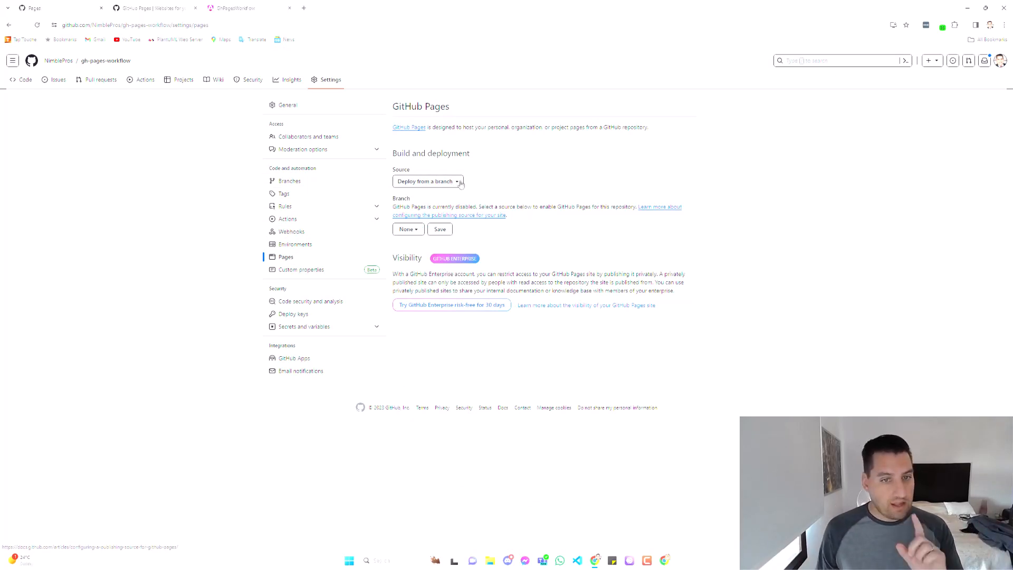
click(426, 181)
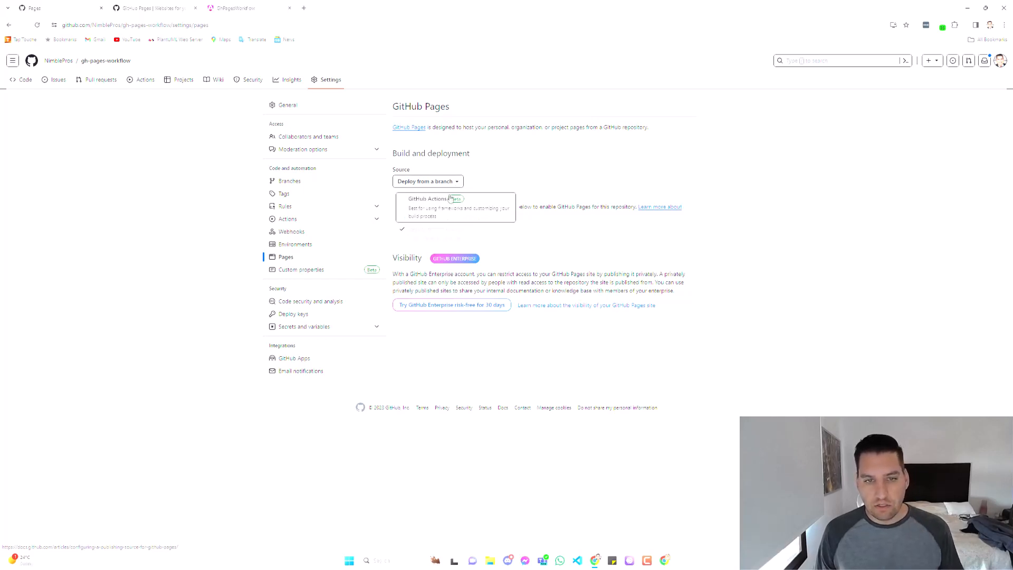
mouse_move(473, 205)
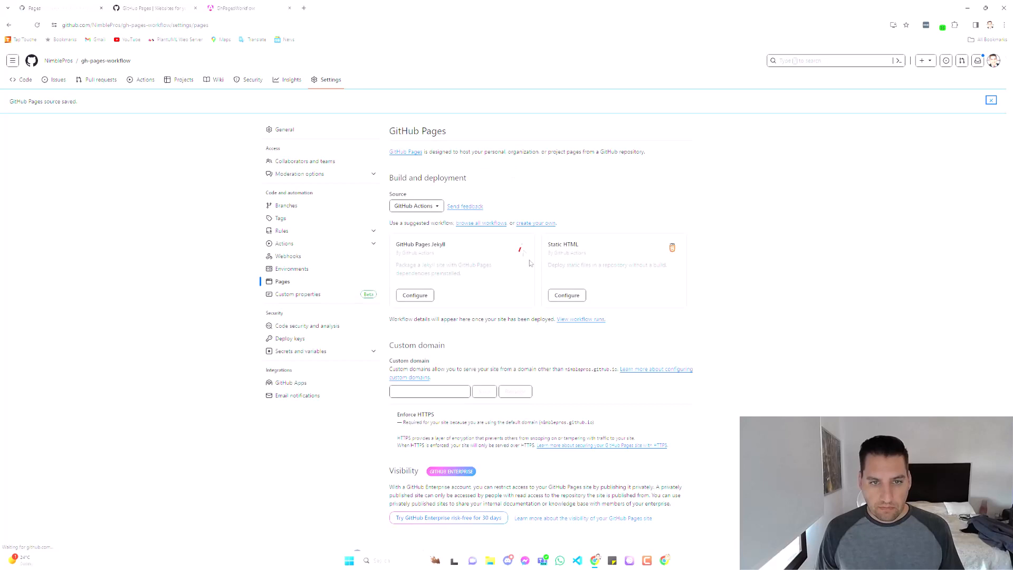
mouse_move(556, 289)
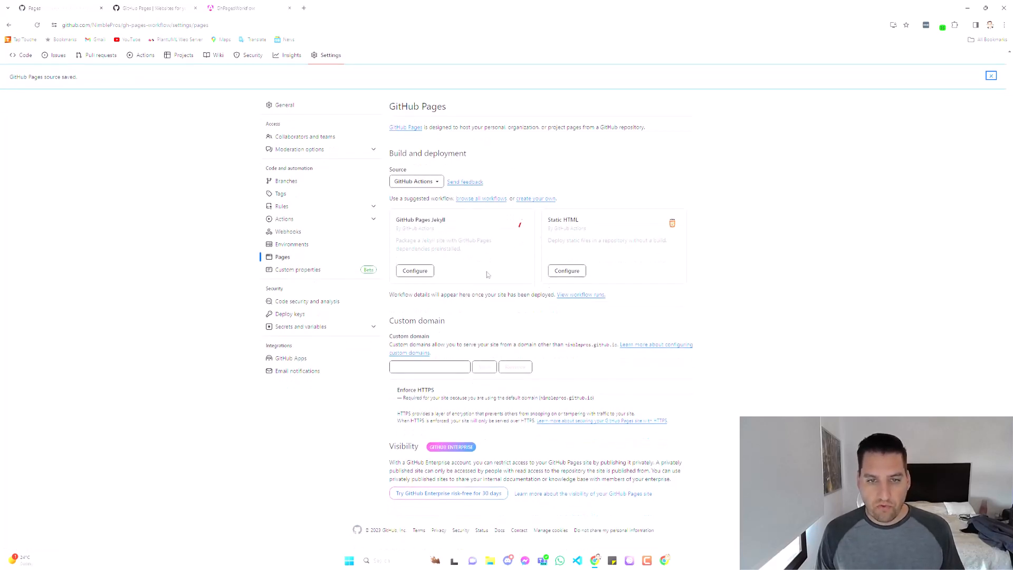
mouse_move(538, 292)
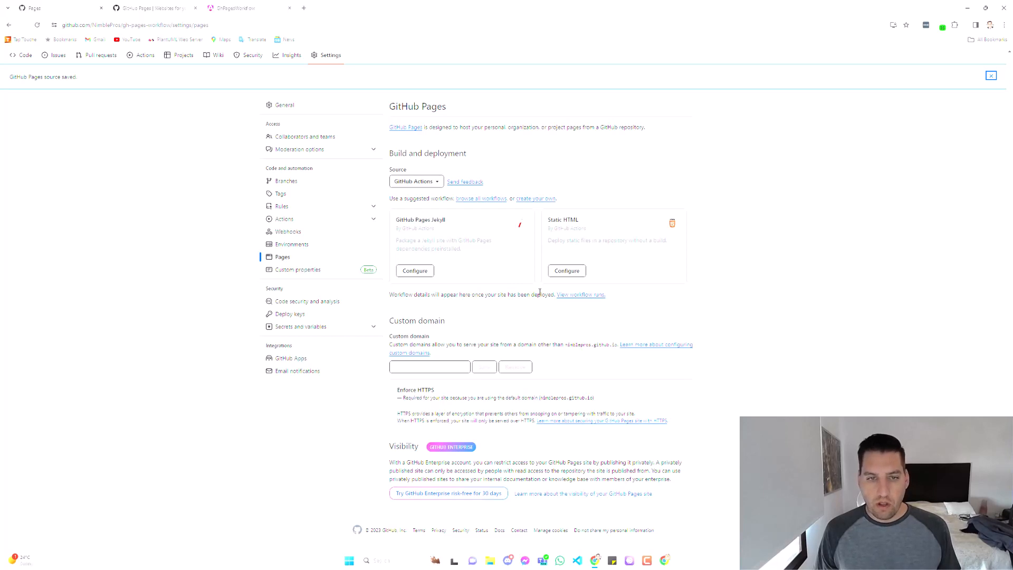
mouse_move(461, 234)
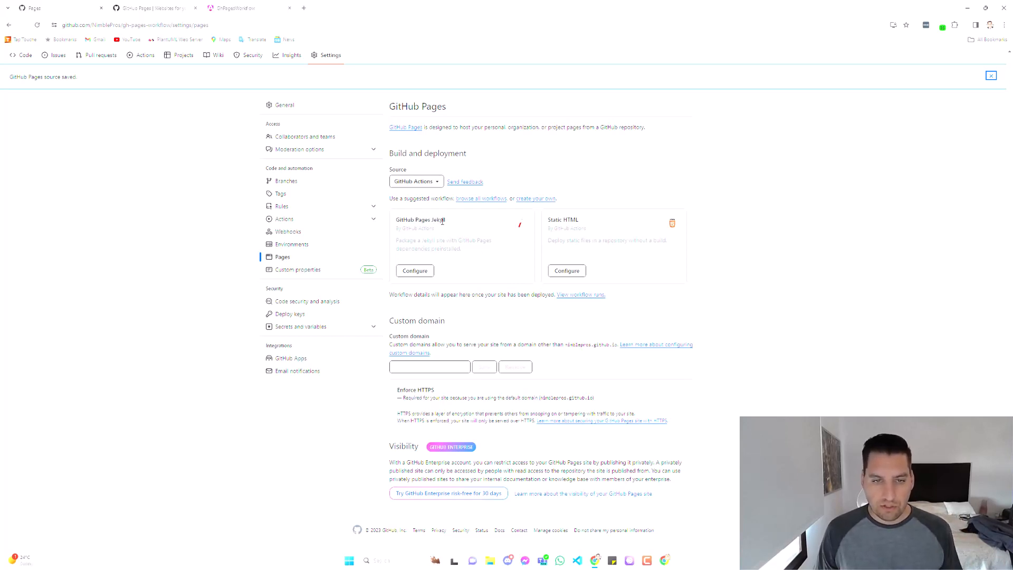
mouse_move(600, 235)
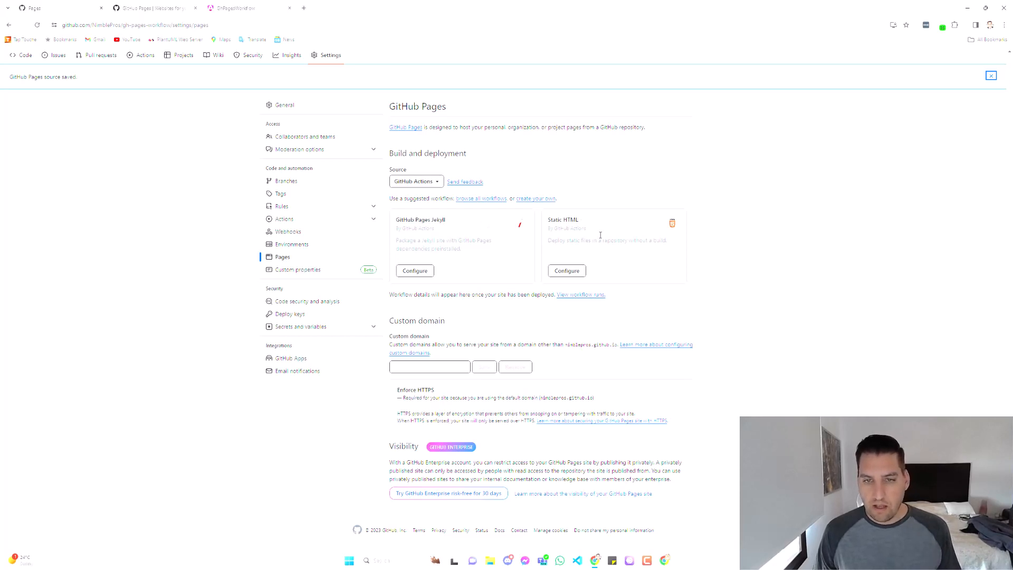
mouse_move(484, 292)
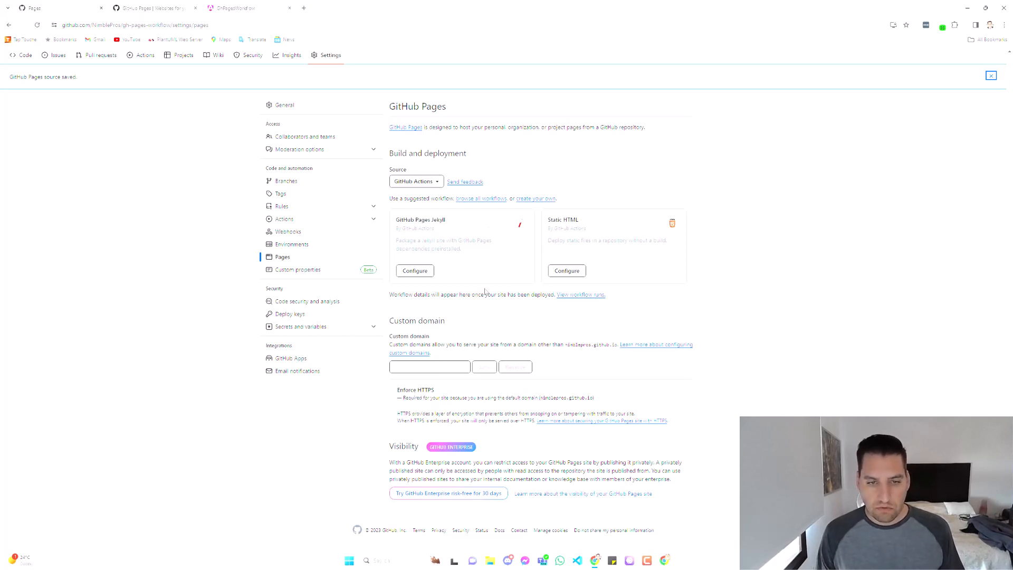
mouse_move(464, 254)
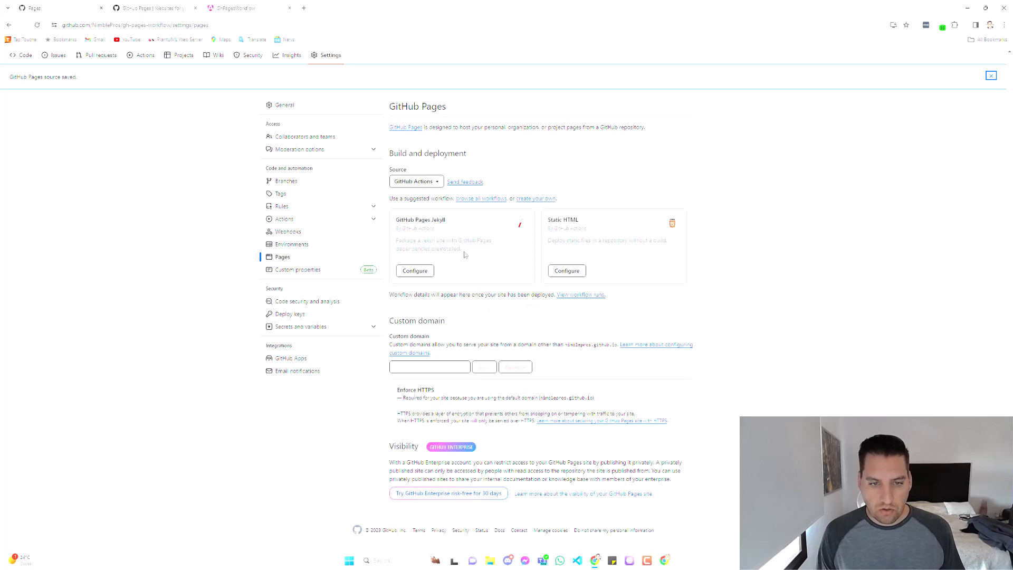
mouse_move(536, 207)
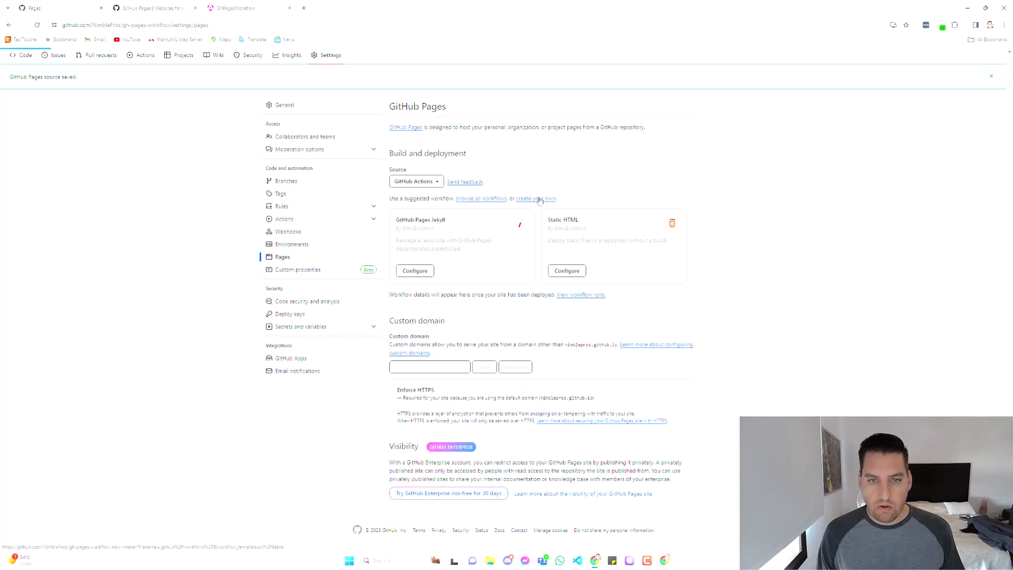
- Skip the suggested Jekyll/Static HTML workflows and create your own blank workflow file
click(534, 198)
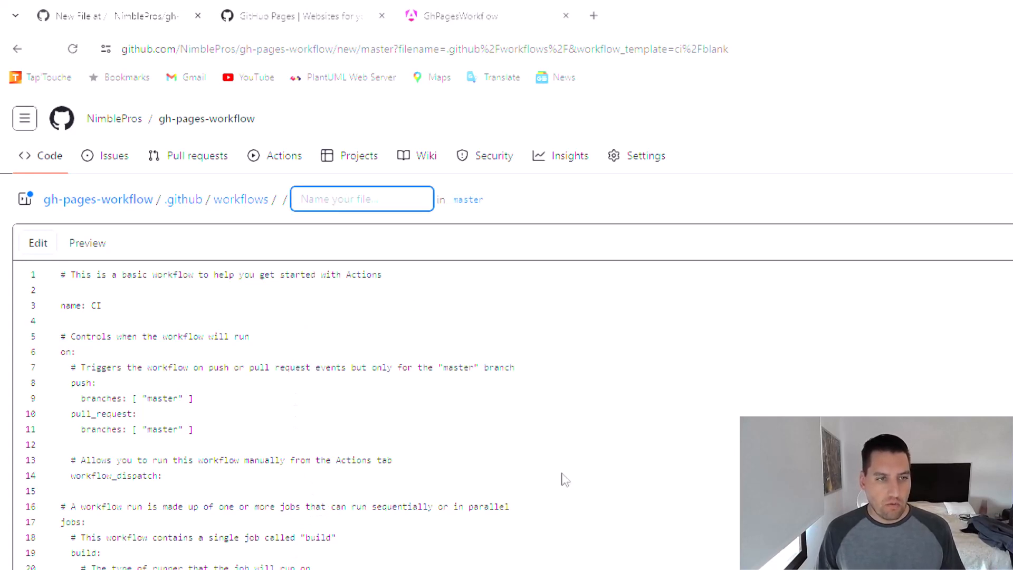
mouse_move(601, 493)
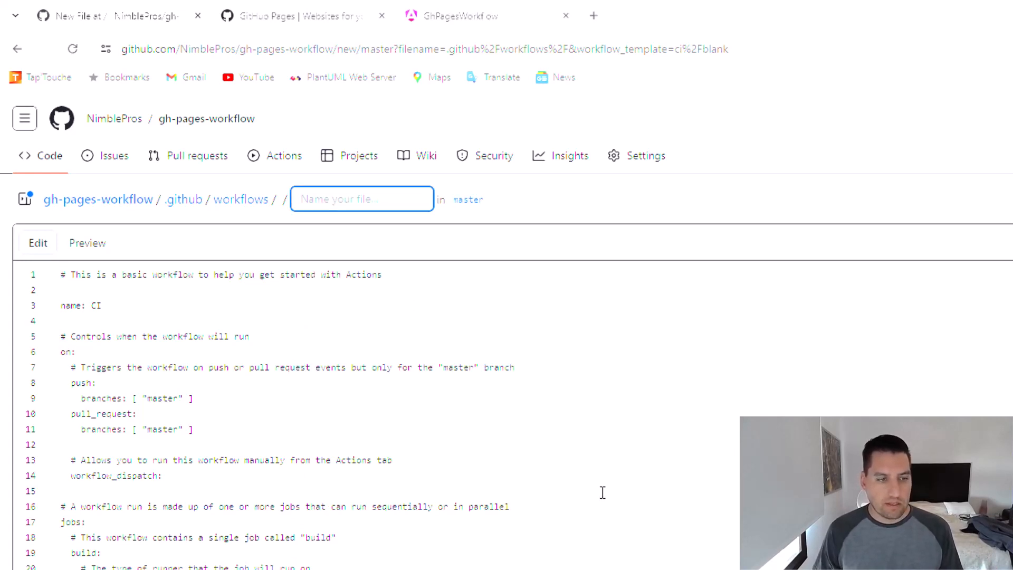
- Name the new workflow file angular-build-deploy.yml
text(angula)
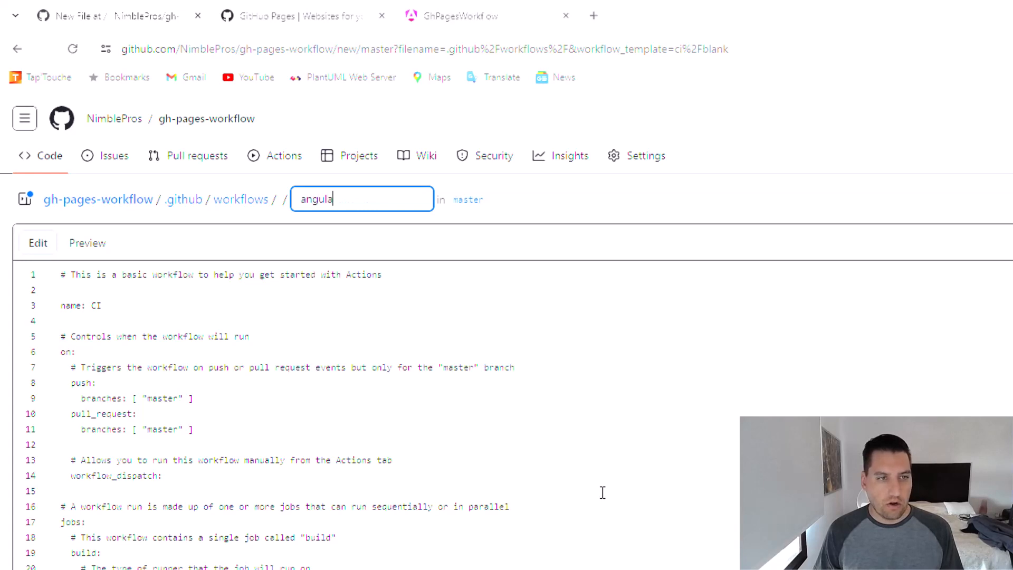
text(r-build)
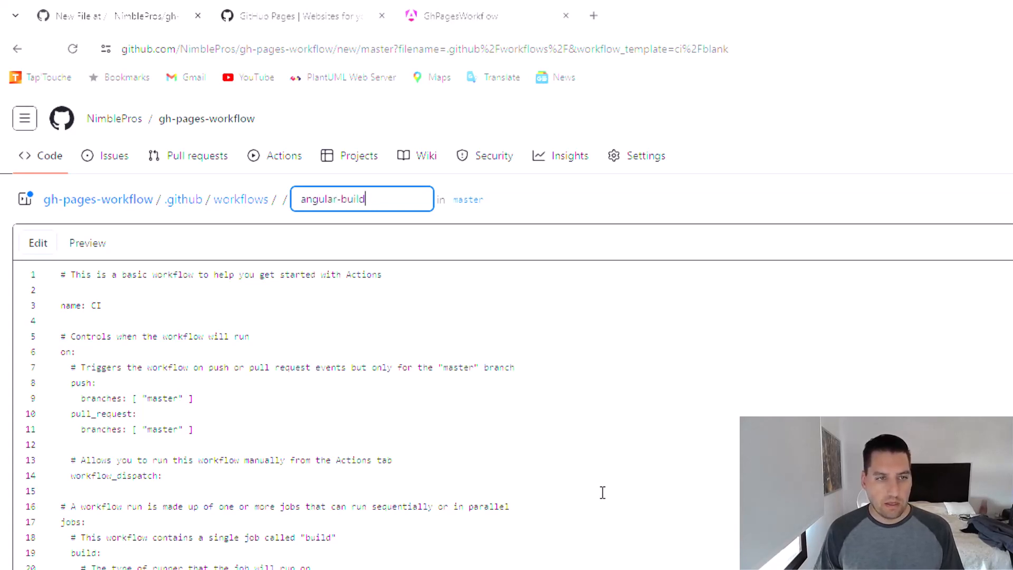
text(-deploy)
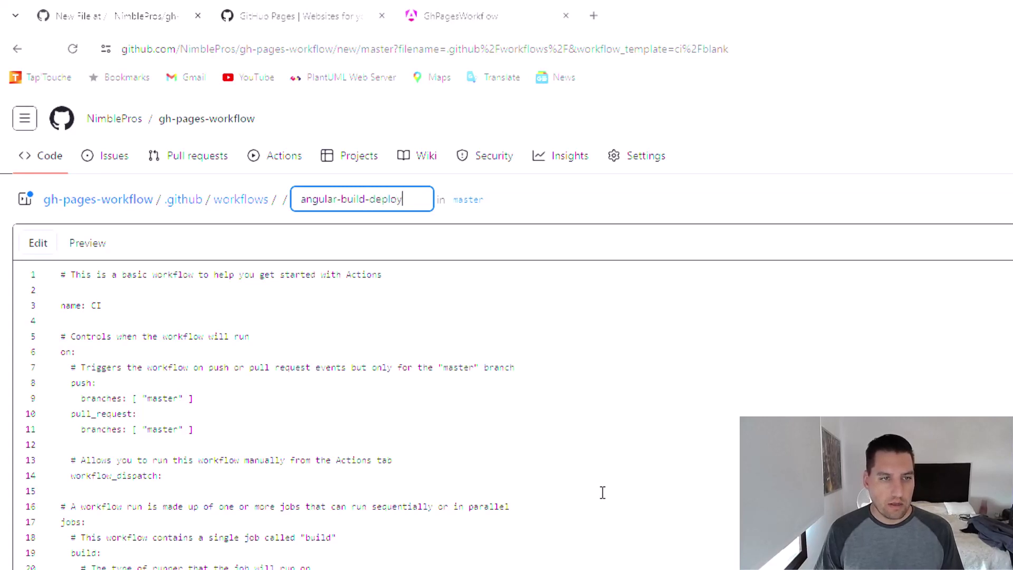
text(.yml)
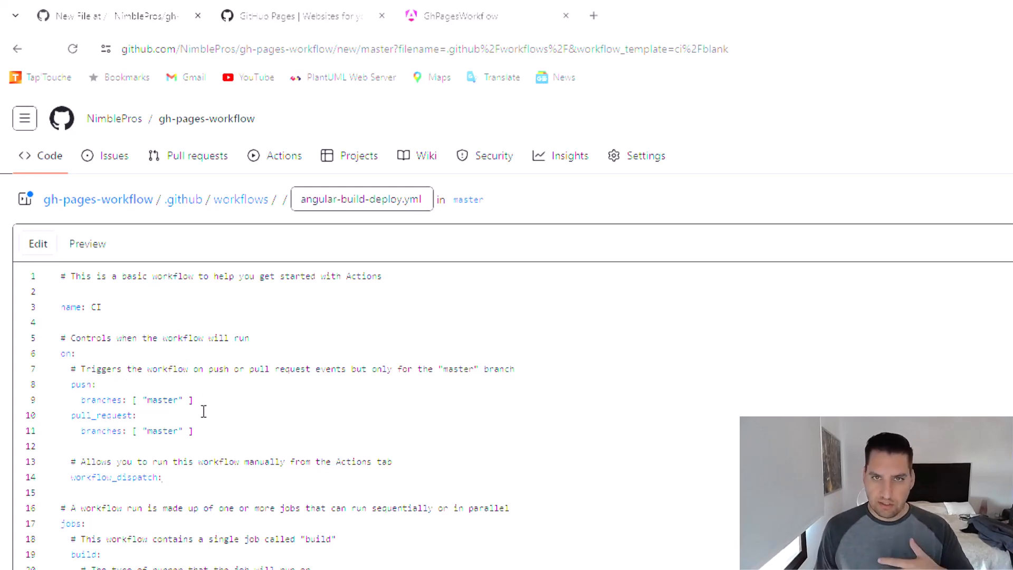
- Move into the template text at the comment about running the workflow manually
scroll(up, 3)
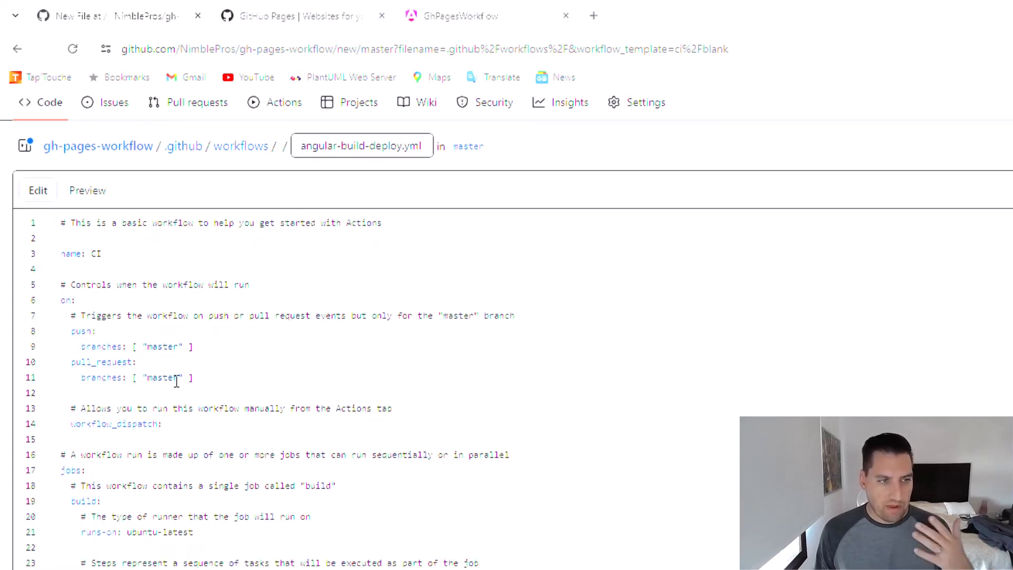
click(145, 361)
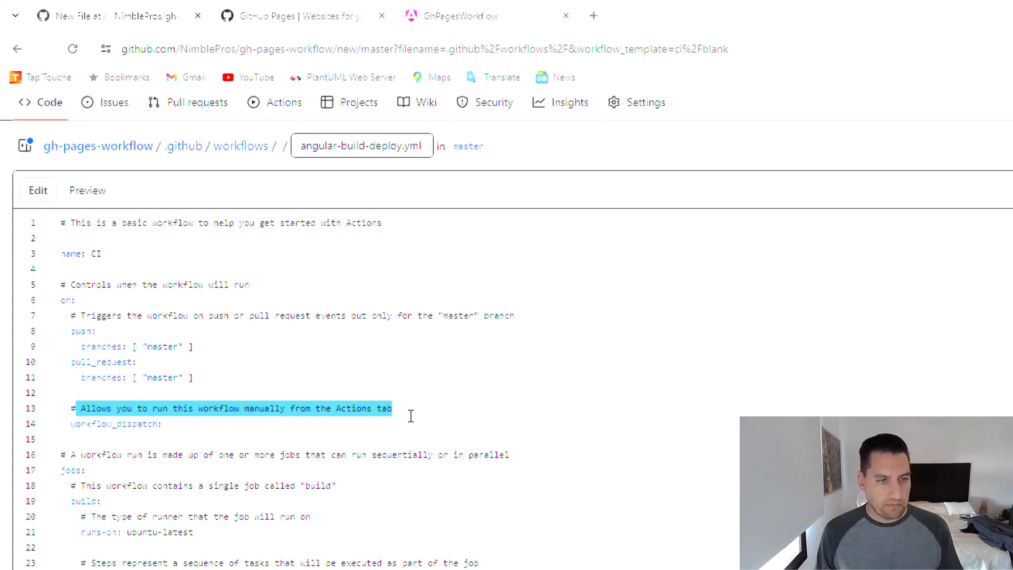
click(279, 408)
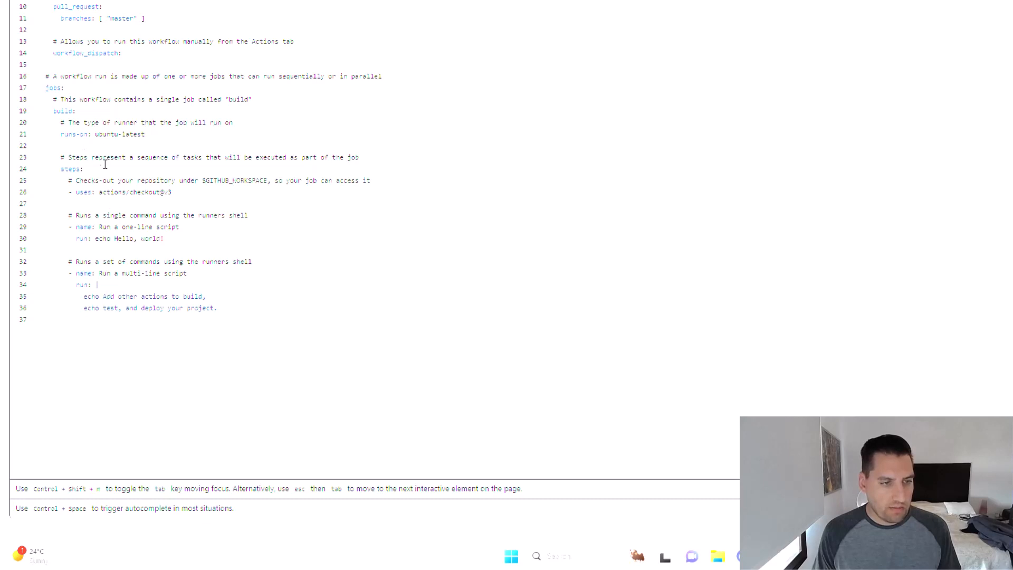
mouse_move(146, 222)
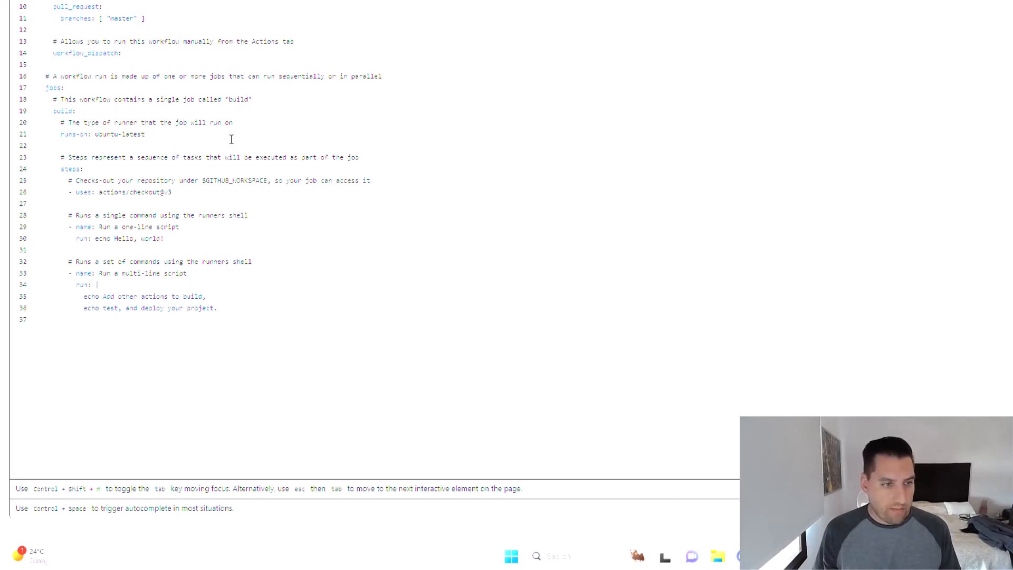
mouse_move(174, 139)
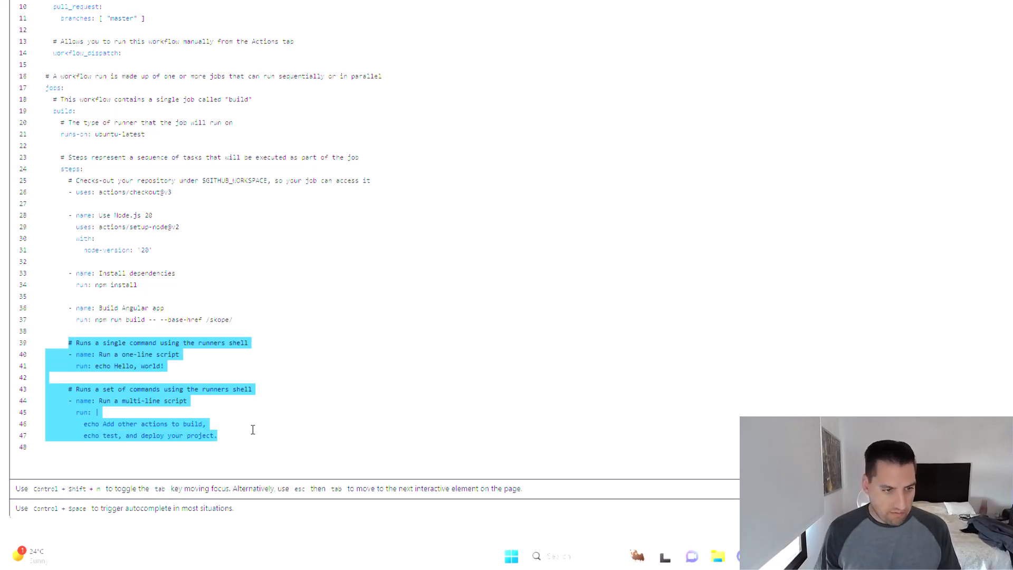
- Delete the sample script steps and change the build command's base href to /gh-pages-workflow/
key(Delete)
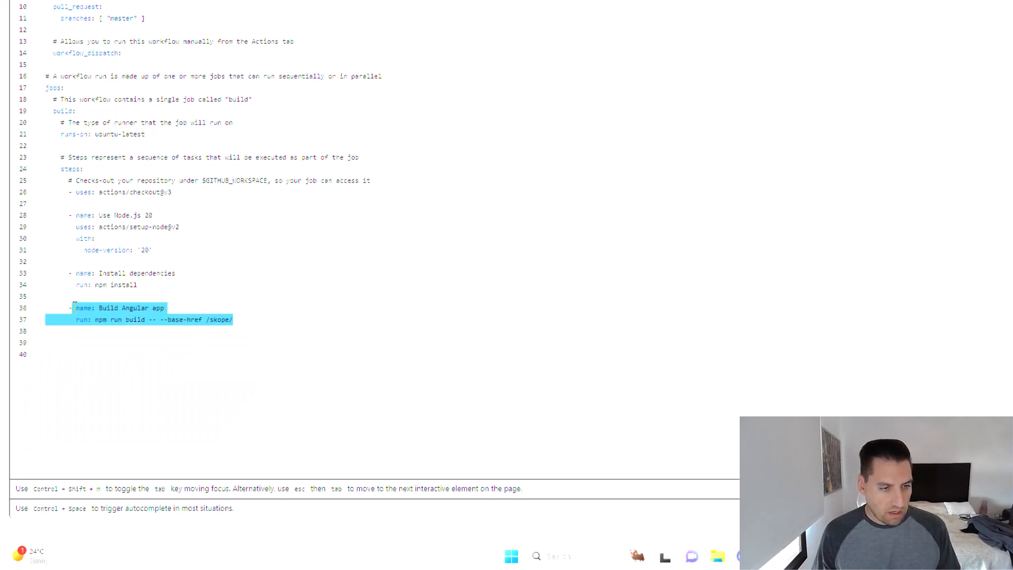
click(229, 319)
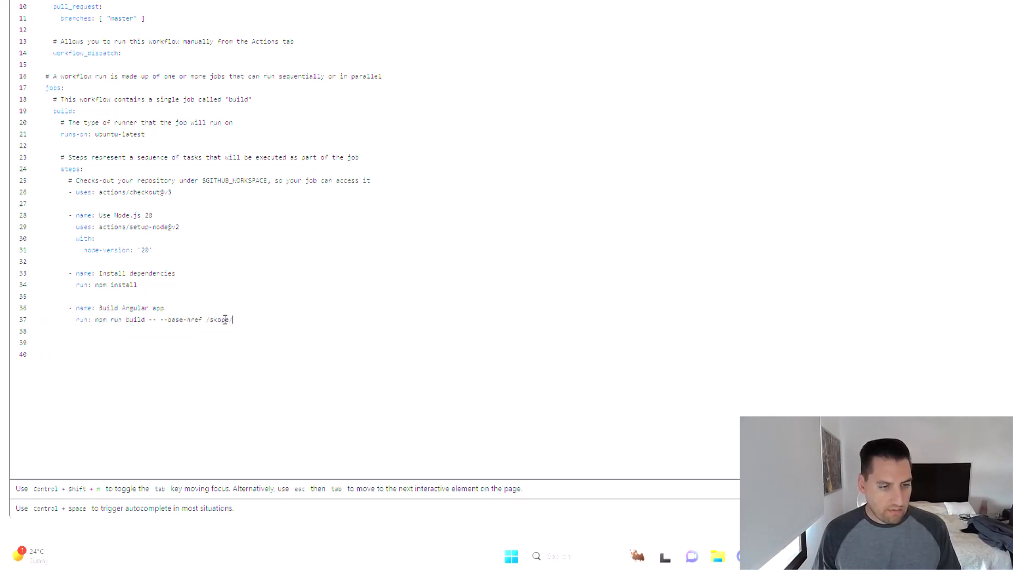
double_click(218, 319)
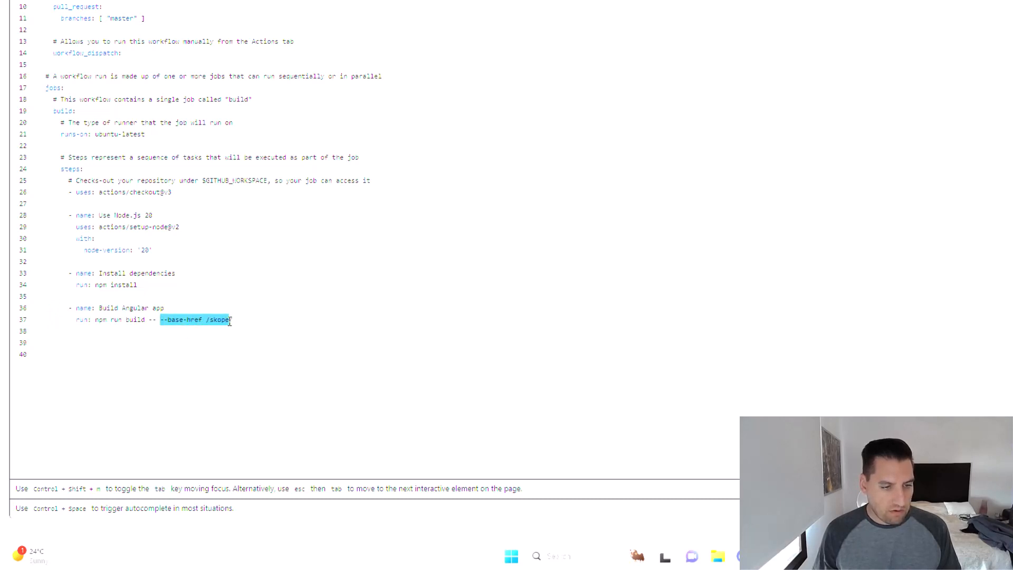
click(215, 318)
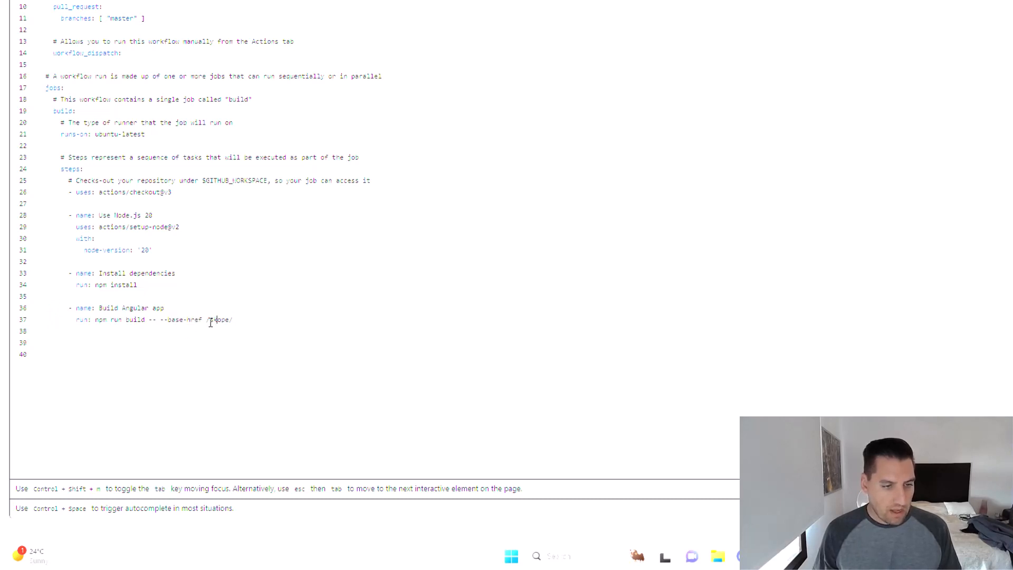
double_click(219, 319)
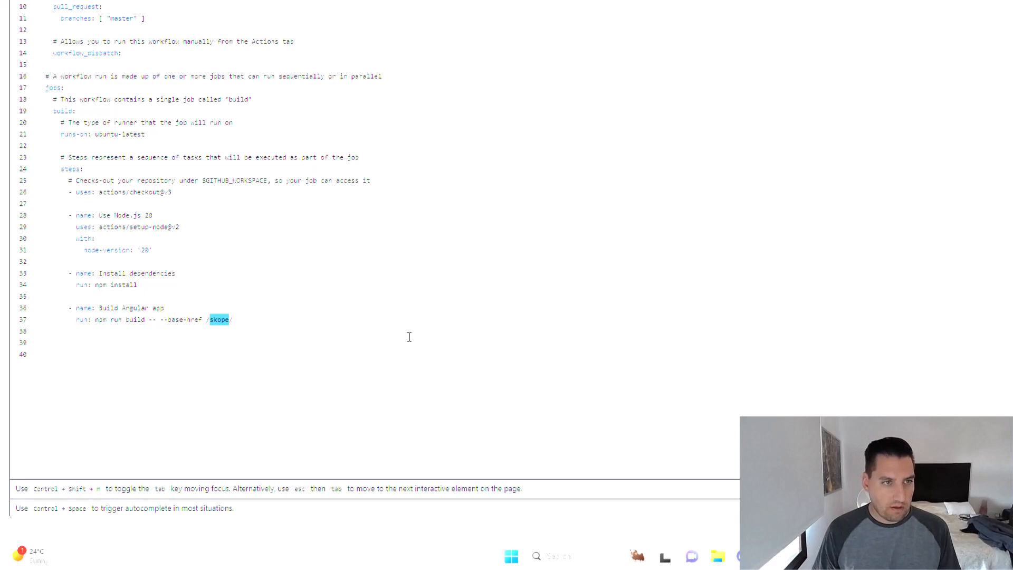
text(gh-pages-w)
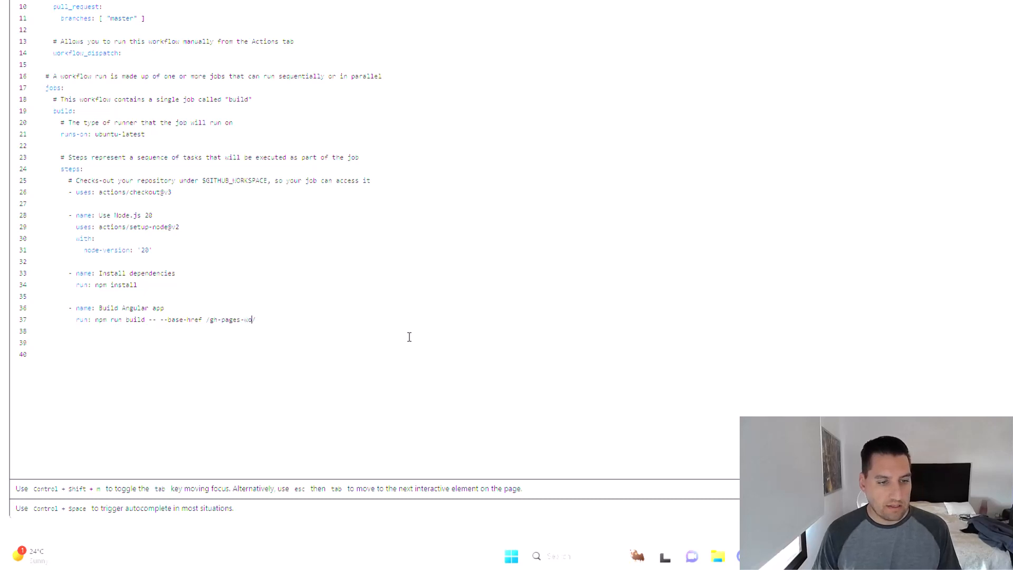
text(orkflow)
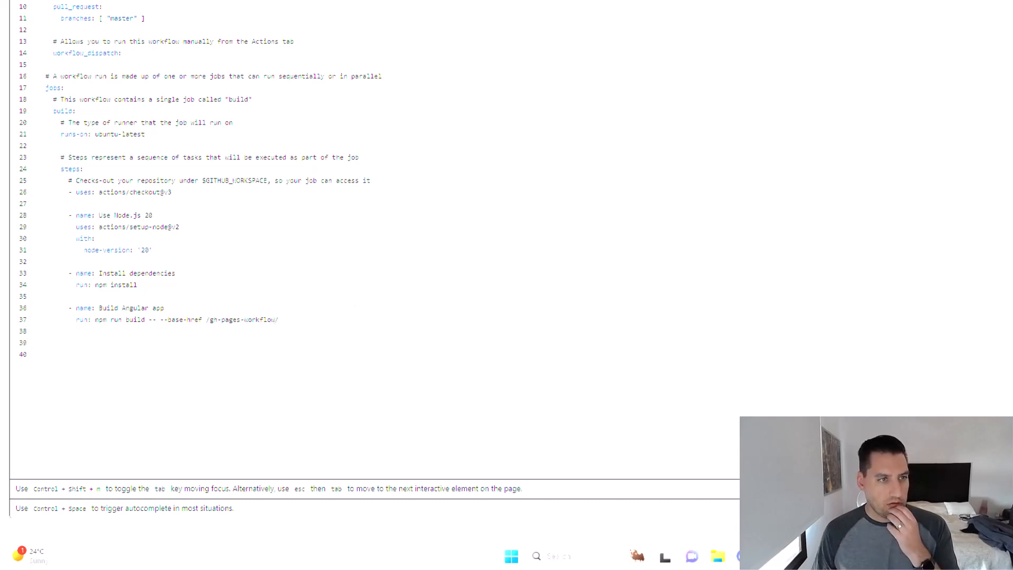
mouse_move(204, 198)
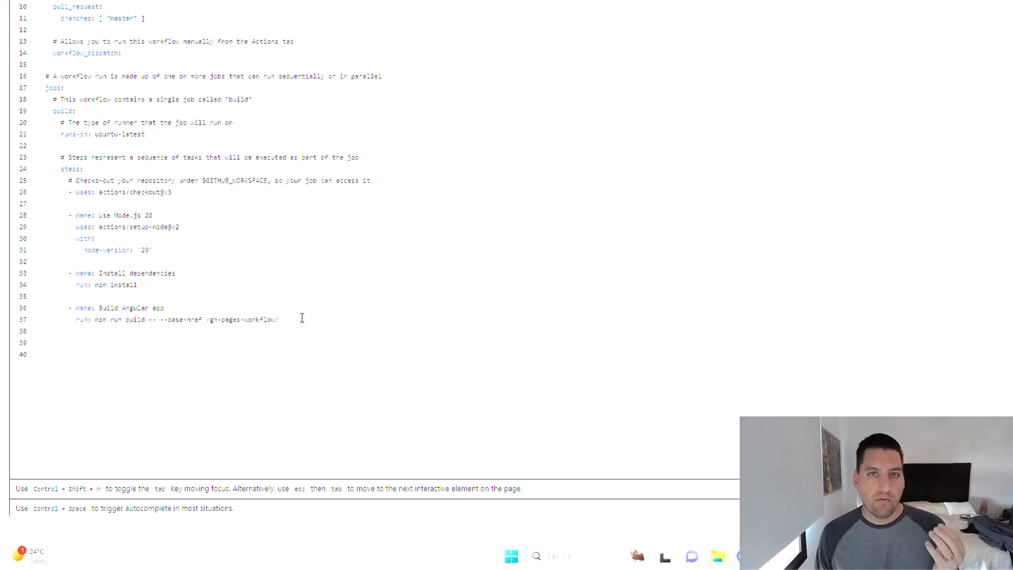
click(278, 319)
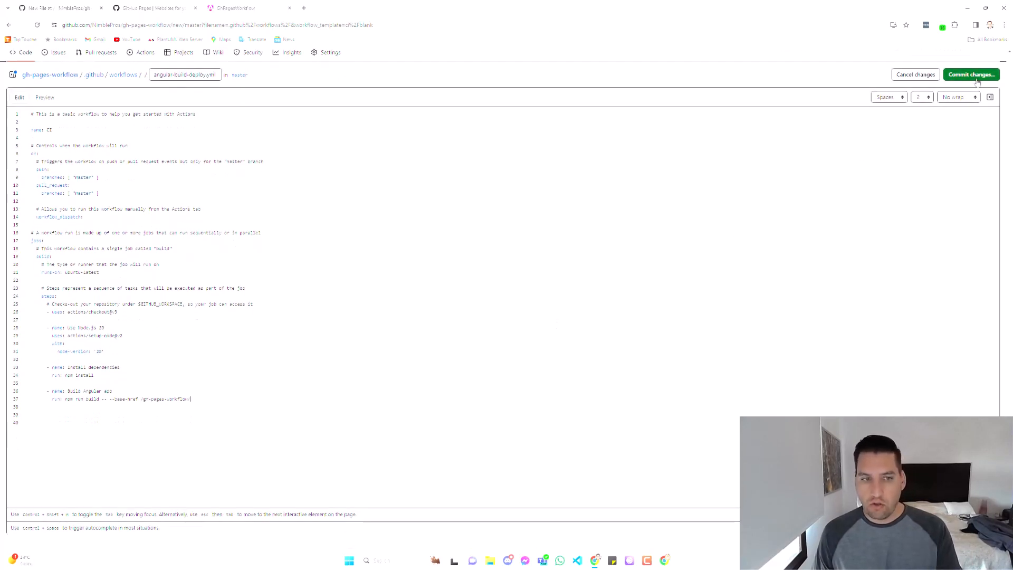
- Commit angular-build-deploy.yml directly to master with the default commit message
click(970, 73)
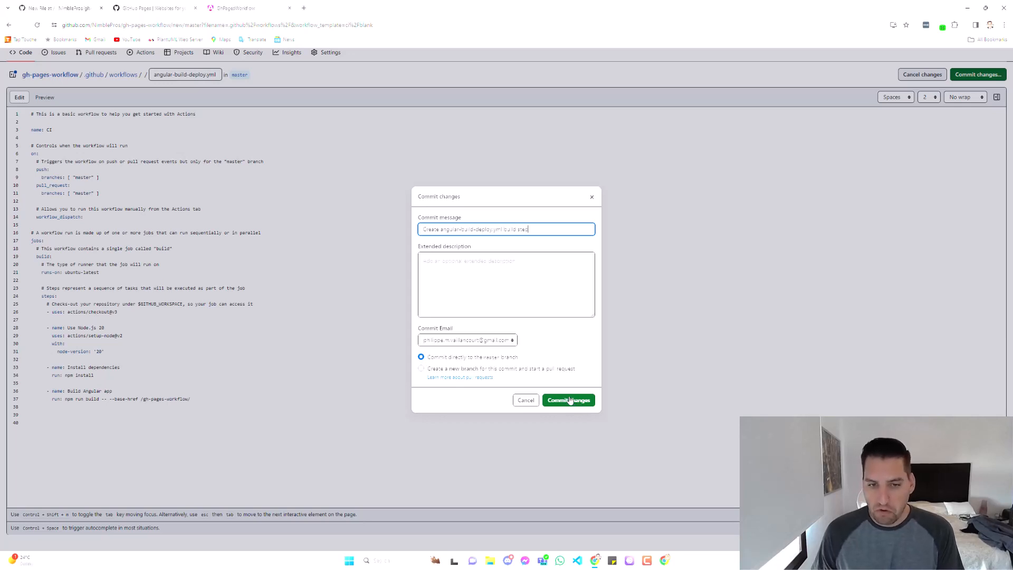
click(568, 399)
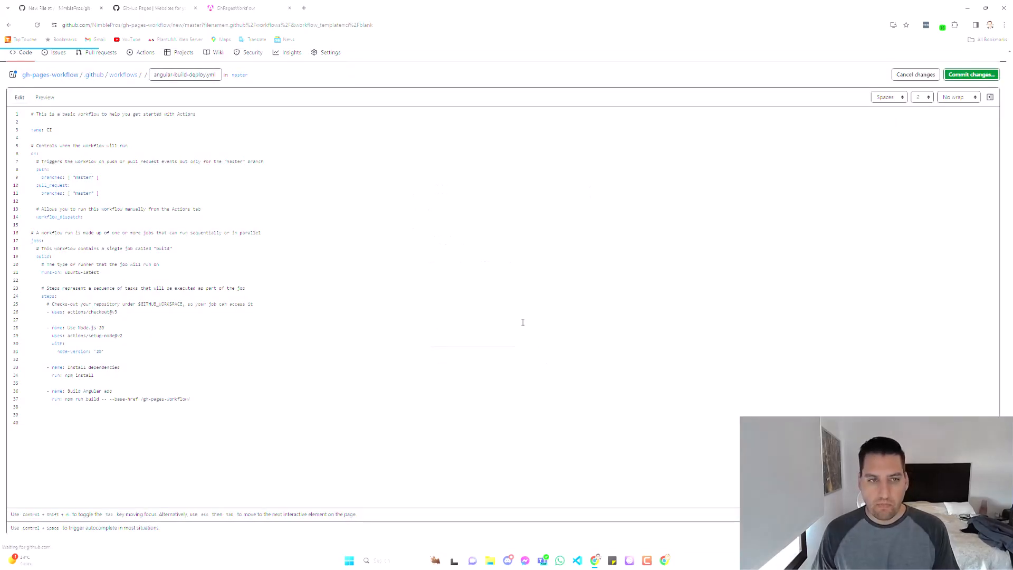
click(970, 74)
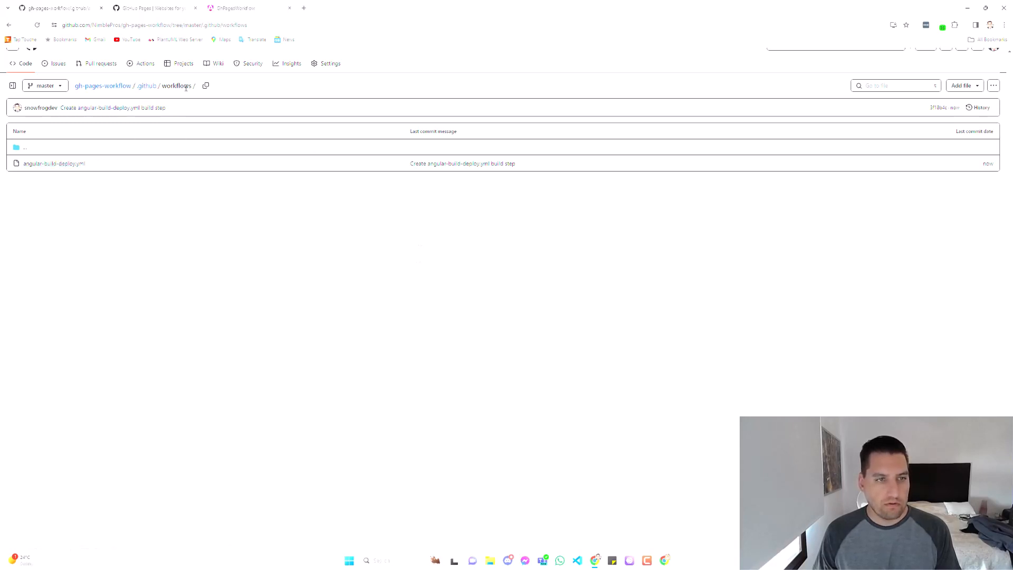
mouse_move(144, 62)
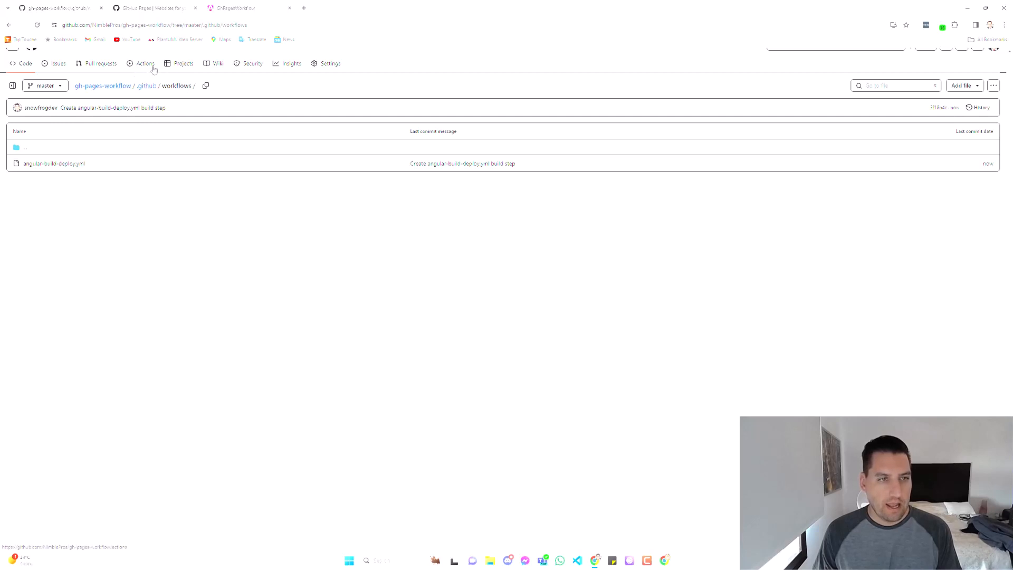
- From Actions, follow the queued run's build job, checking the checkout and dependency-install logs until it succeeds
click(145, 62)
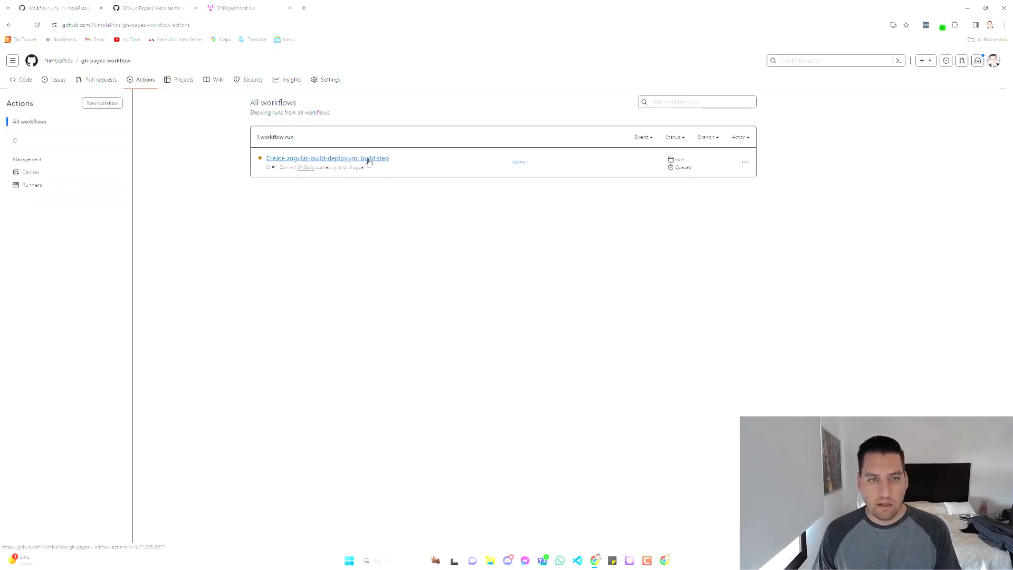
click(327, 157)
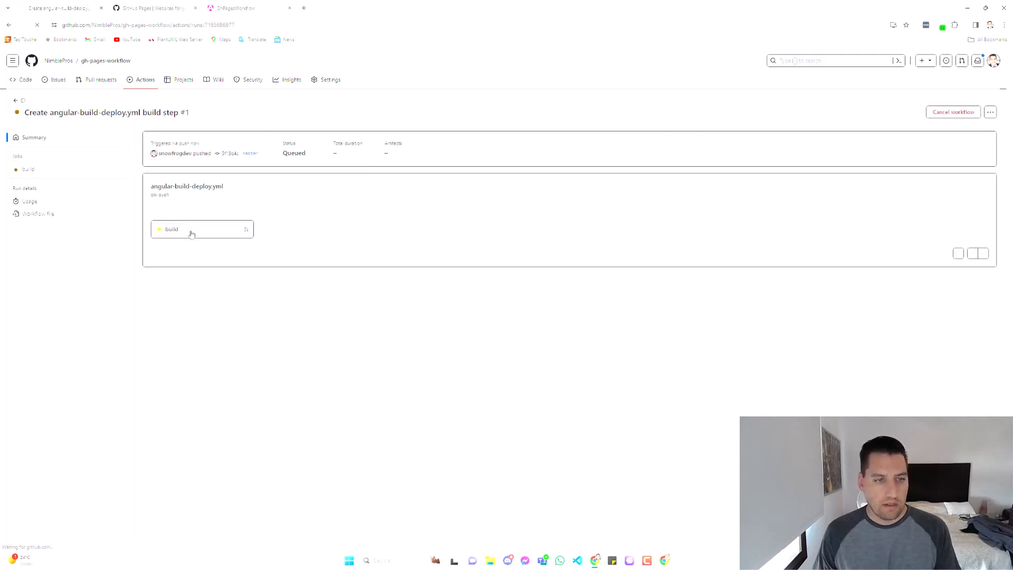
click(171, 229)
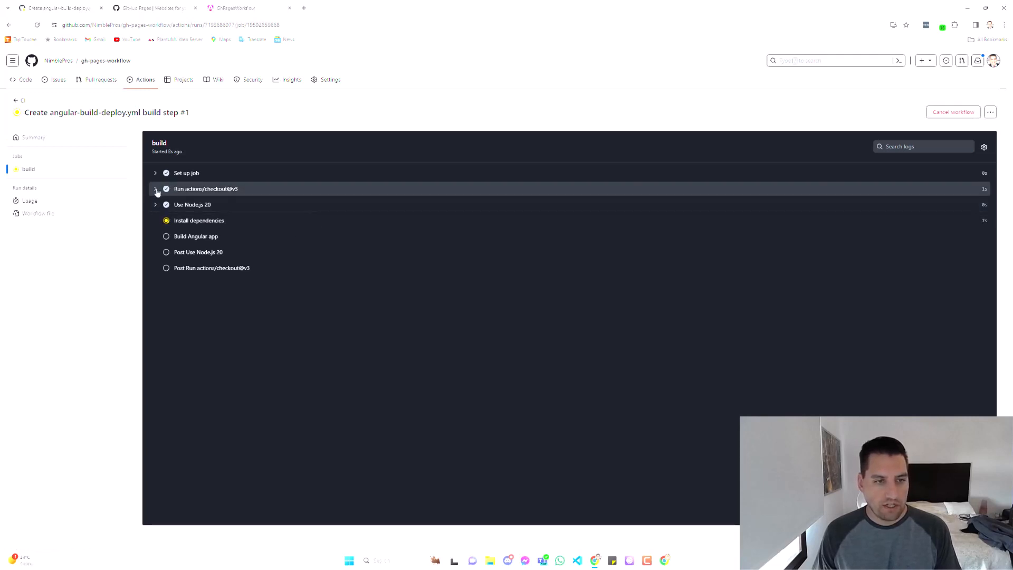
click(155, 189)
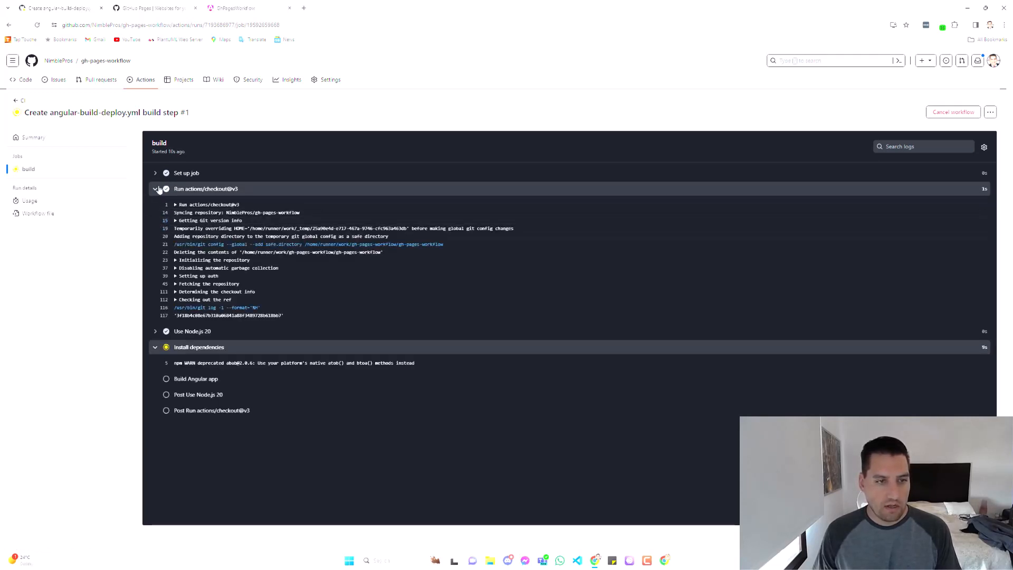
click(155, 189)
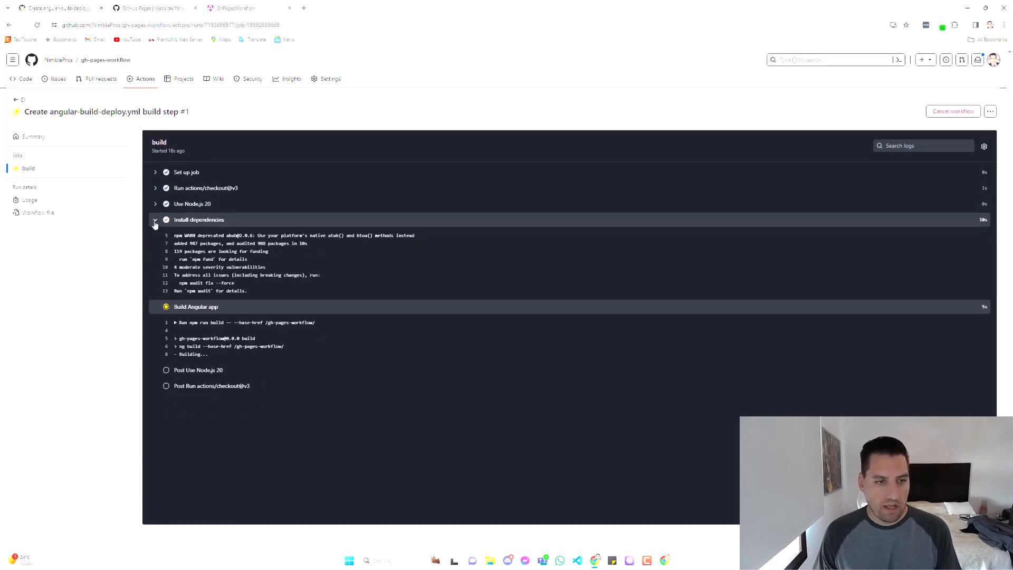
click(155, 219)
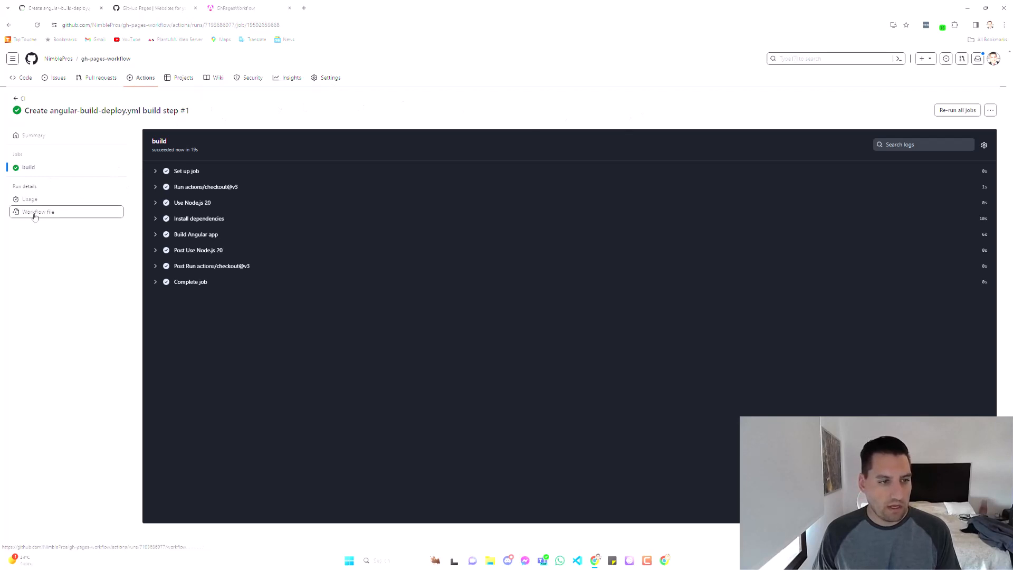
- View the run's workflow file and reopen angular-build-deploy.yml in the editor
click(38, 211)
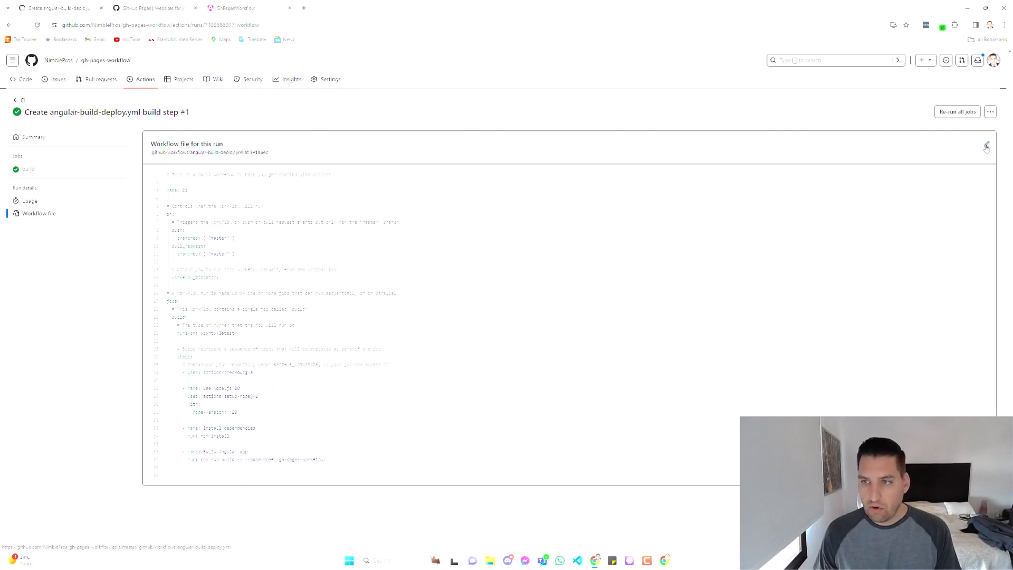
click(985, 146)
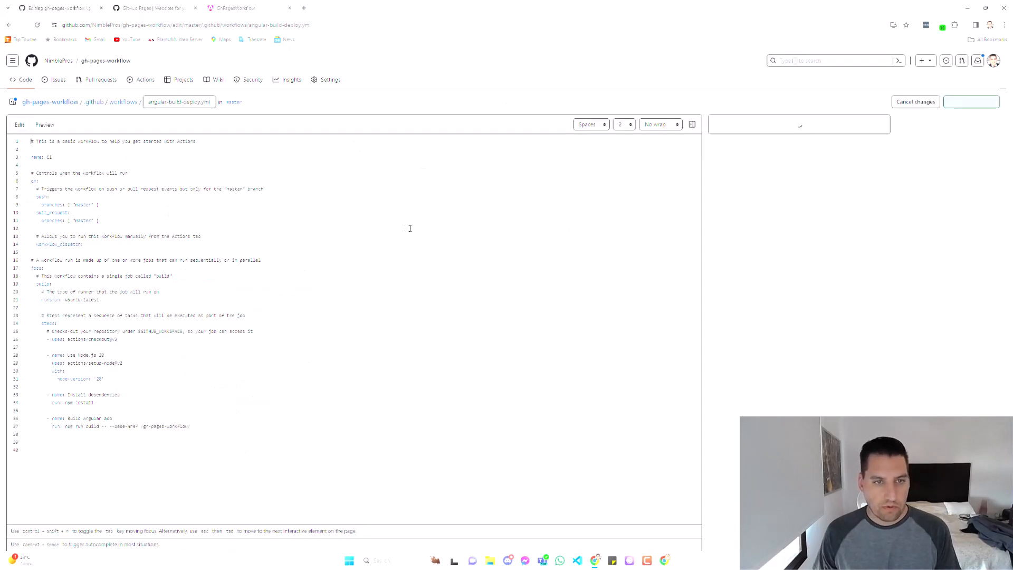
scroll(down, 3)
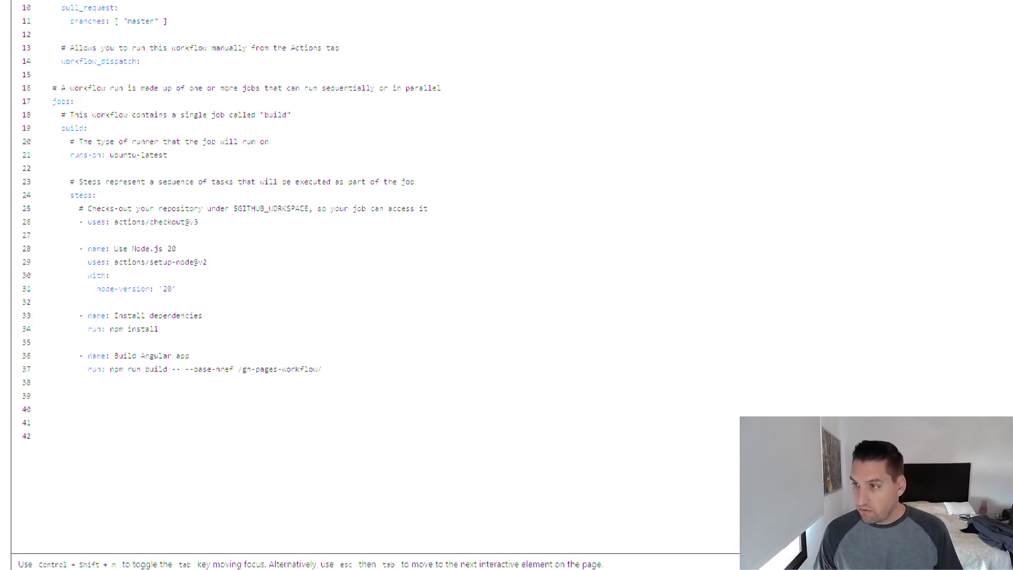
mouse_move(520, 235)
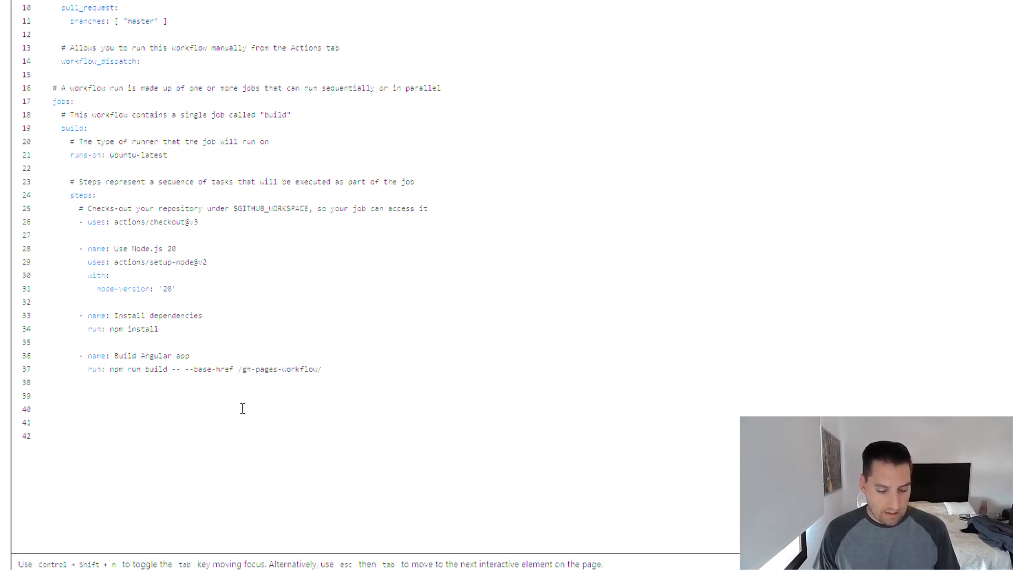
- Add an 'Upload artifact' step with actions/upload-pages-artifact@v2, renaming the path's project to gh-pages-workflow
text(- name: Upload artifact)
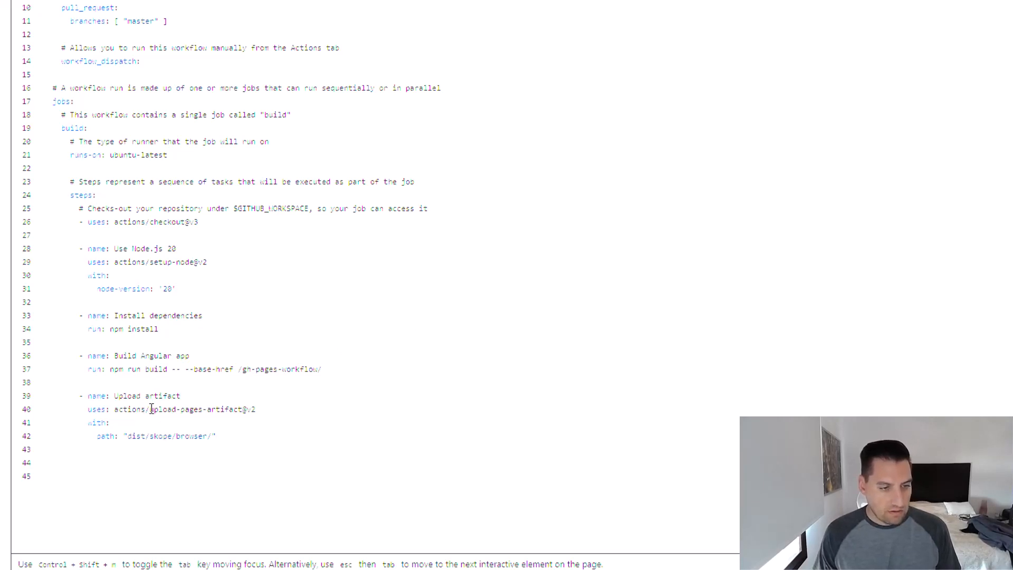
double_click(201, 408)
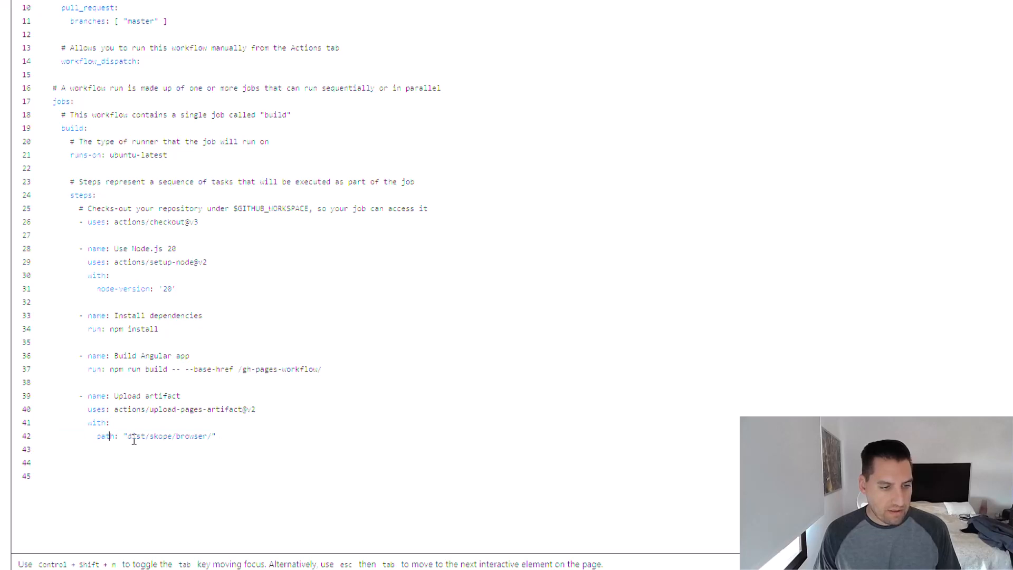
double_click(158, 436)
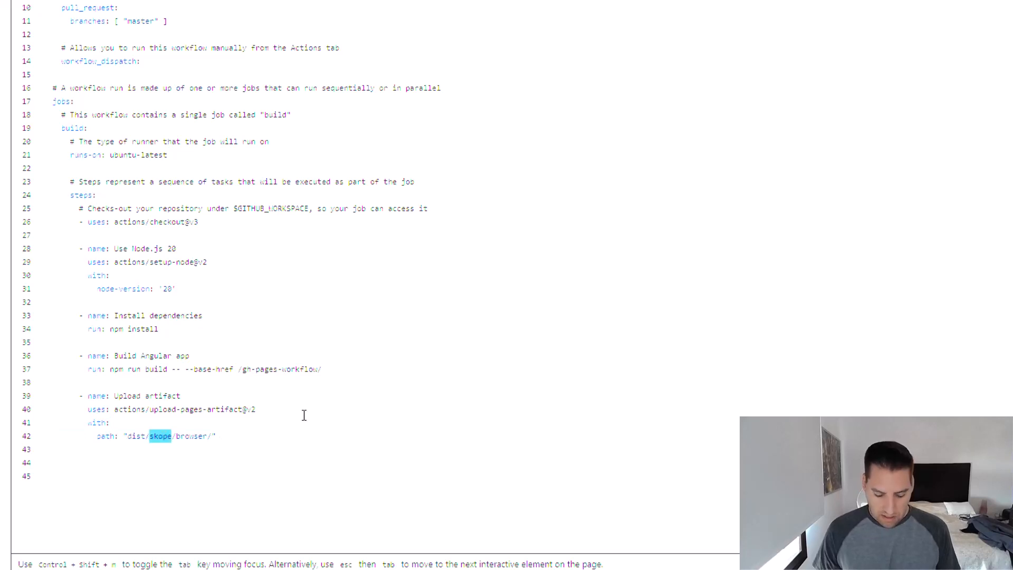
text(gh-pages-)
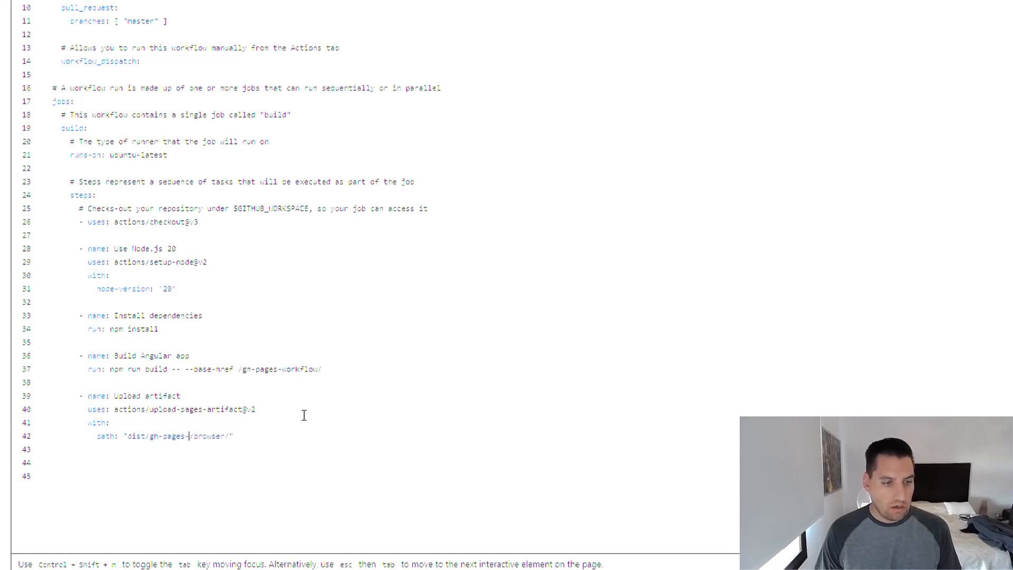
text(workflow)
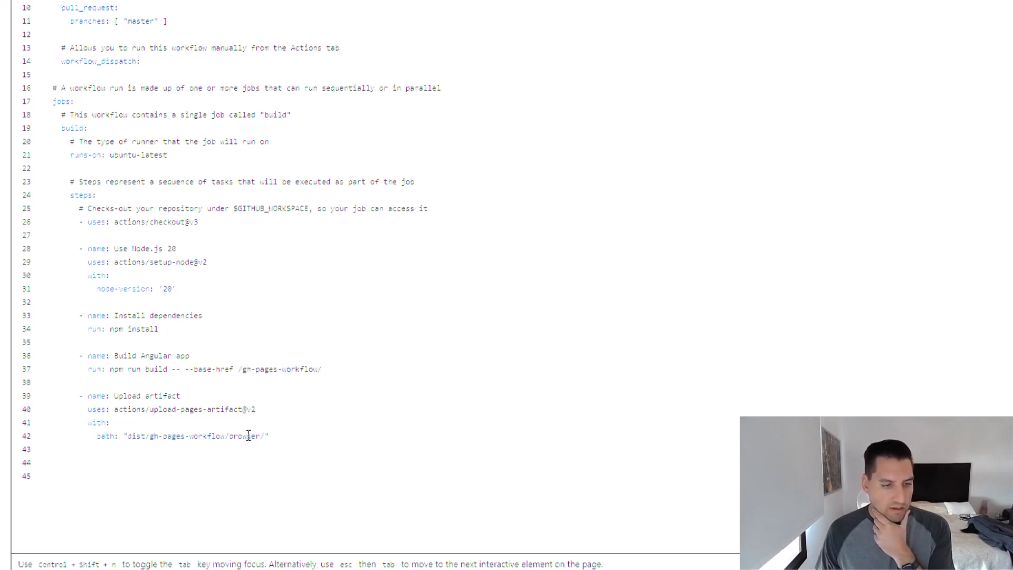
mouse_move(292, 434)
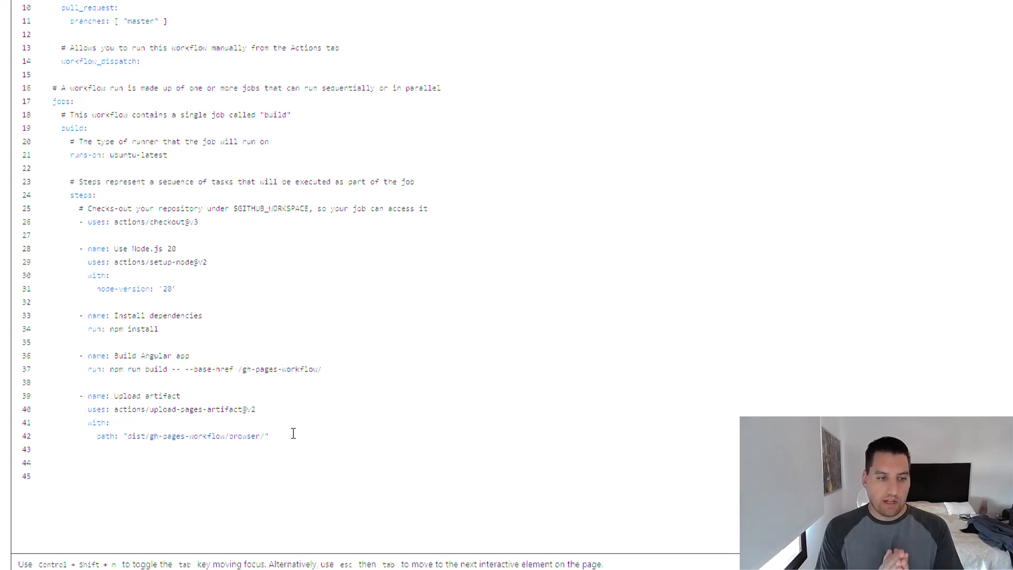
- Review the artifact path dist/gh-pages-workflow/browser/ in the new step
click(267, 435)
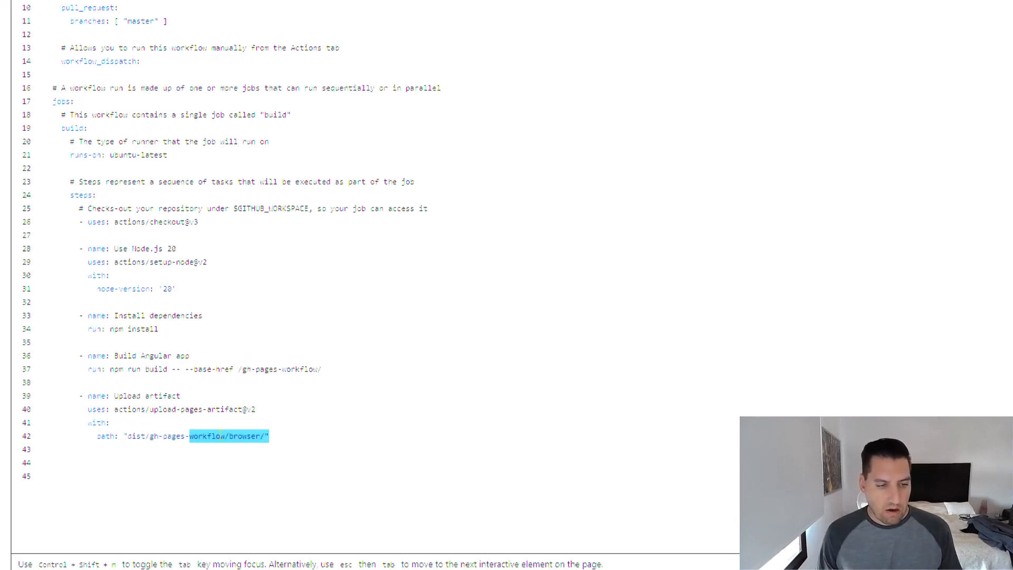
click(120, 267)
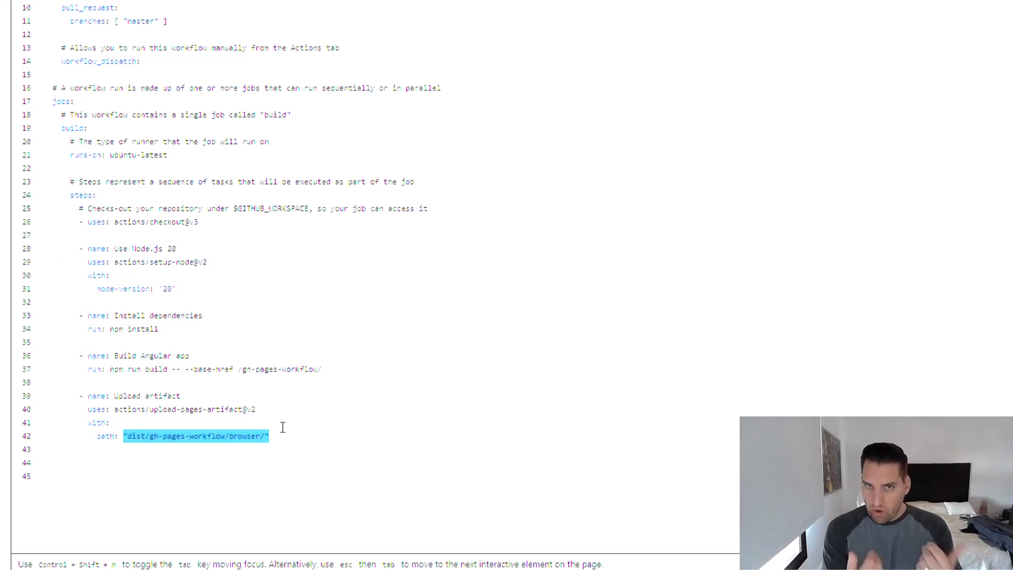
click(265, 436)
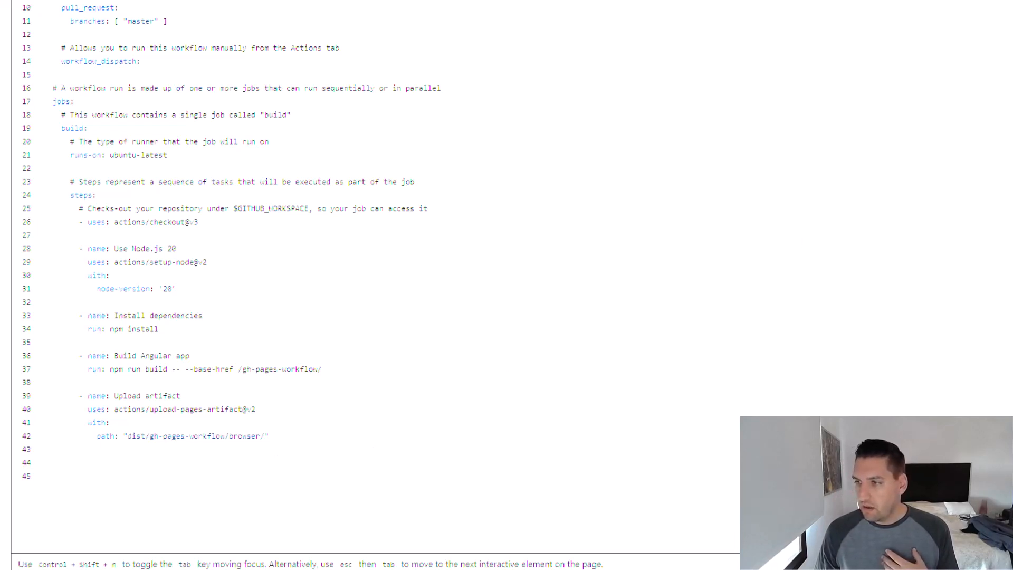
click(78, 462)
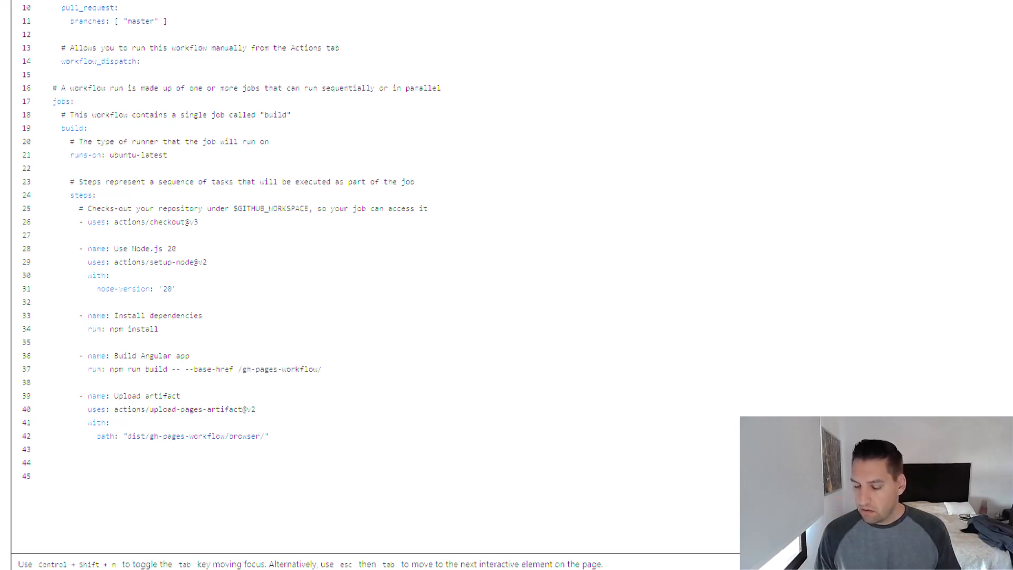
mouse_move(242, 537)
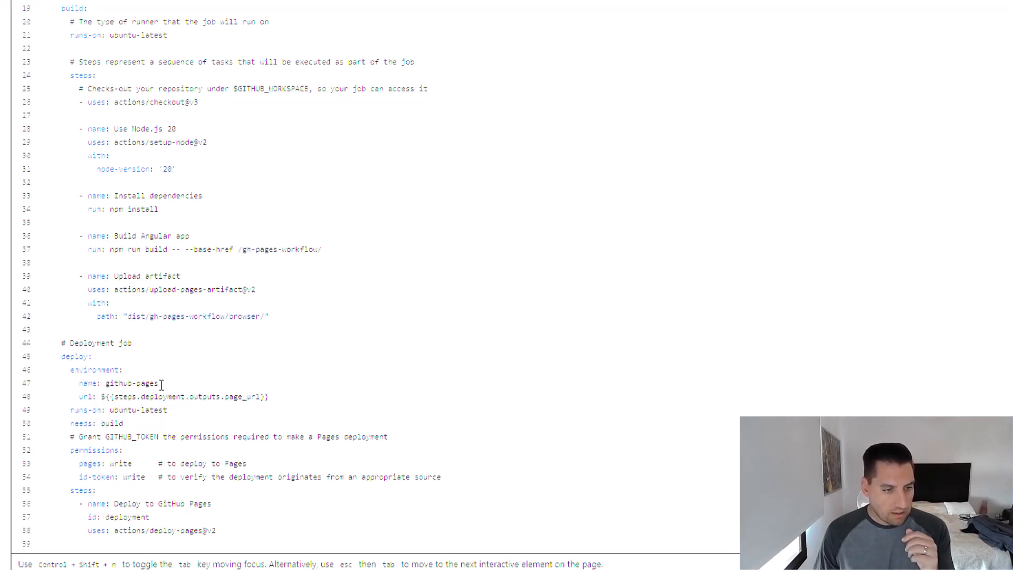
- Paste a deploy job needing build, with github-pages environment and an actions/deploy-pages@v2 step
double_click(129, 382)
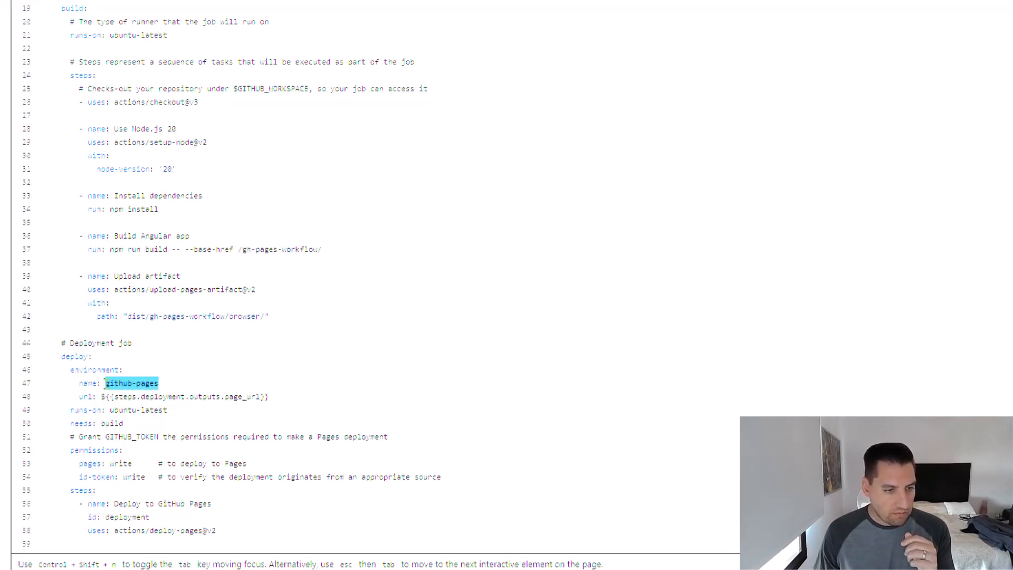
click(162, 382)
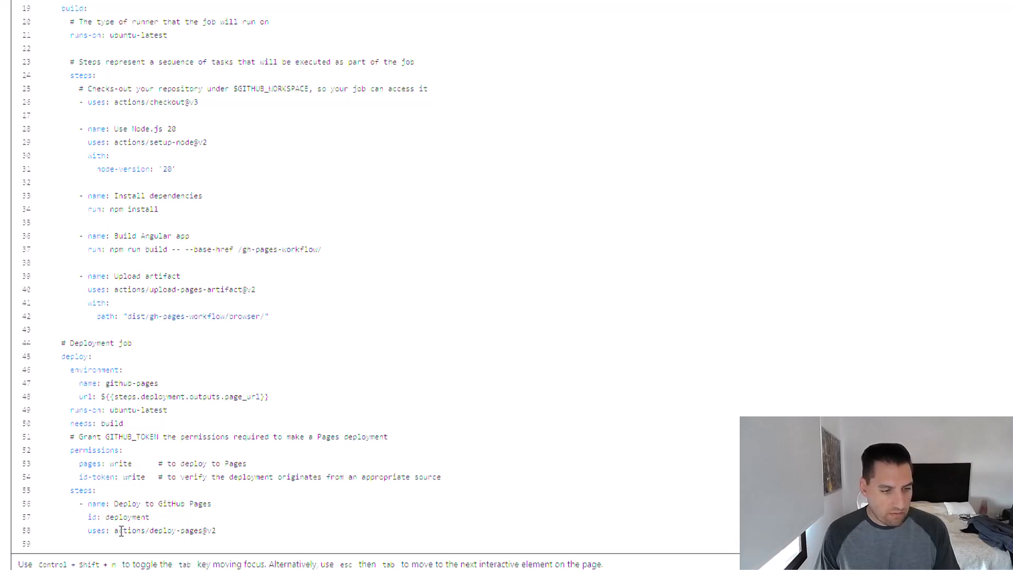
double_click(161, 531)
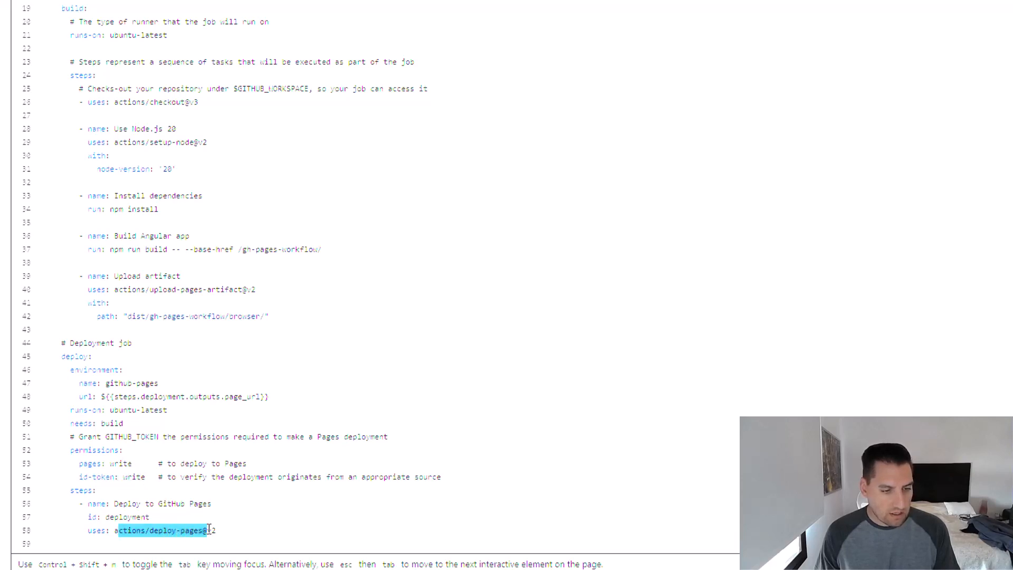
click(194, 531)
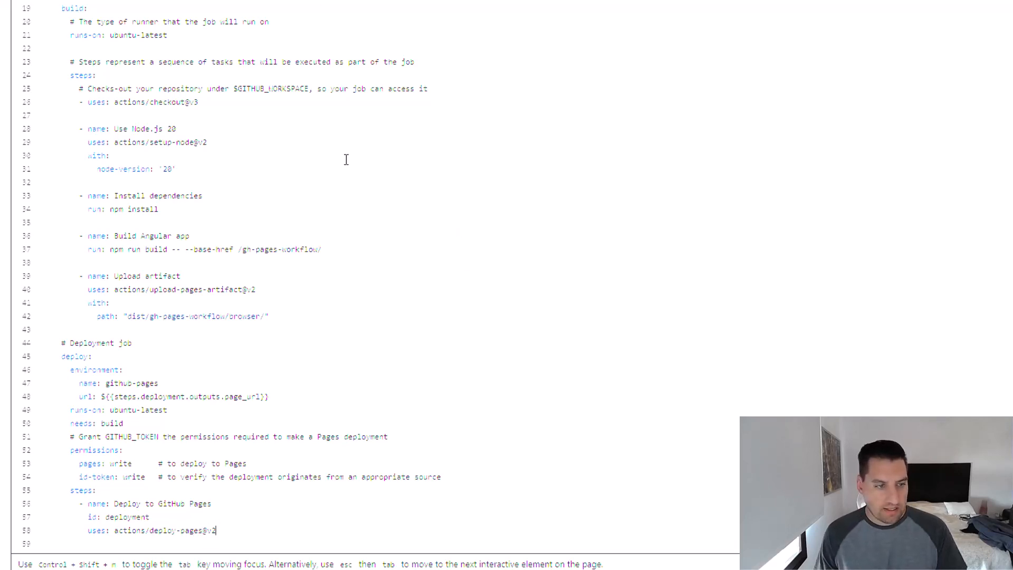
scroll(up, 3)
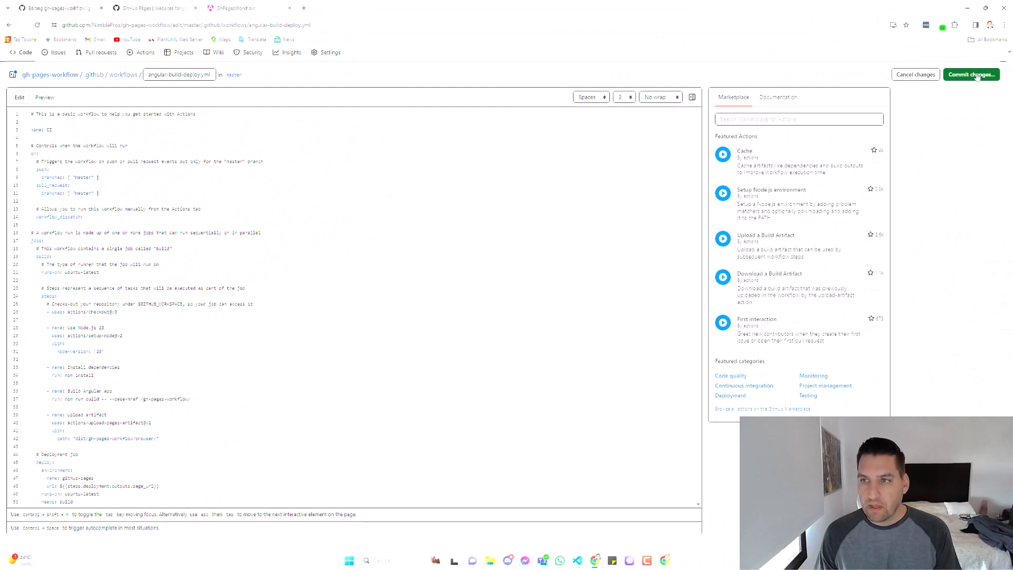
- Commit the updated angular-build-deploy.yml with the deploy job directly to master
click(970, 74)
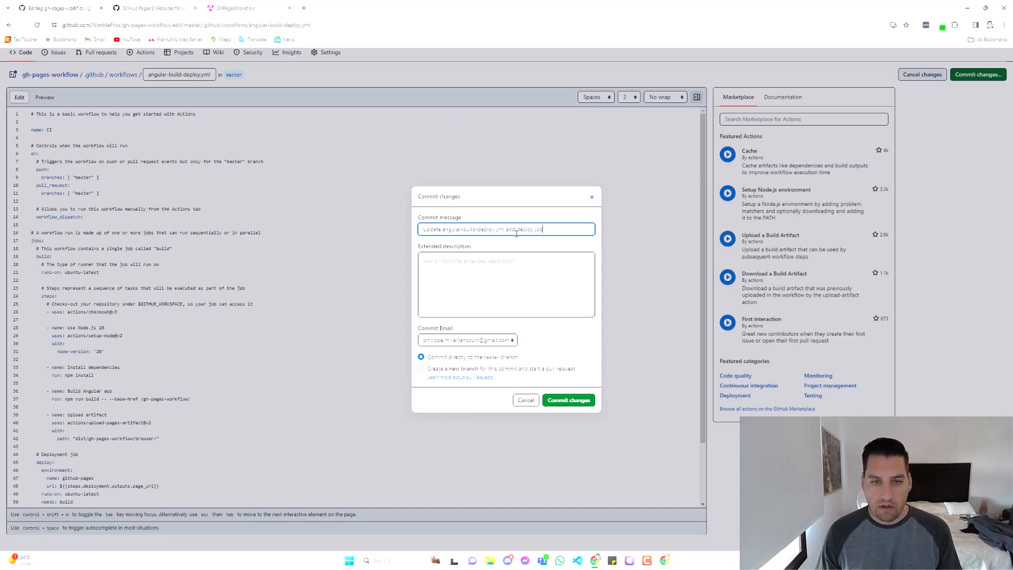
click(568, 399)
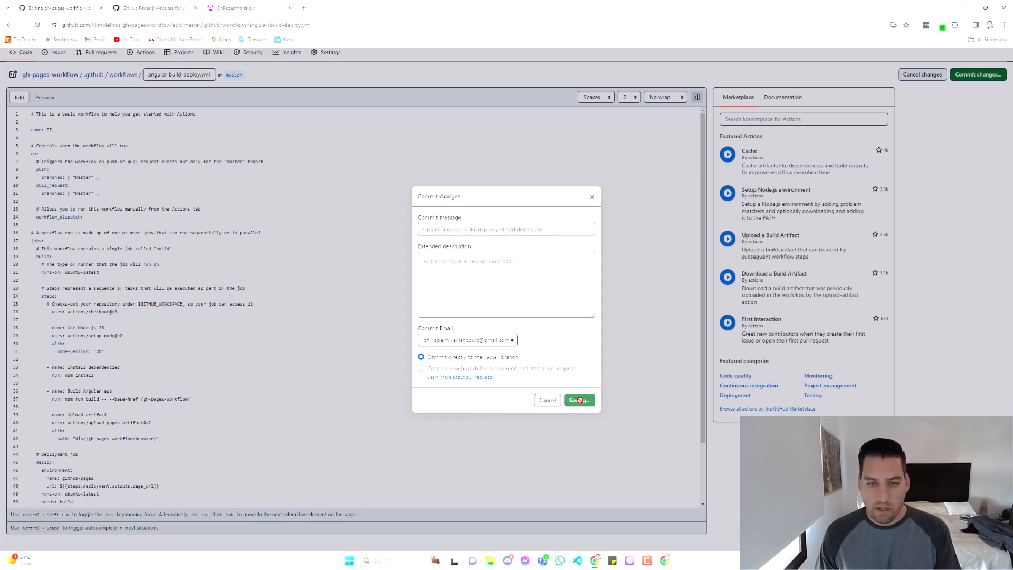
click(578, 399)
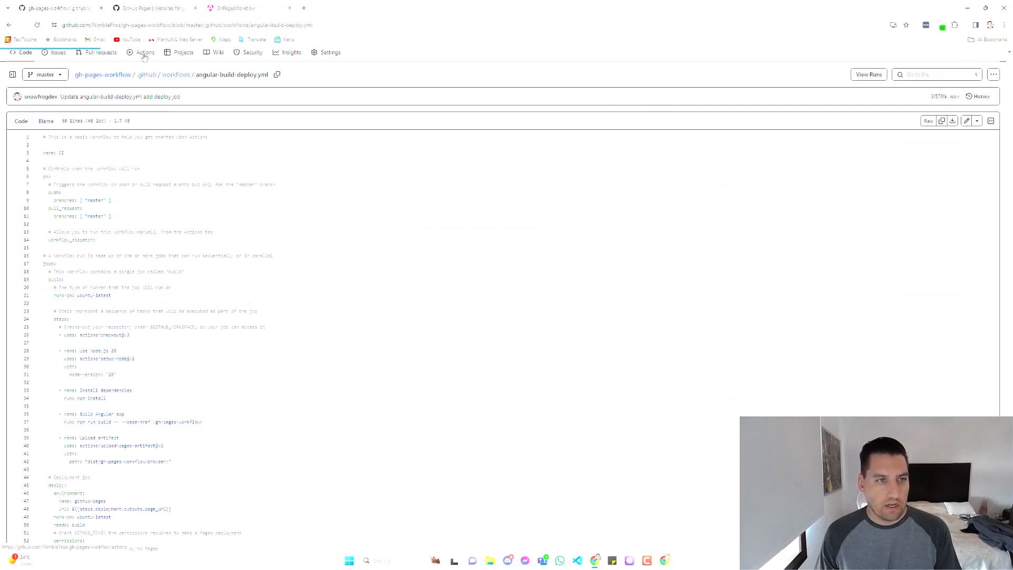
- Follow the 'add deploy job' run's deploy job to completion and visit the published site URL
click(145, 53)
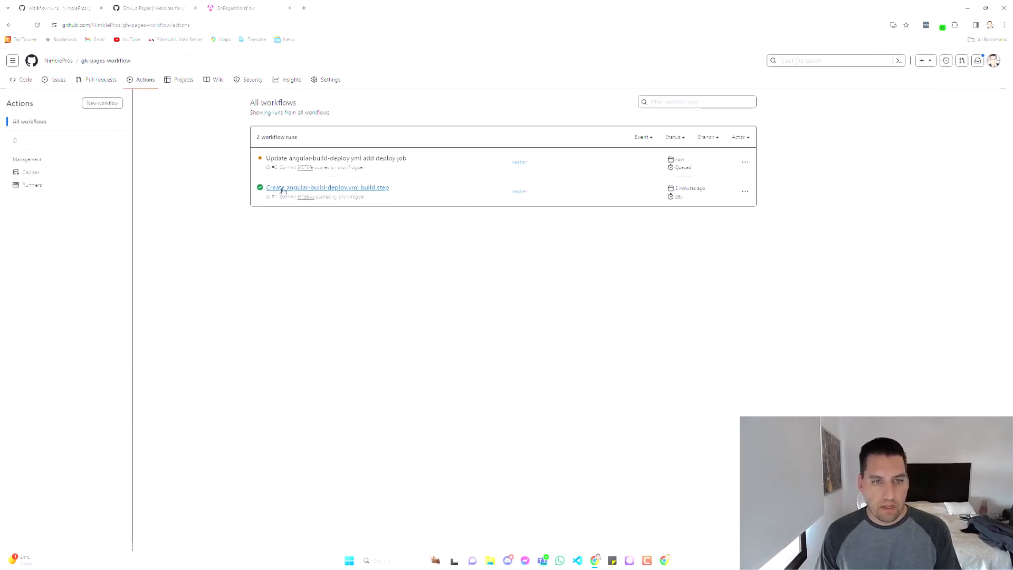
mouse_move(335, 157)
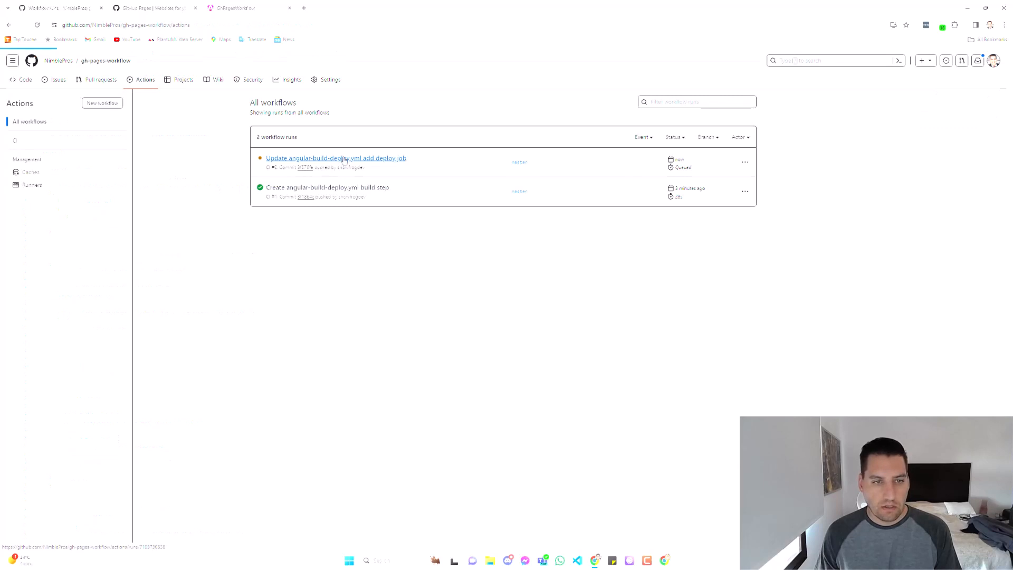
click(335, 157)
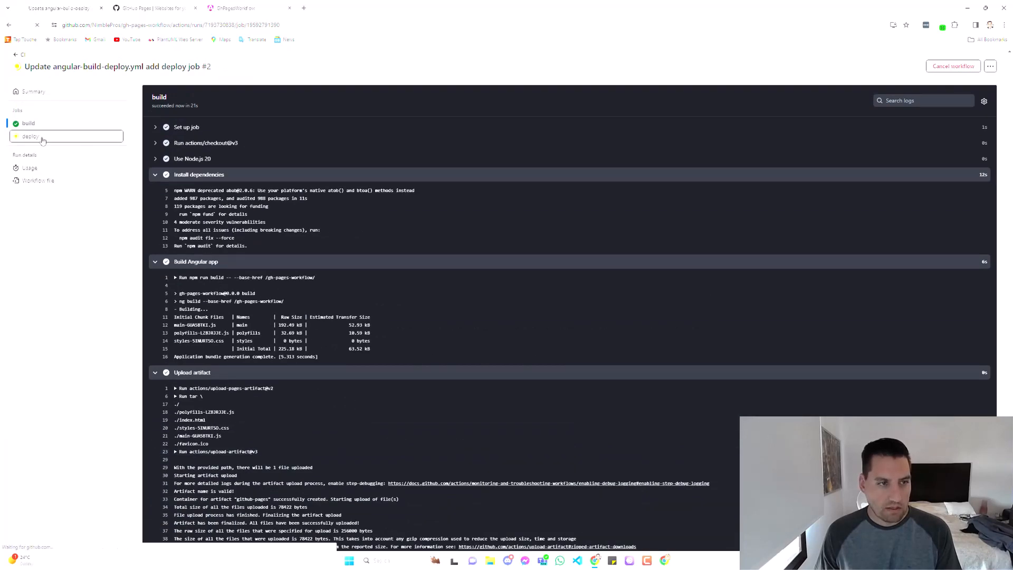
click(30, 136)
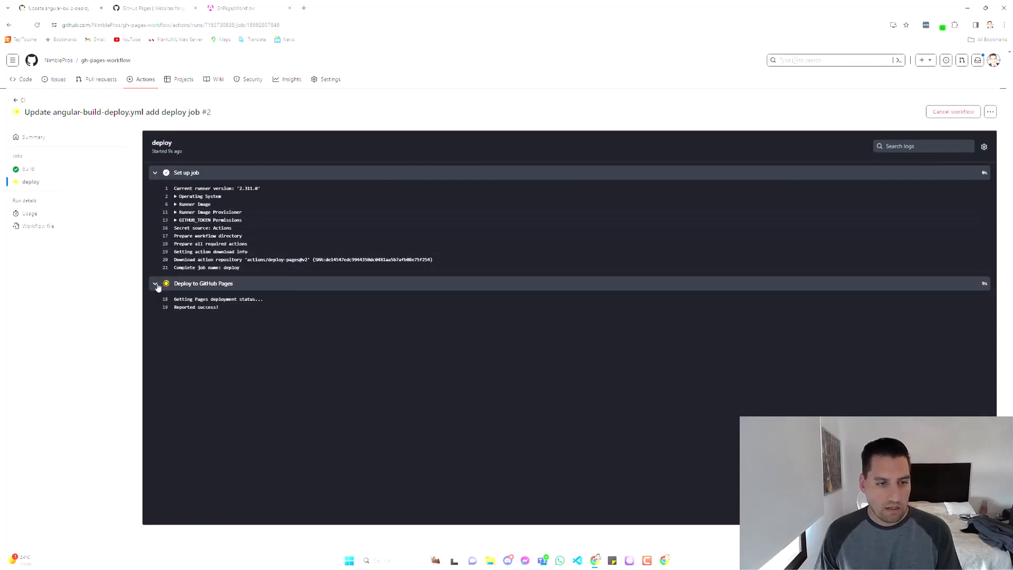
click(156, 283)
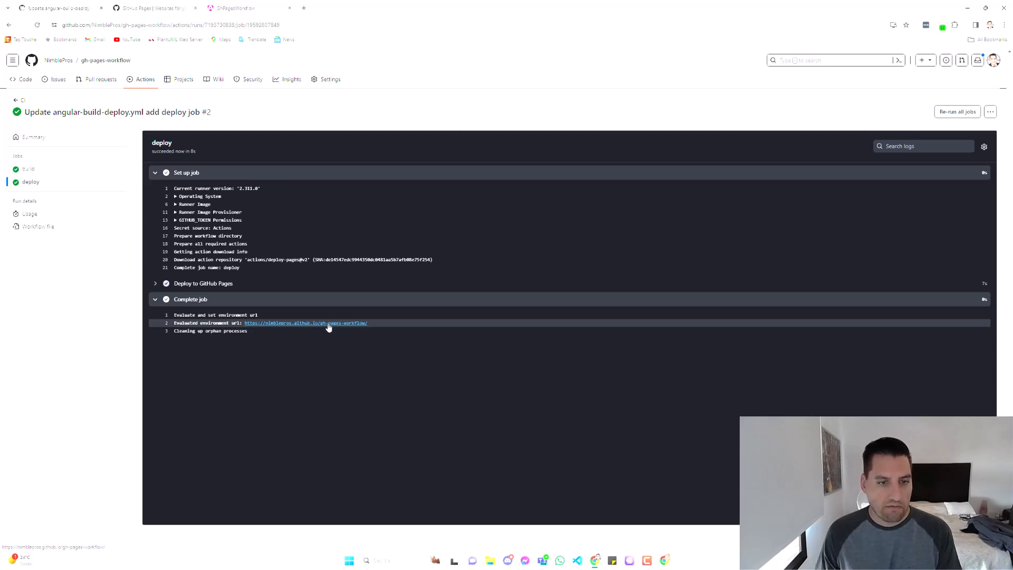
click(305, 323)
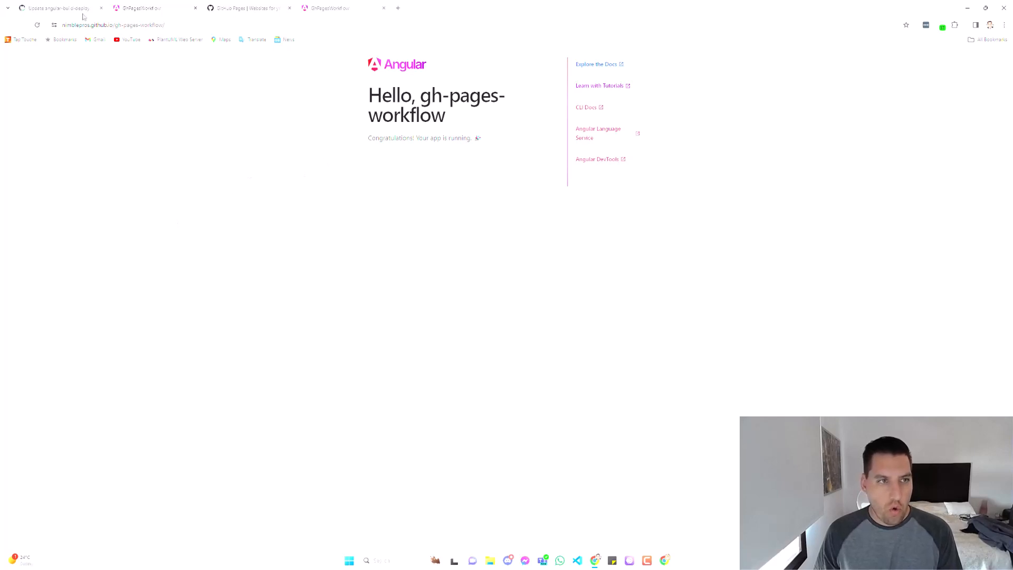
- Return to the repository's Code overview, then switch to the project in Visual Studio Code
click(58, 8)
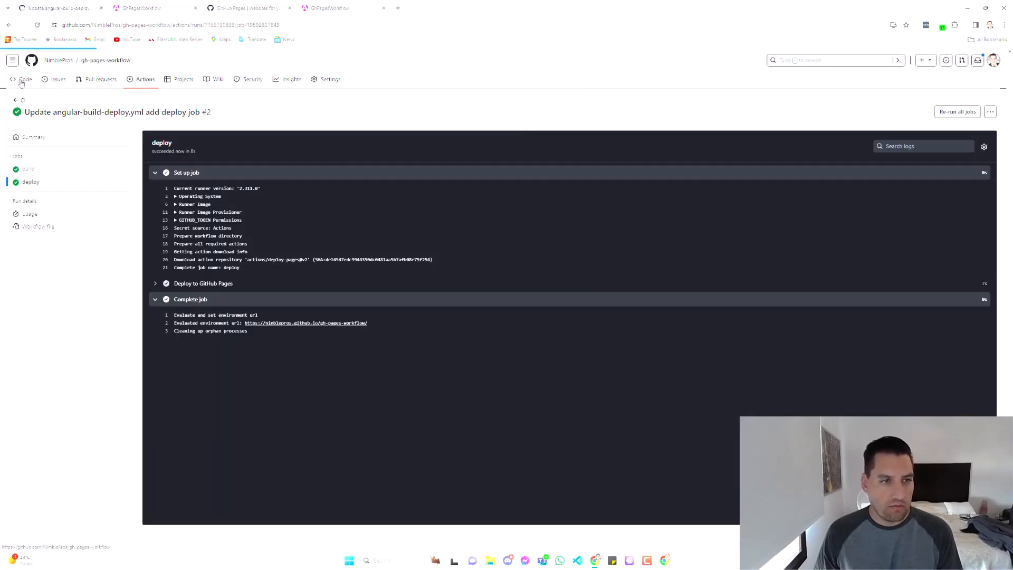
click(26, 79)
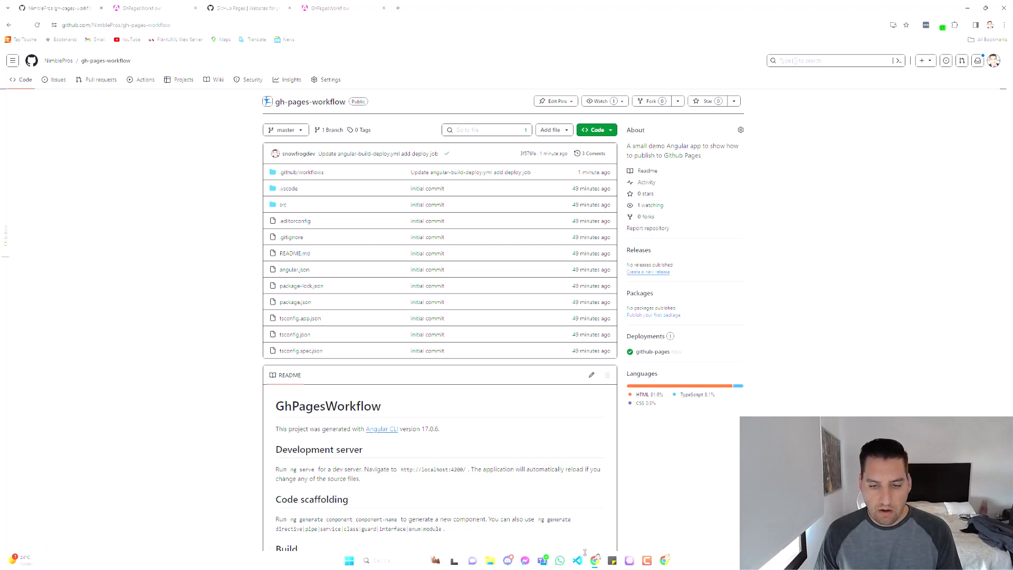
click(576, 561)
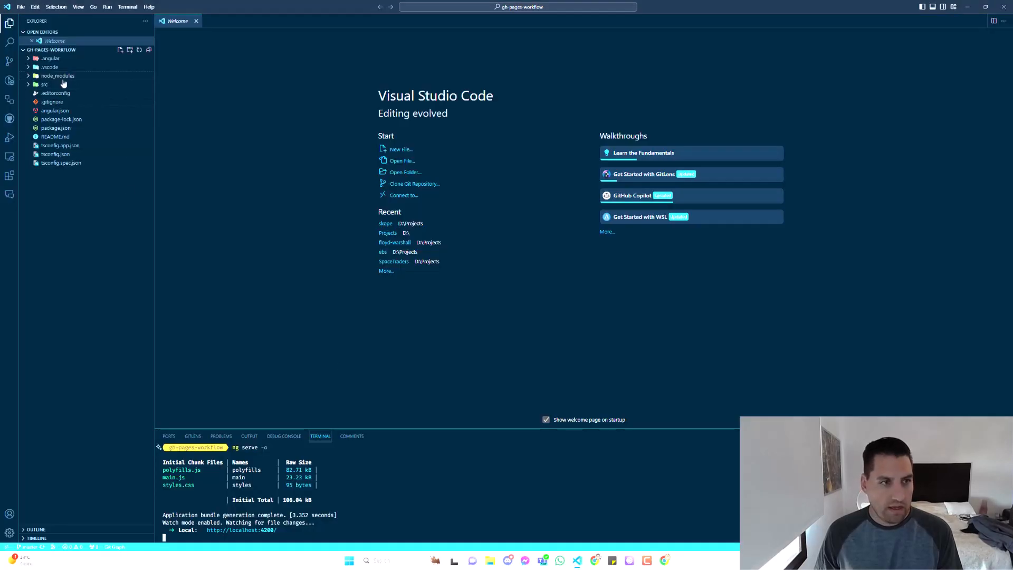
mouse_move(121, 243)
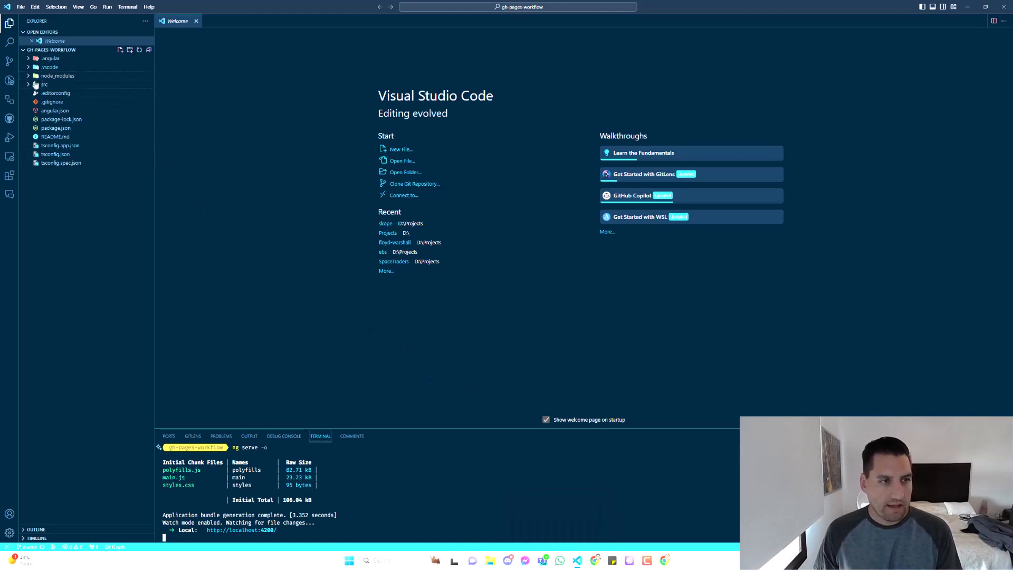
- Expand src and place VS Code beside the localhost:4200 app window
click(44, 84)
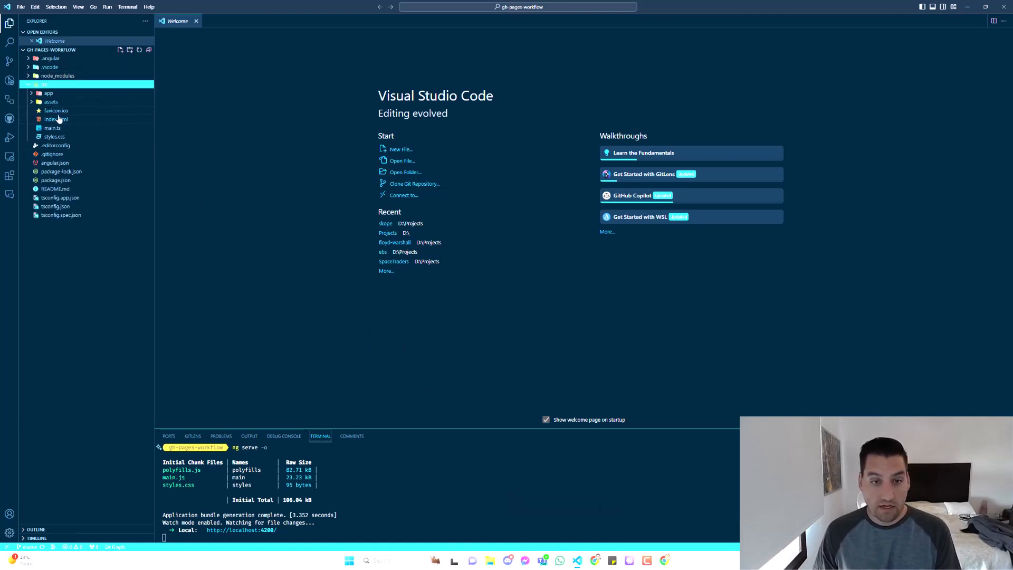
mouse_move(223, 228)
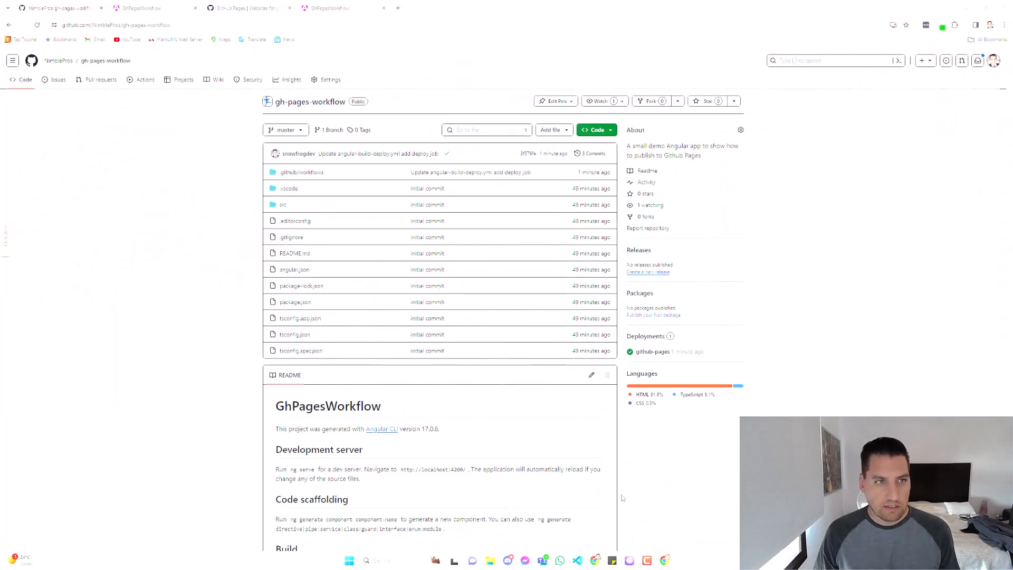
click(139, 7)
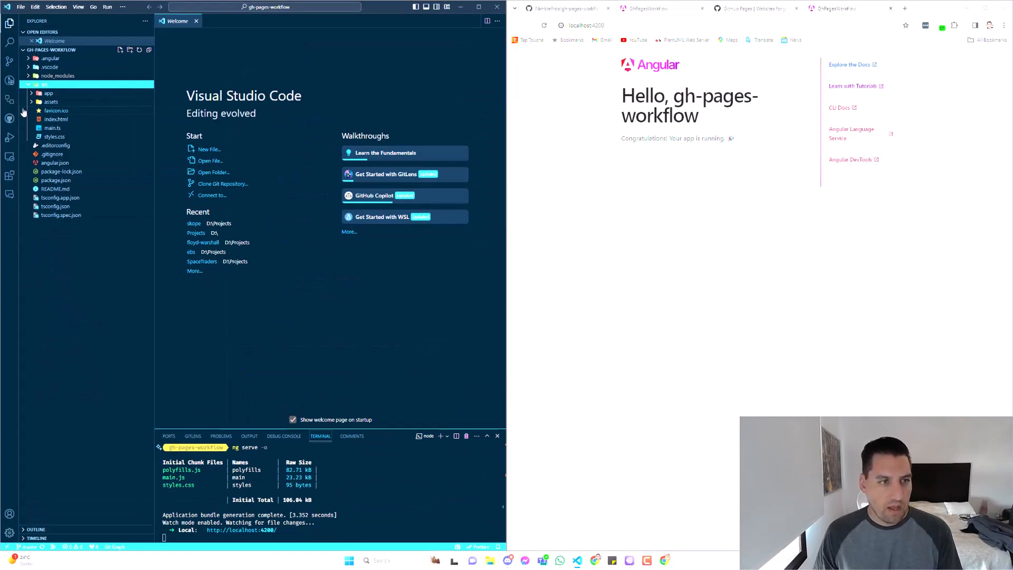
- In src/app/app.component.html, change the h1 greeting word 'Hello' to 'Hi'
click(48, 92)
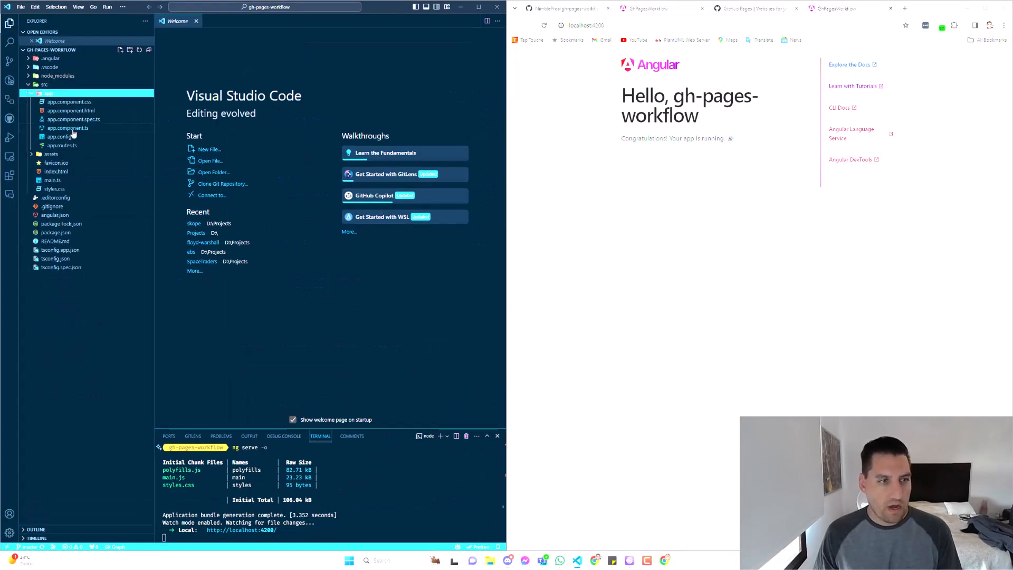
click(71, 111)
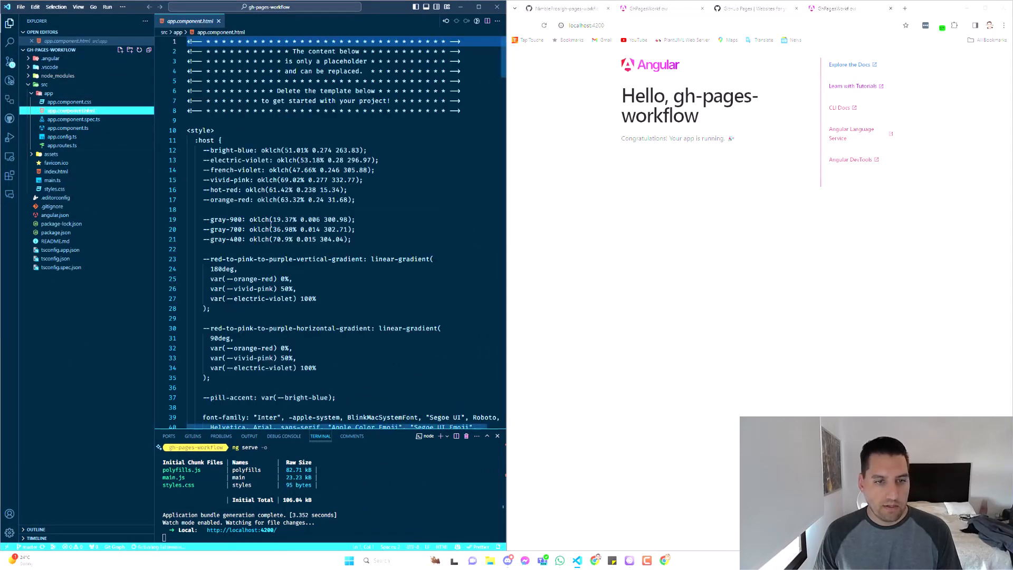
scroll(down, 3)
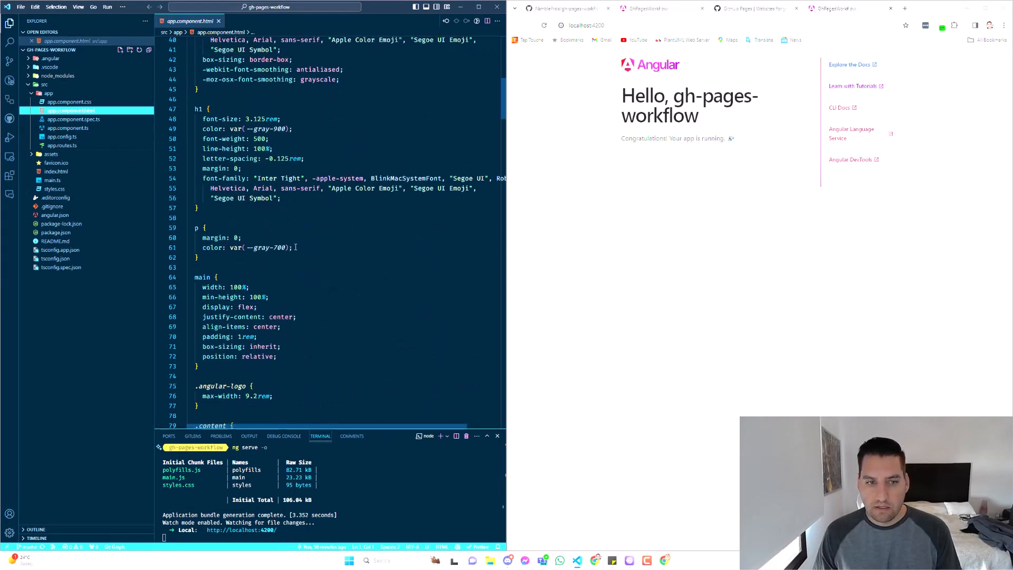
scroll(down, 3)
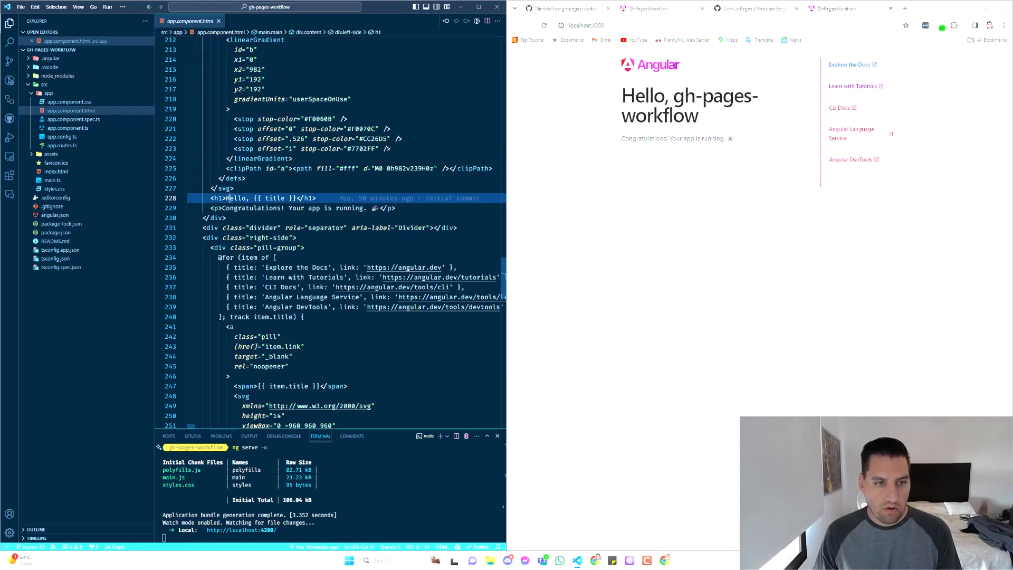
double_click(235, 197)
text(i)
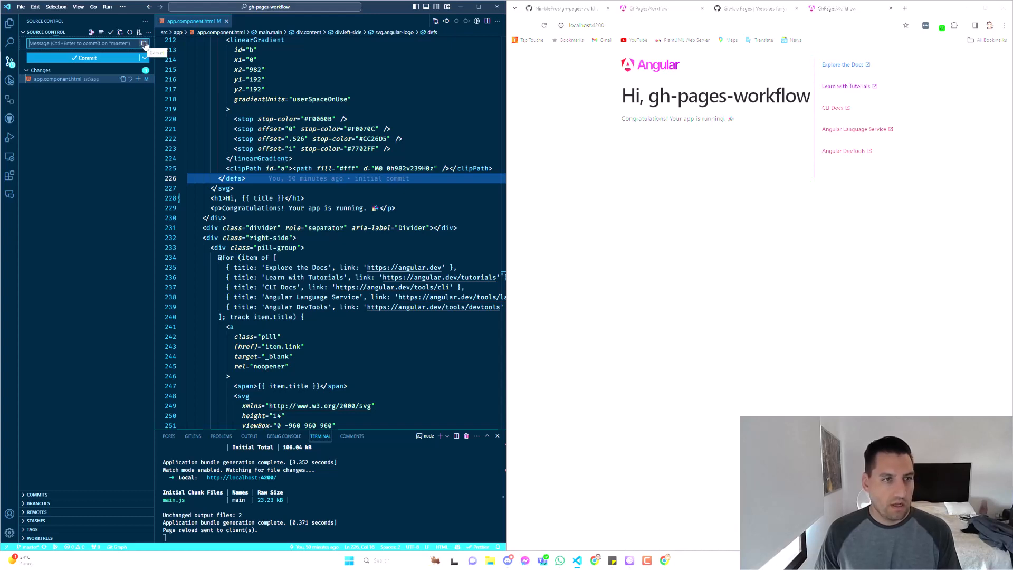
- Commit as 'Update greeting message in app.component.html' and sync the commit to GitHub
text(Update greeting message in app.component.html)
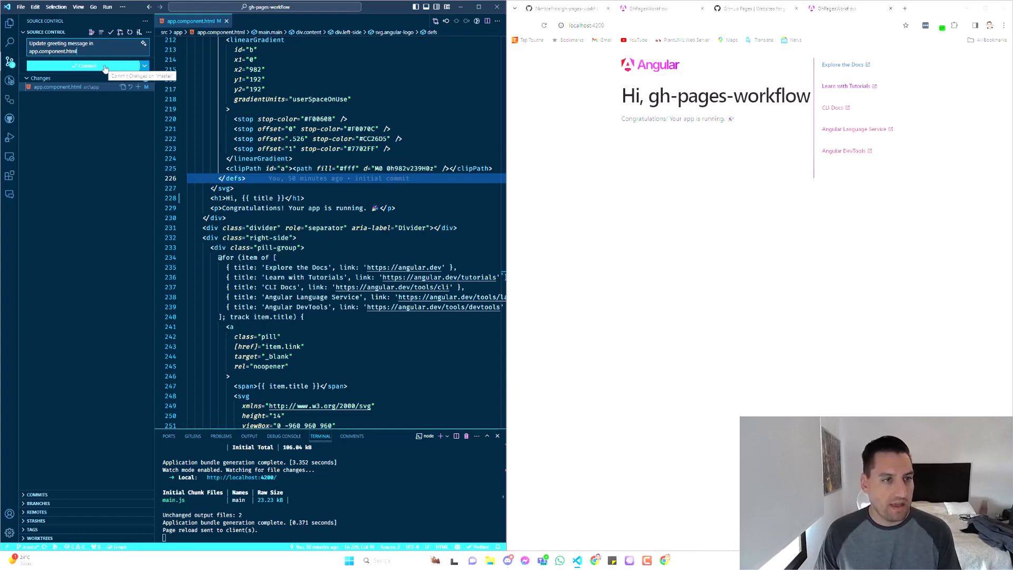
click(88, 65)
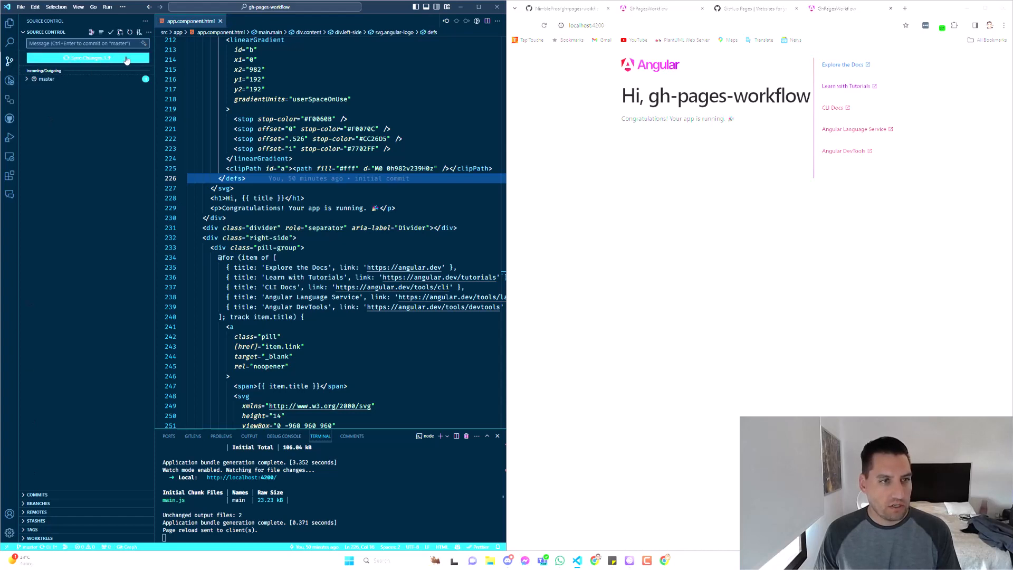
click(87, 57)
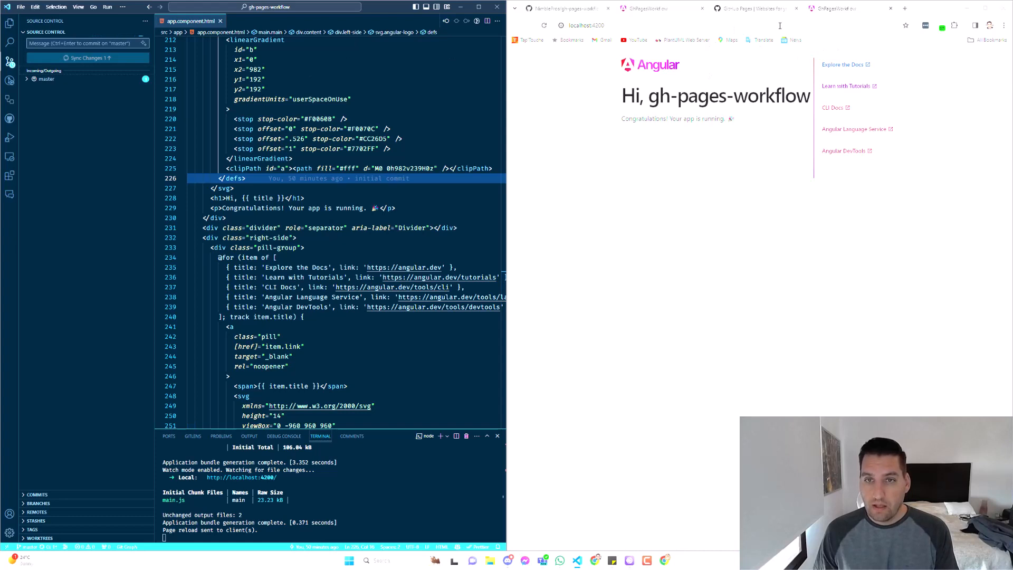
click(87, 57)
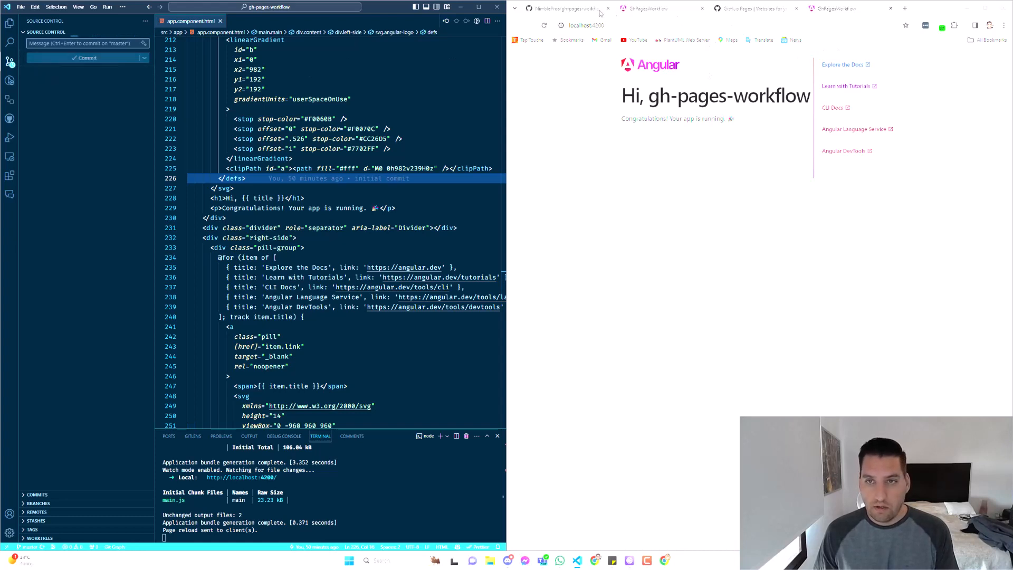
- Check the push-triggered run's build job succeeded, then view the live site showing 'Hi, gh-pages-workflow'
click(562, 8)
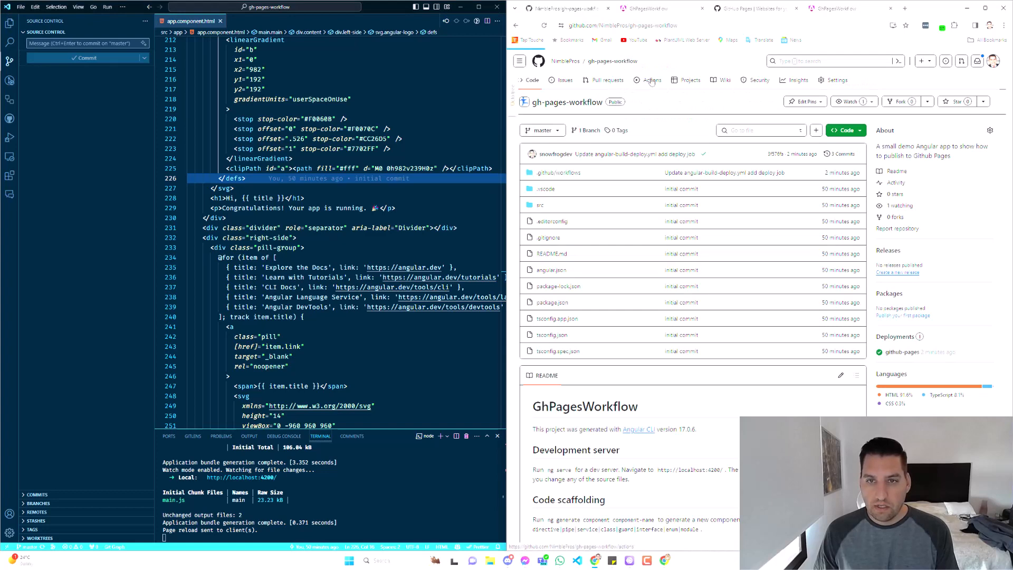
click(651, 79)
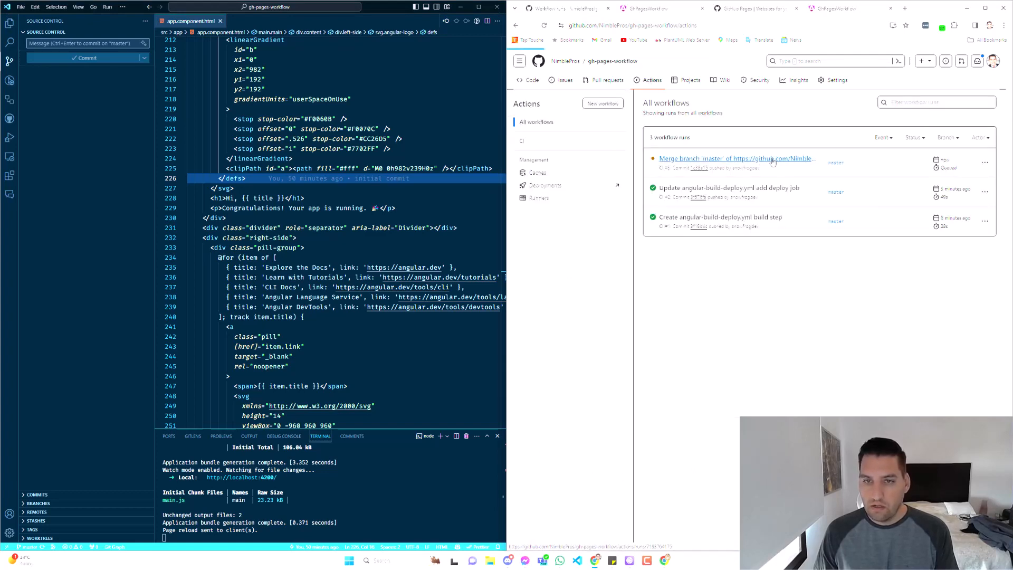
click(737, 159)
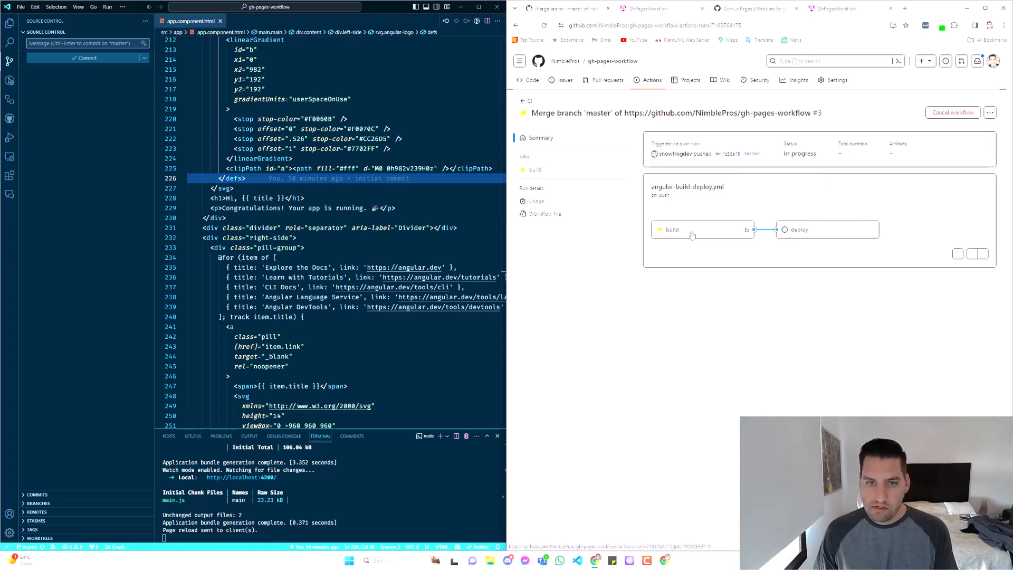
click(671, 229)
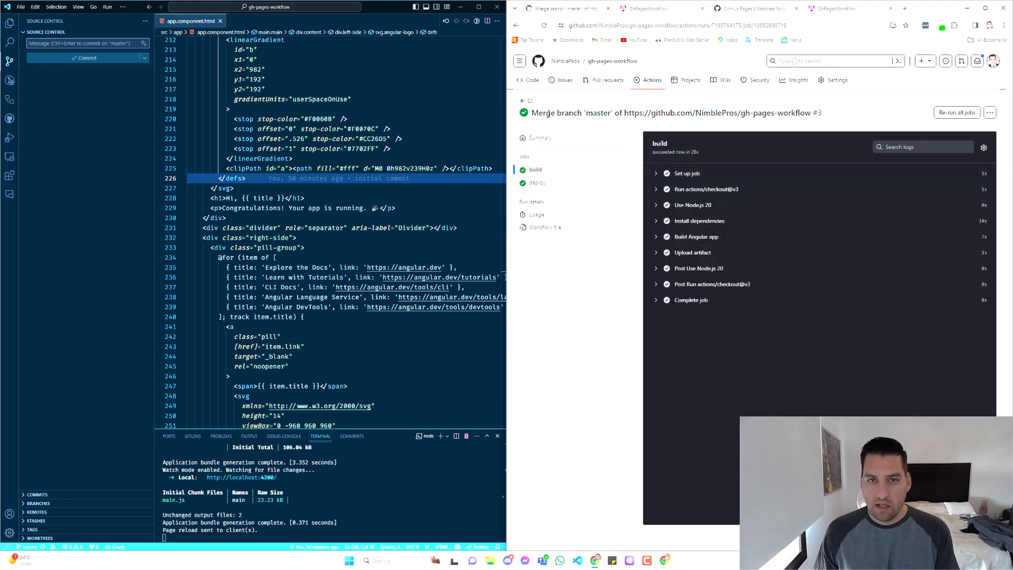
click(527, 101)
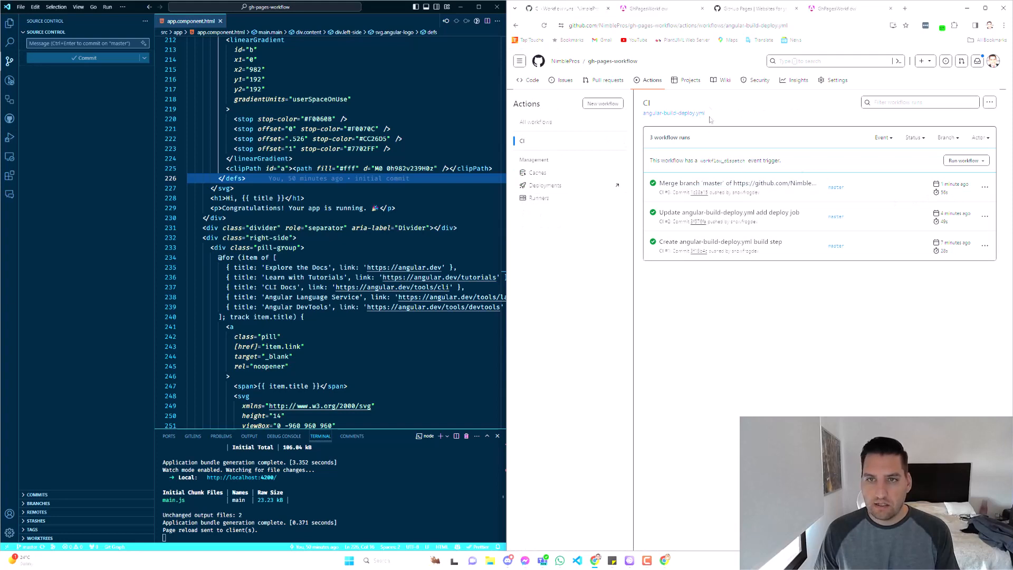
click(646, 7)
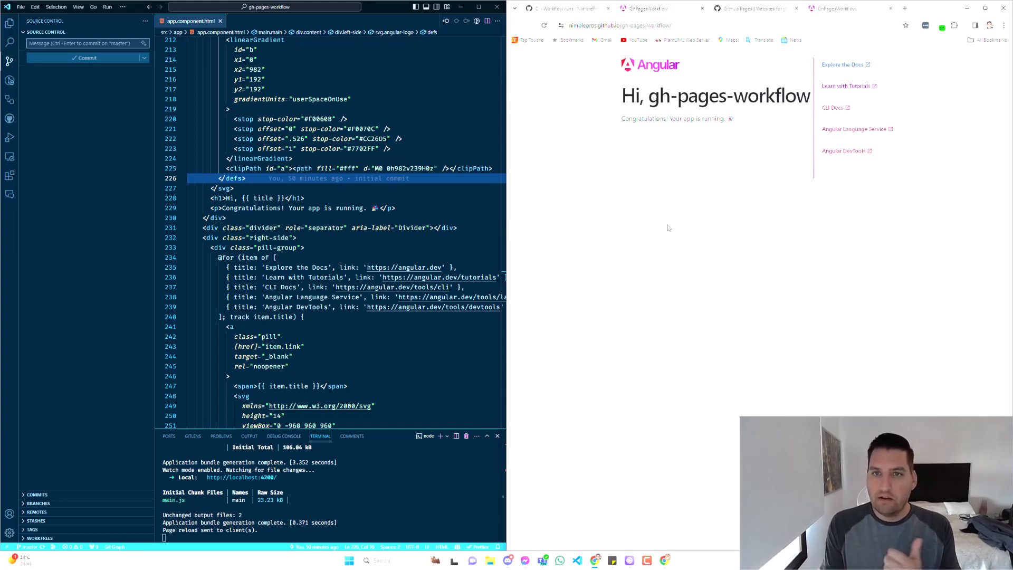
mouse_move(657, 205)
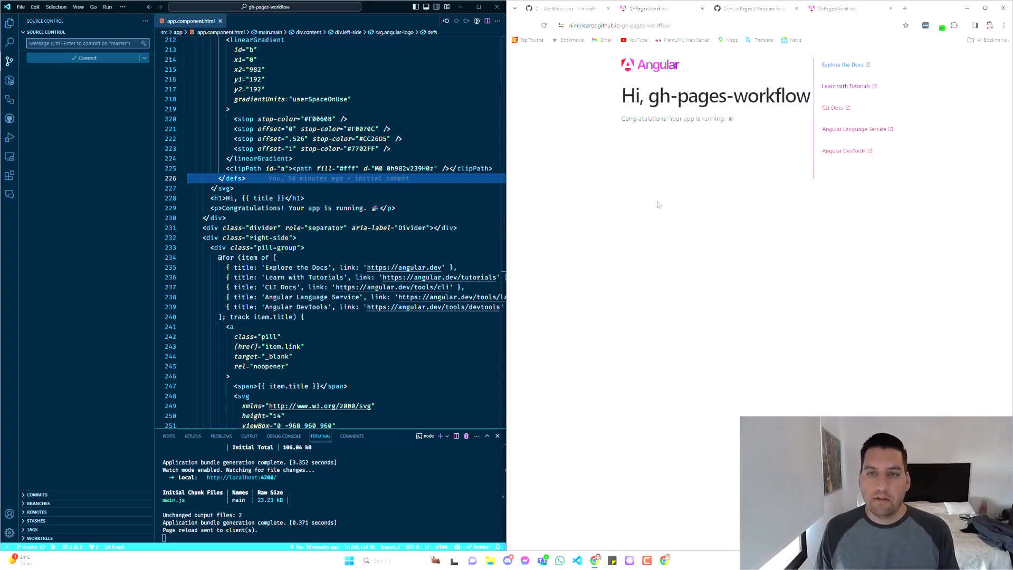
mouse_move(654, 214)
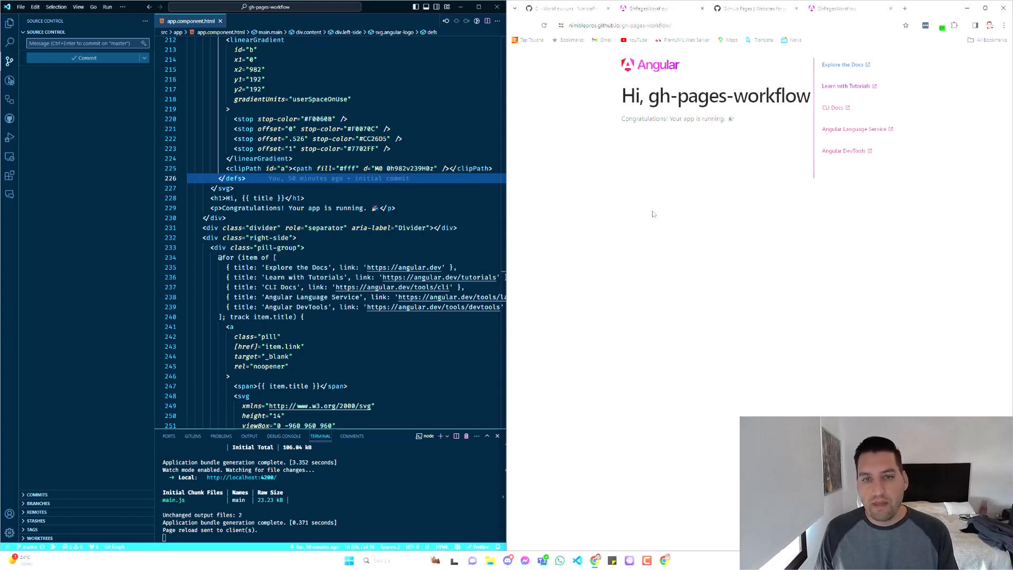